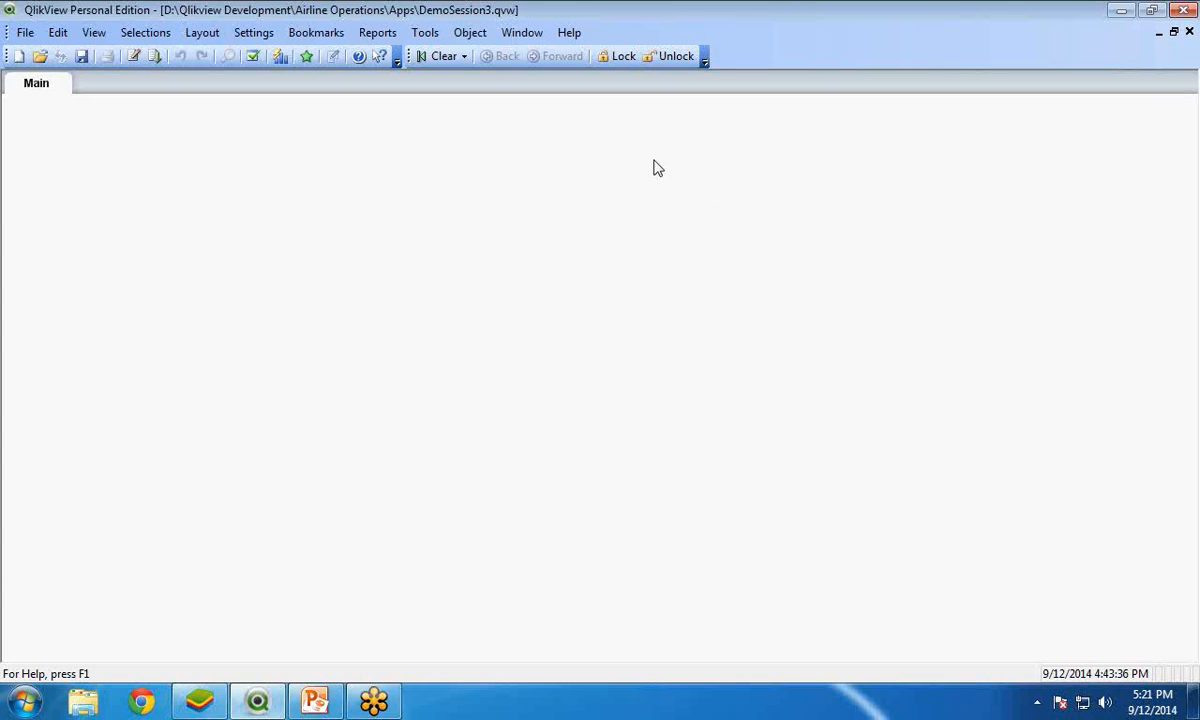
mouse_move(673, 183)
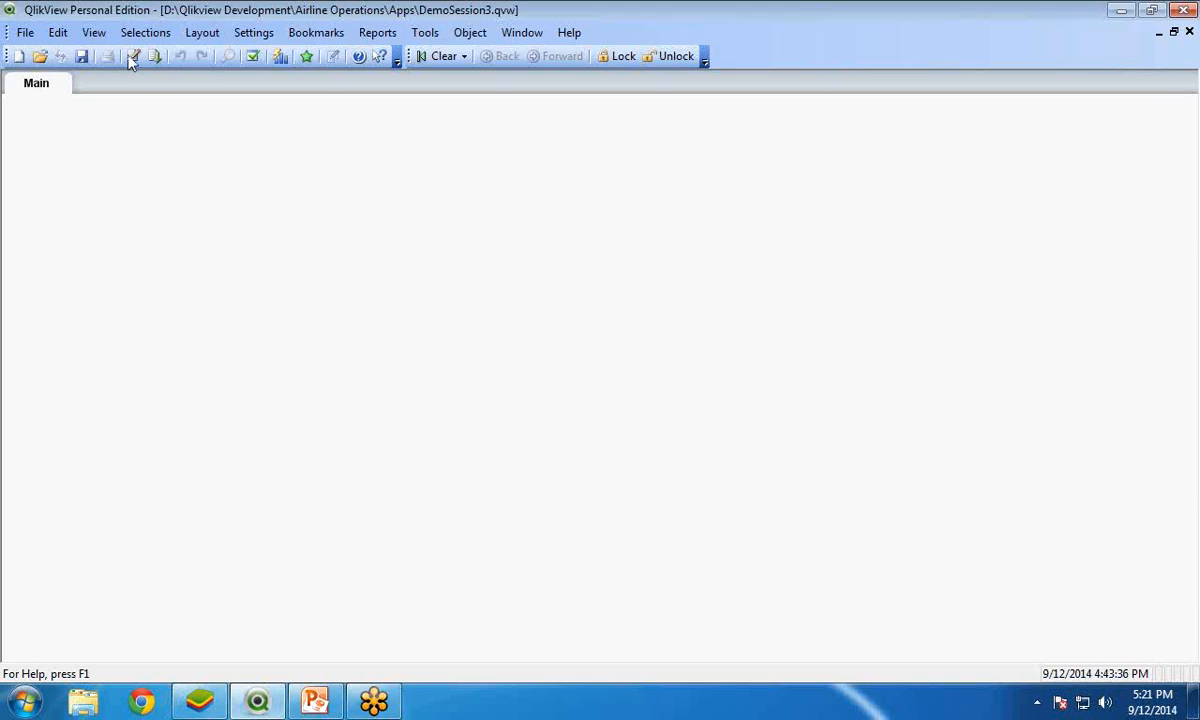
mouse_move(133, 62)
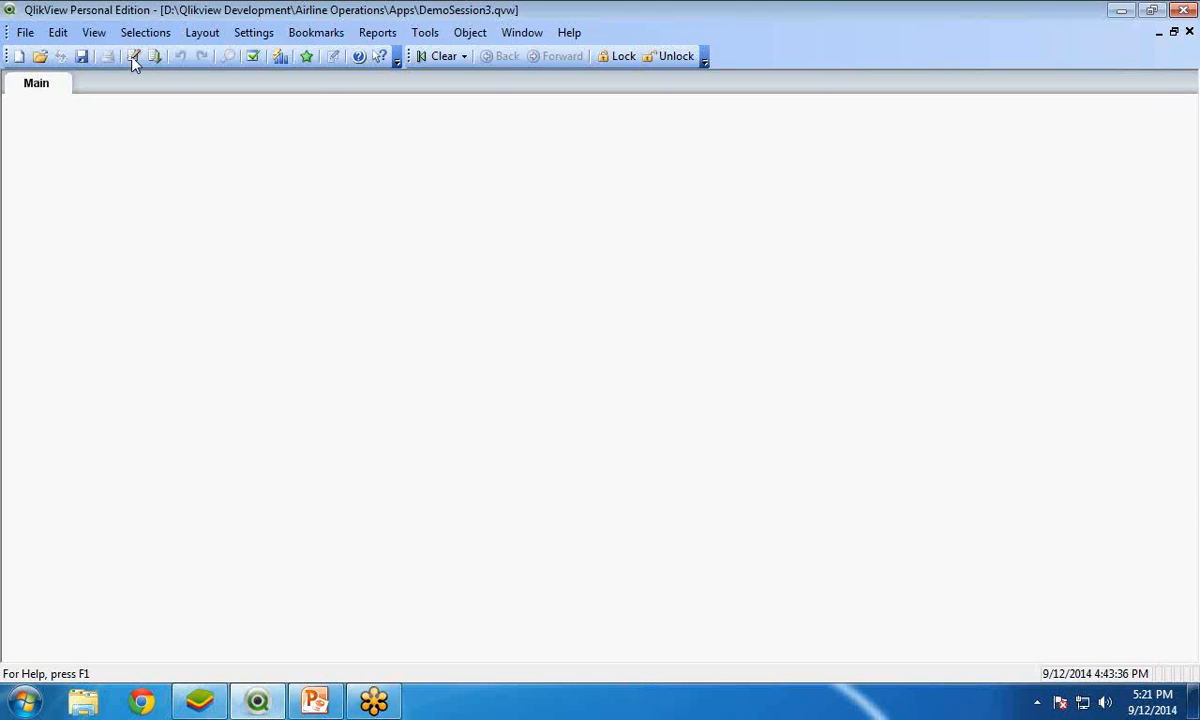
- Add a new script tab named Main Data in the load script editor
left_click(133, 56)
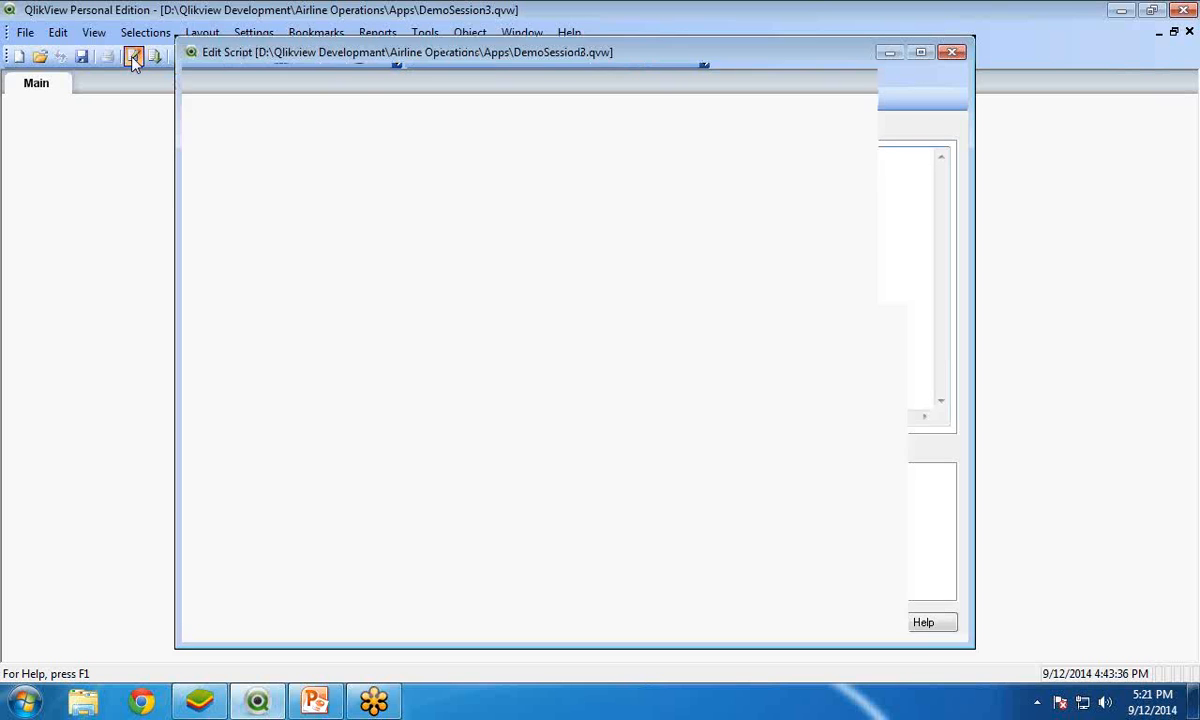
left_click(315, 74)
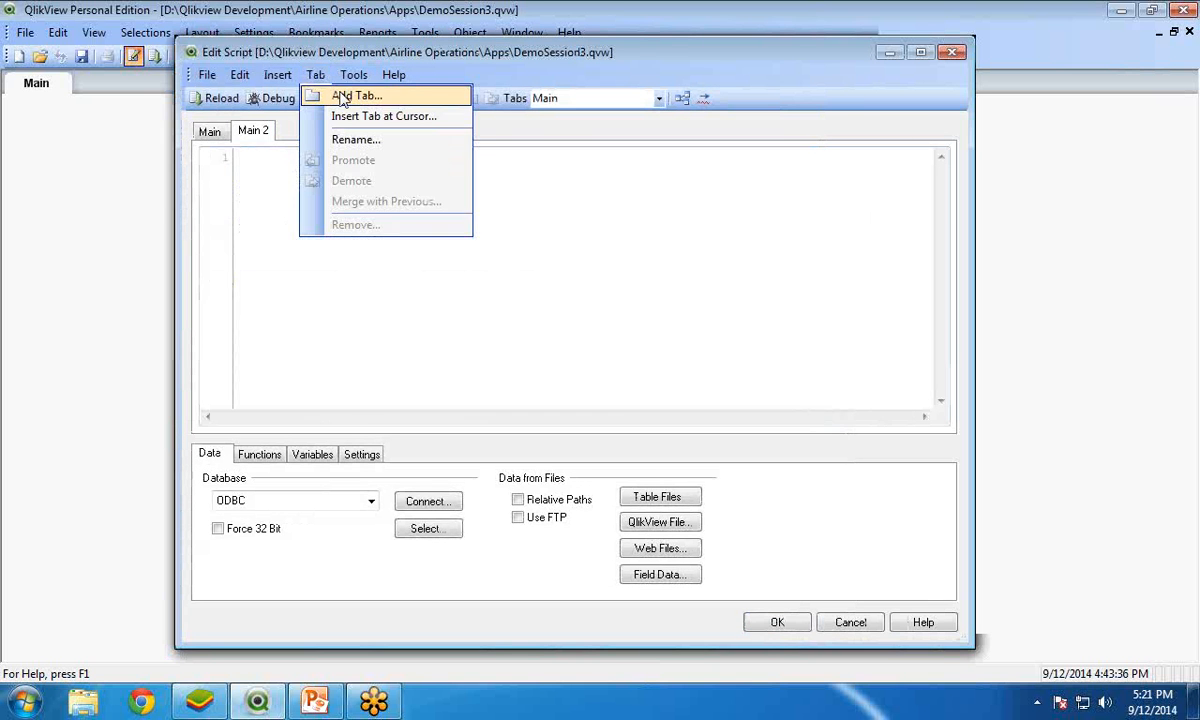
left_click(356, 139)
type("Main Data")
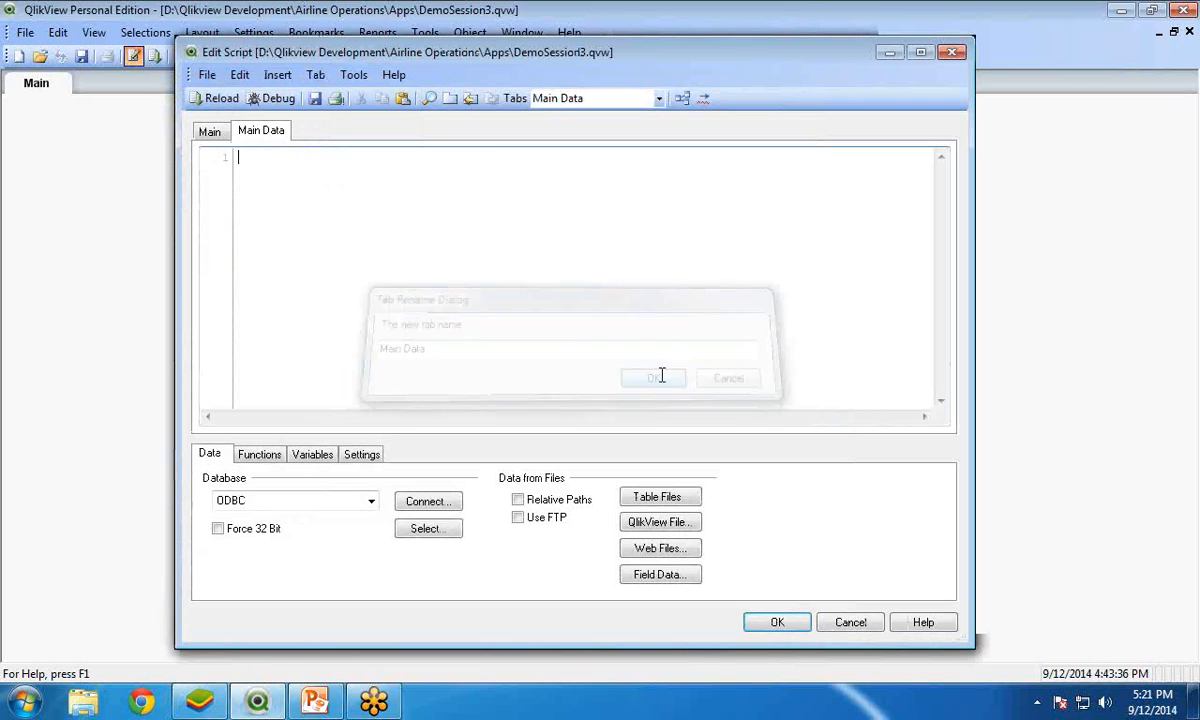
- Load Sales_Info.qvd into the Main Data tab through Table Files and reload
left_click(656, 496)
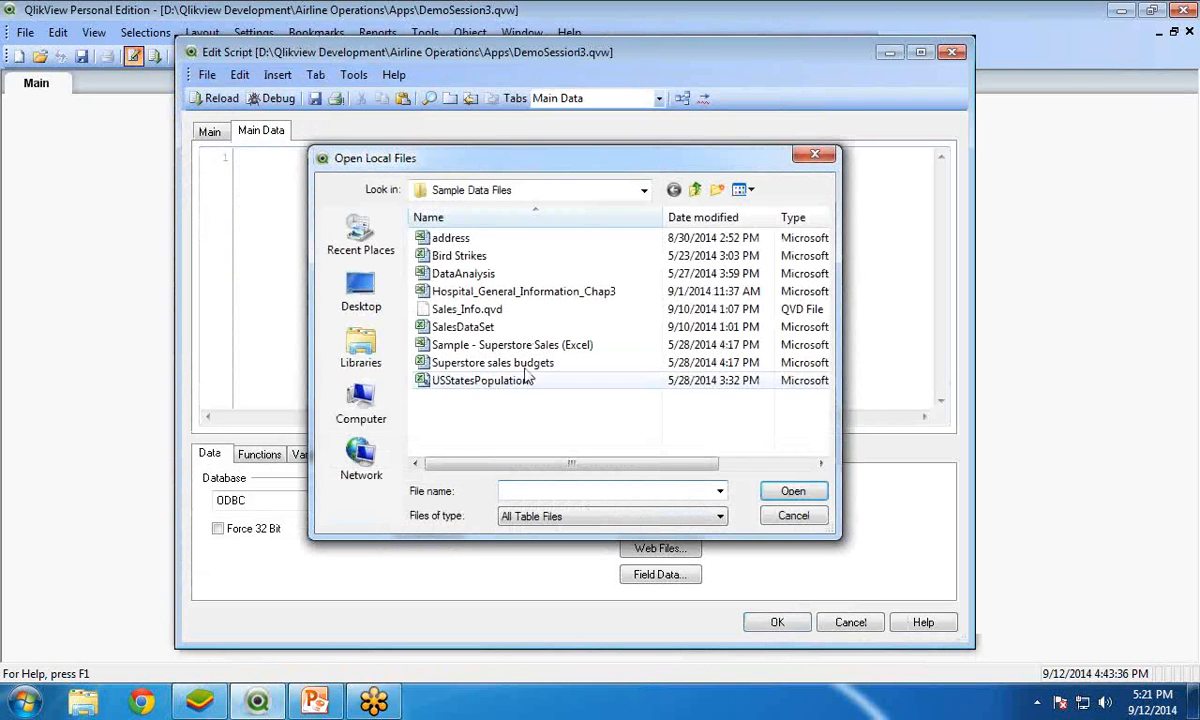
left_click(466, 309)
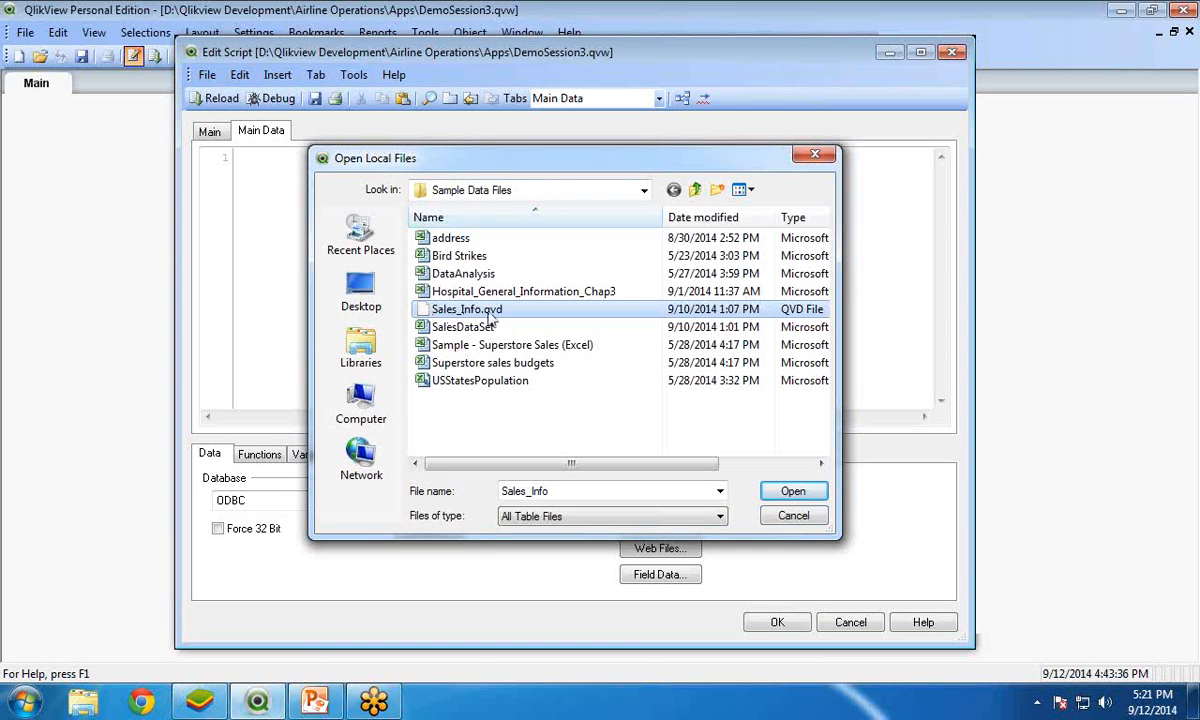
left_click(792, 490)
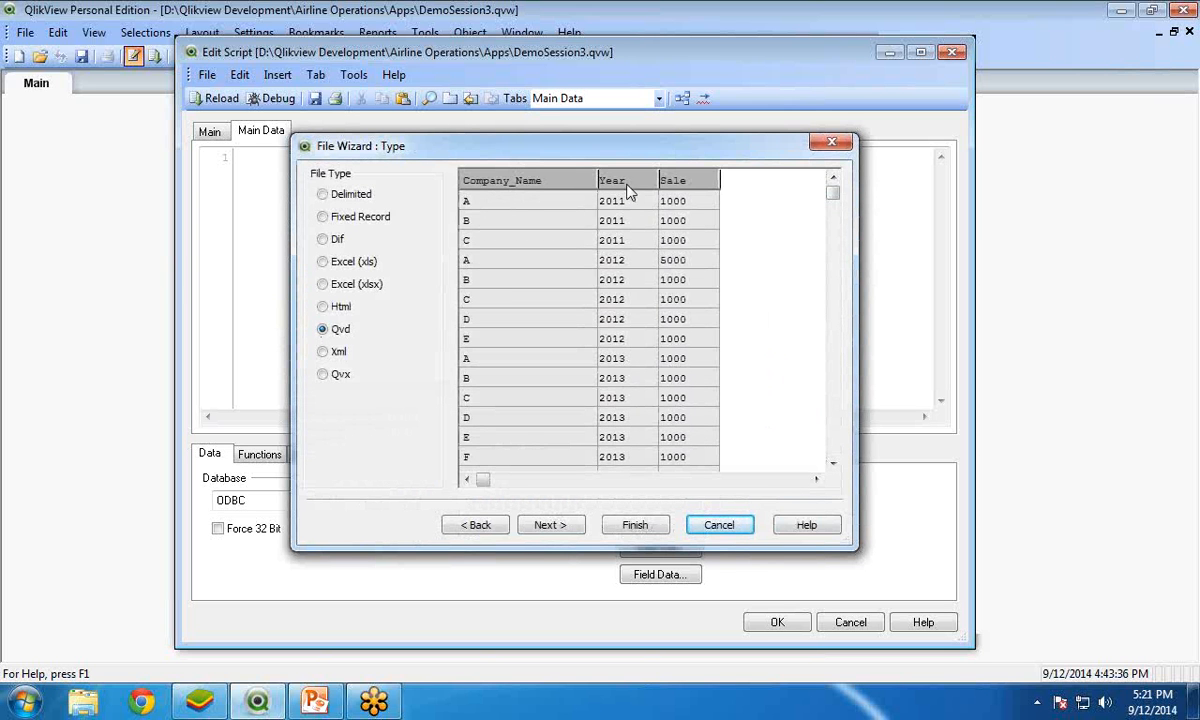
mouse_move(485, 210)
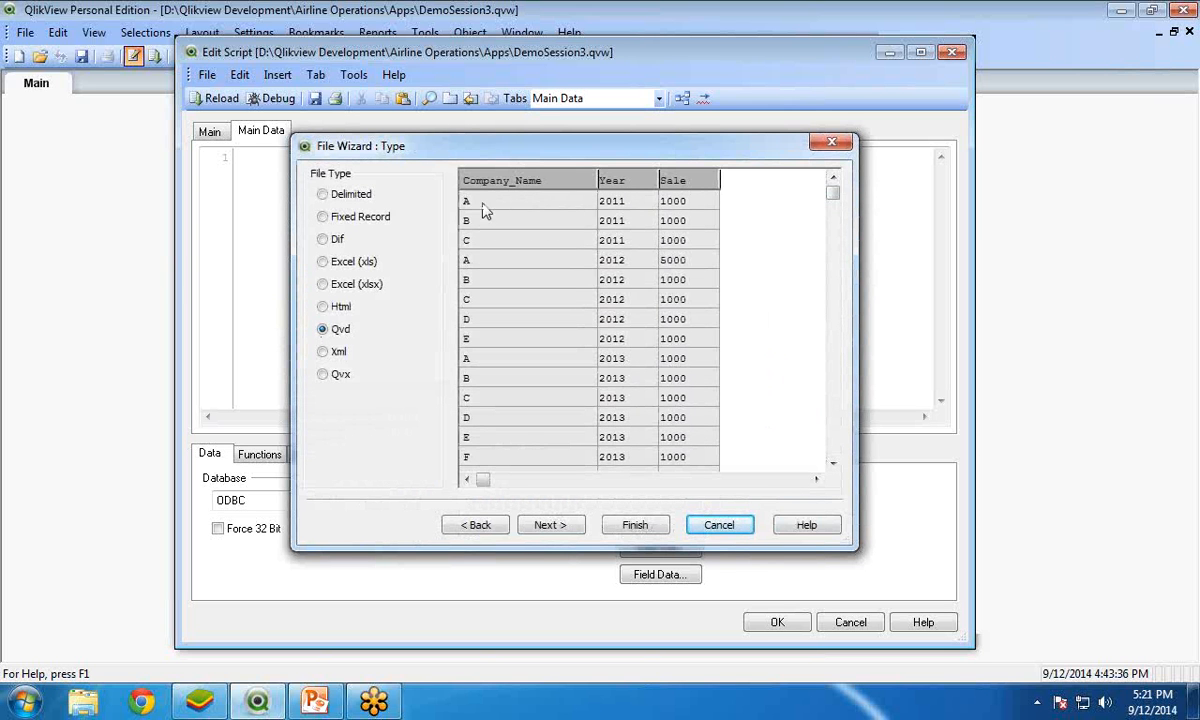
mouse_move(472, 372)
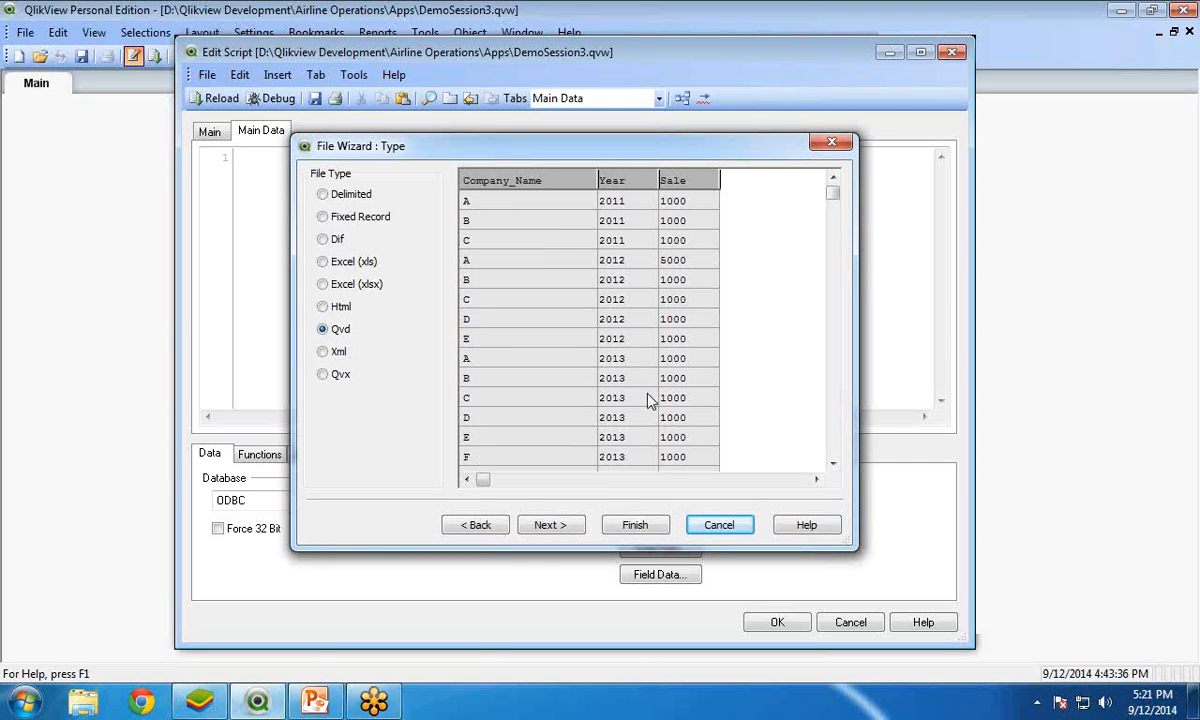
left_click(833, 221)
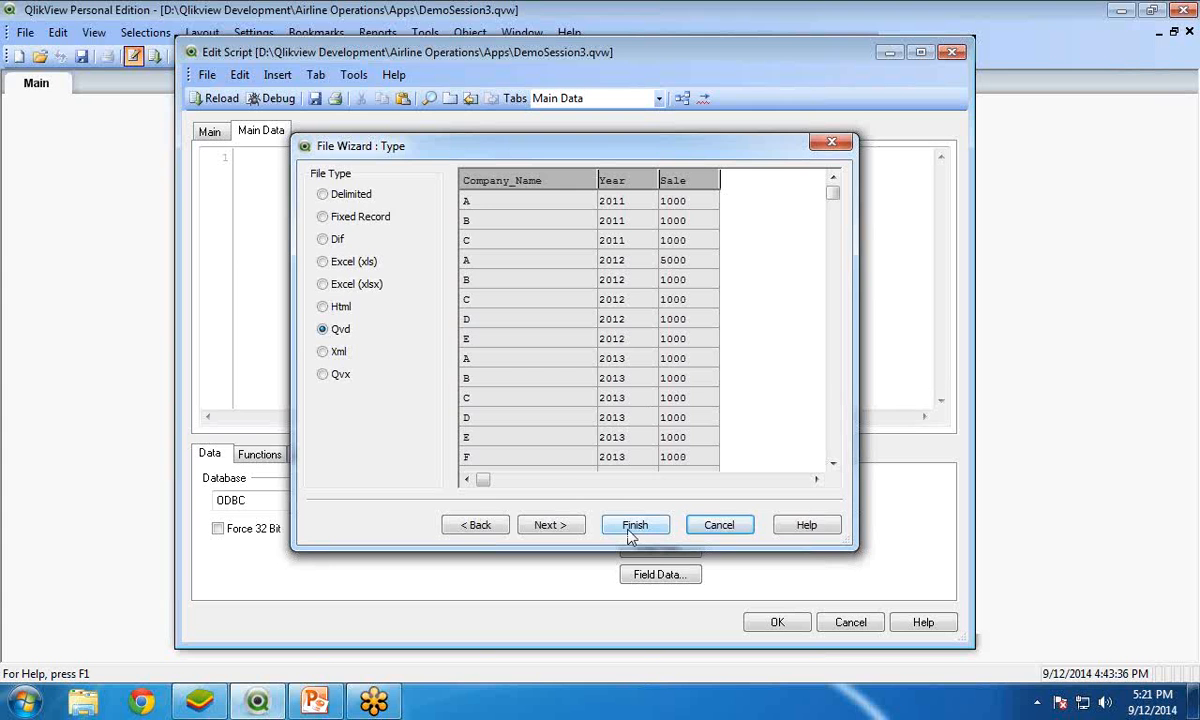
left_click(635, 524)
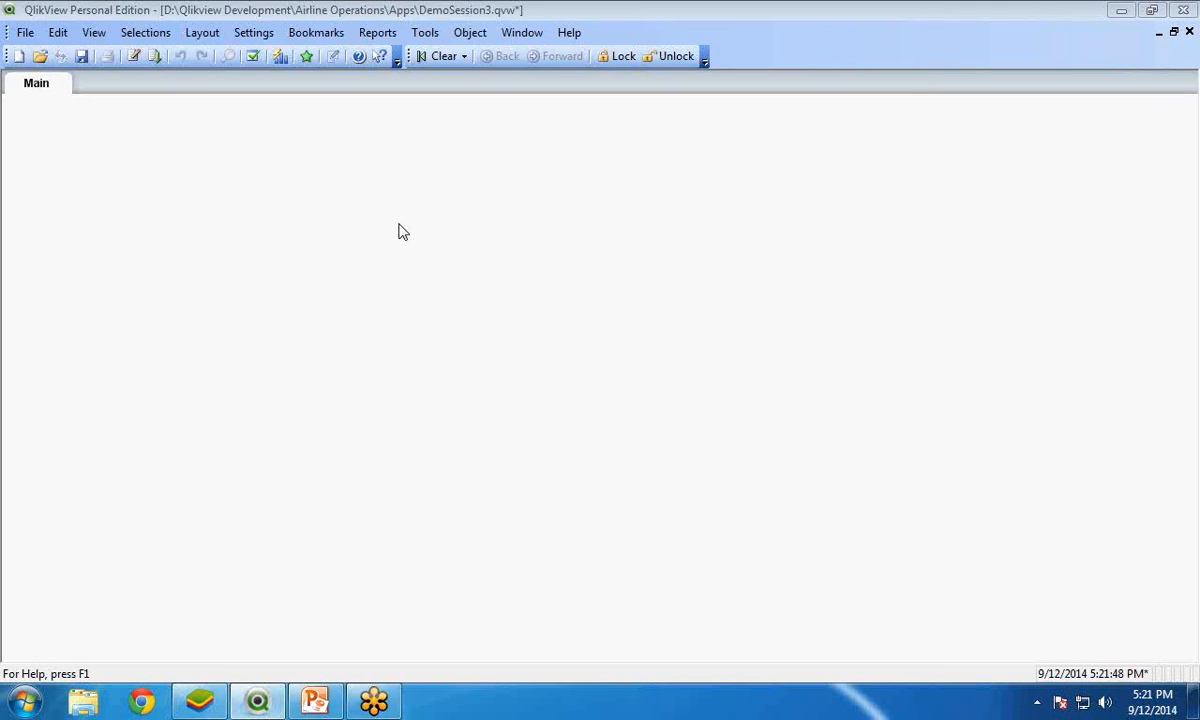
- Add a Year field list box showing 2011, 2012 and 2013 to the Main sheet
right_click(400, 232)
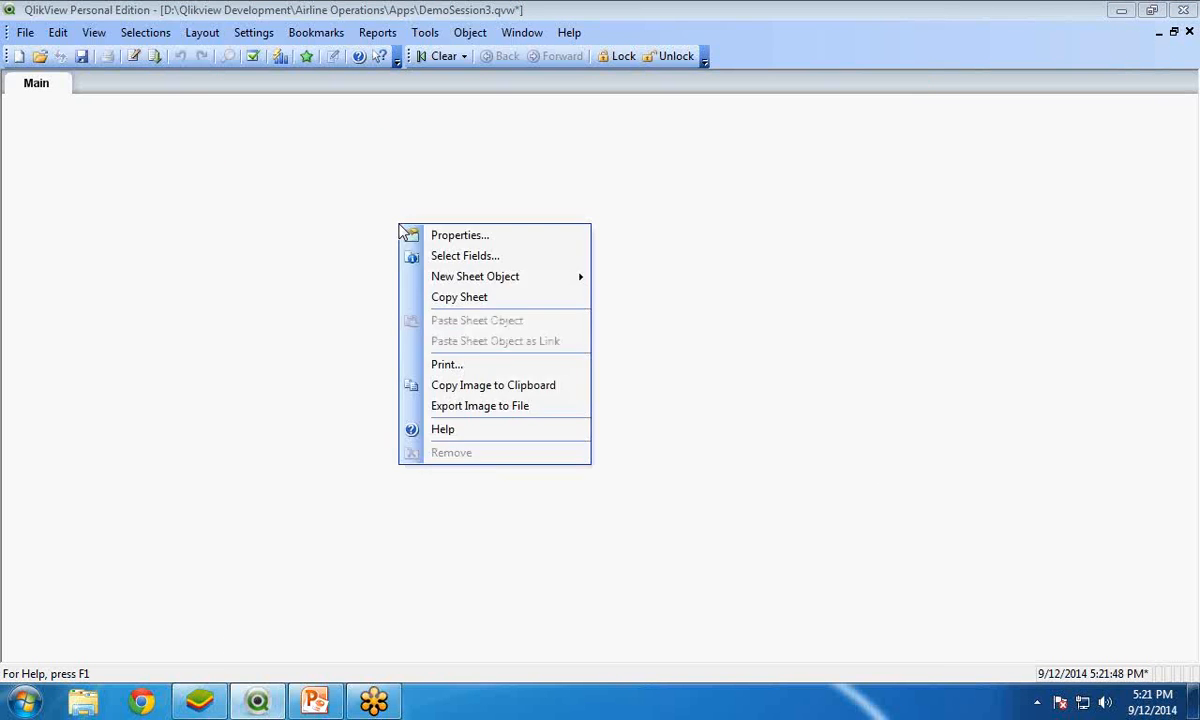
mouse_move(475, 277)
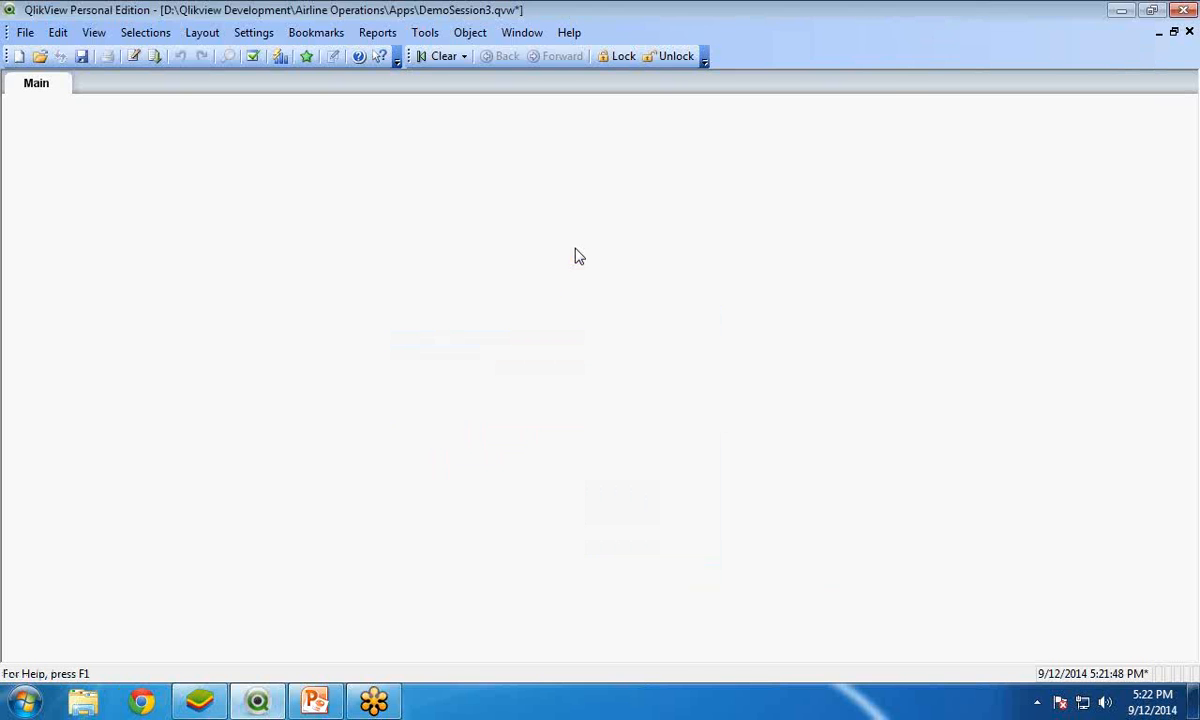
left_click(582, 222)
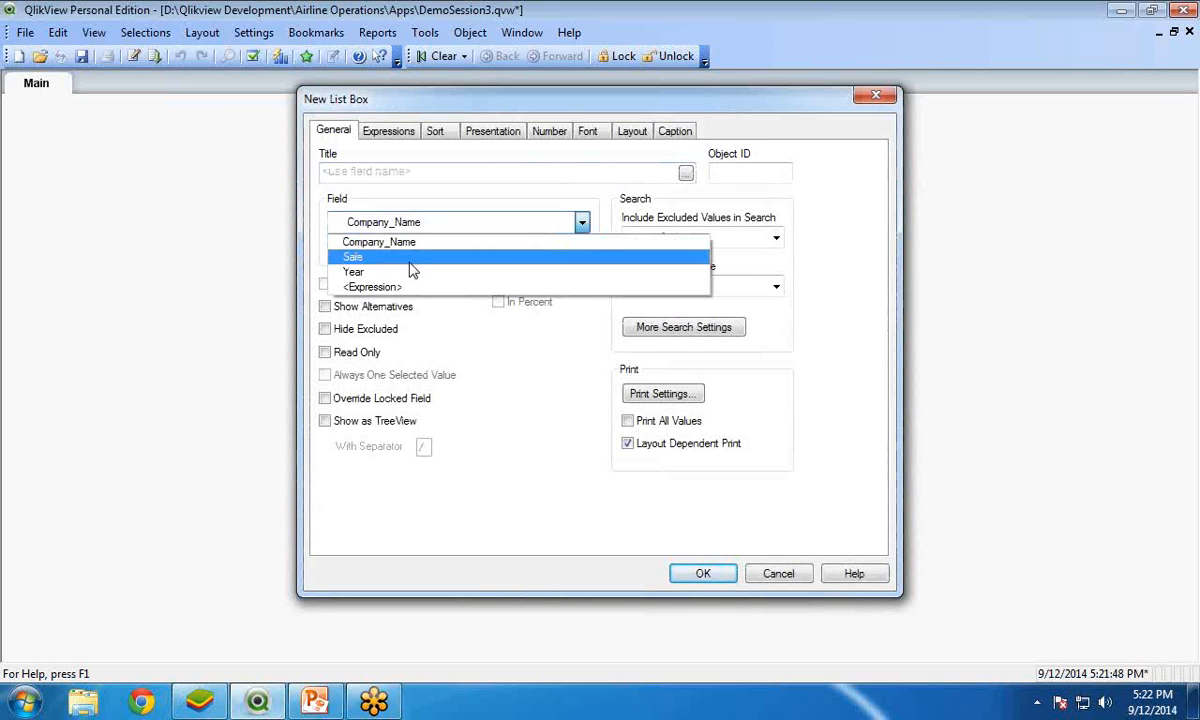
left_click(352, 271)
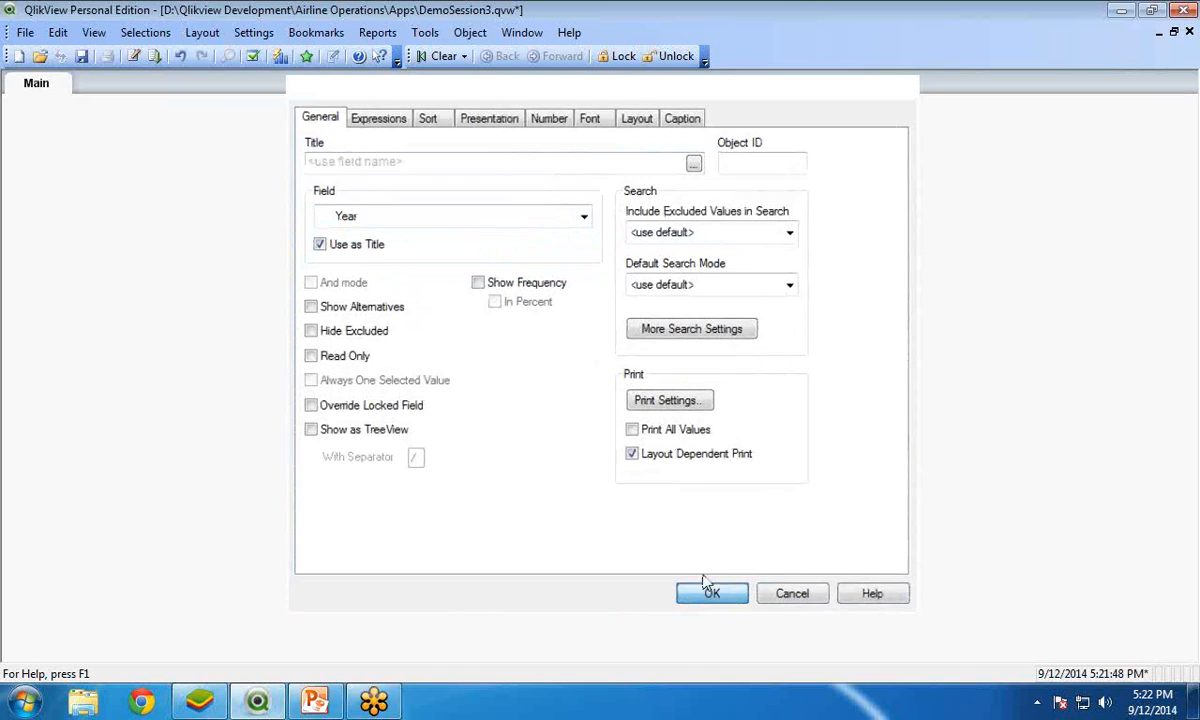
right_click(375, 173)
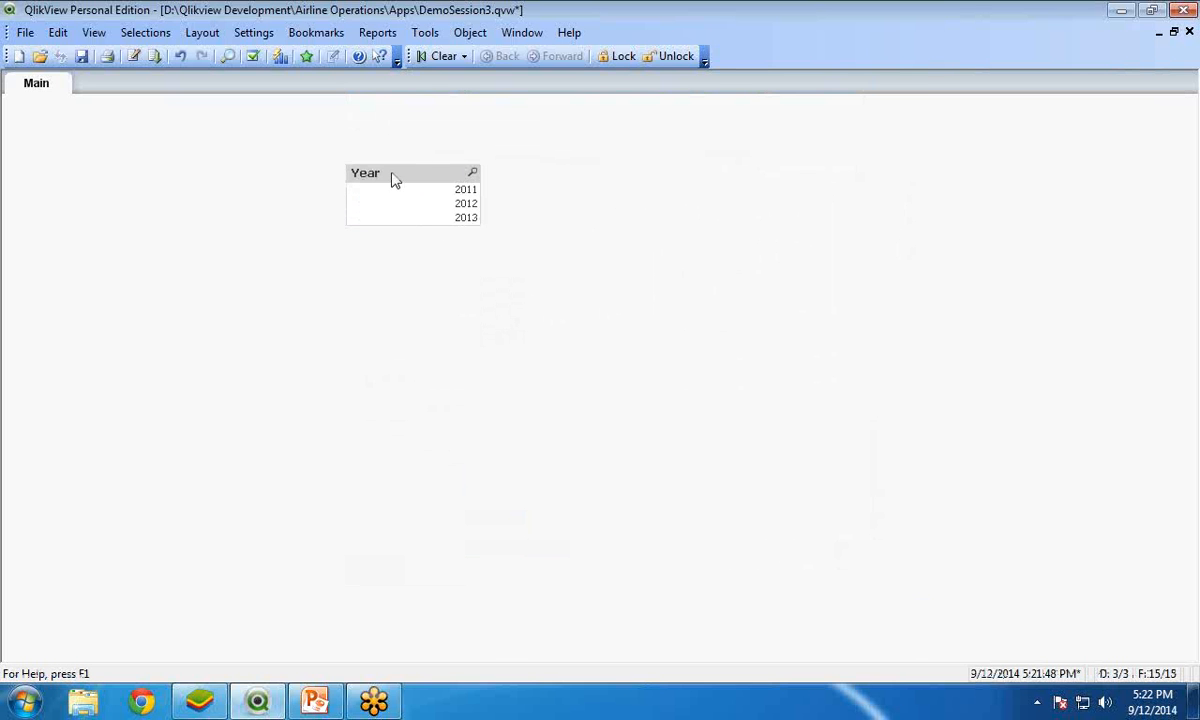
mouse_move(423, 191)
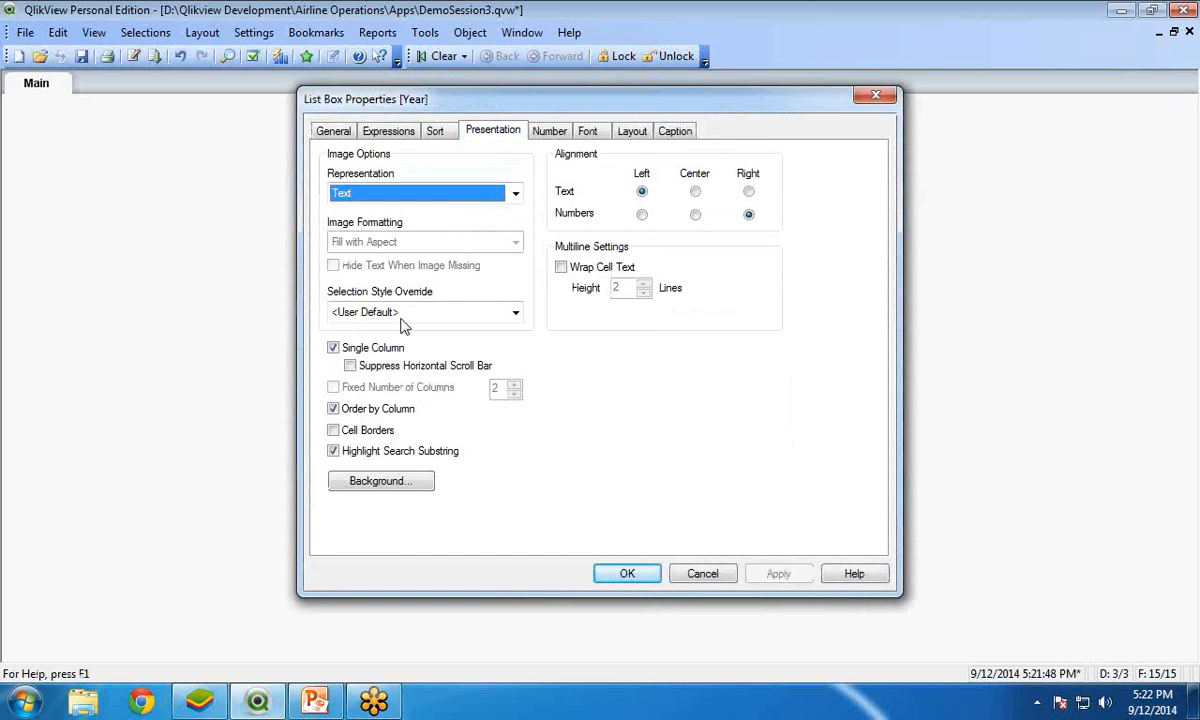
- Turn off Single Column and give the Year list box 3 fixed columns
left_click(333, 347)
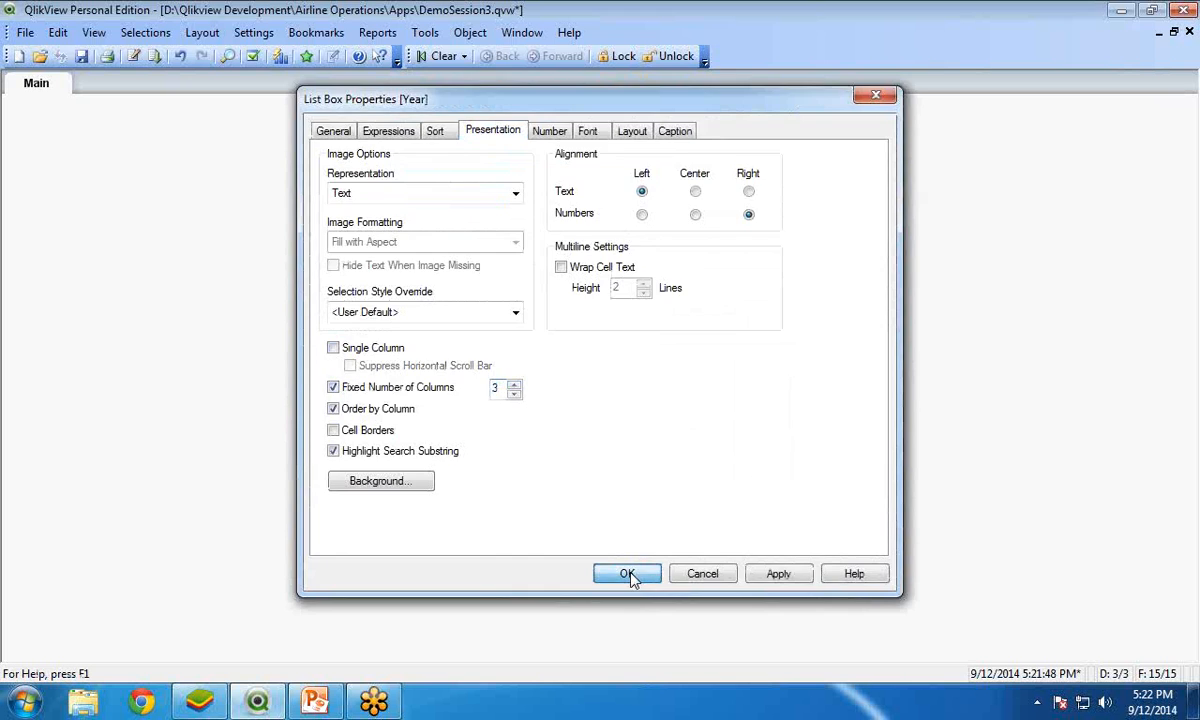
left_click(627, 573)
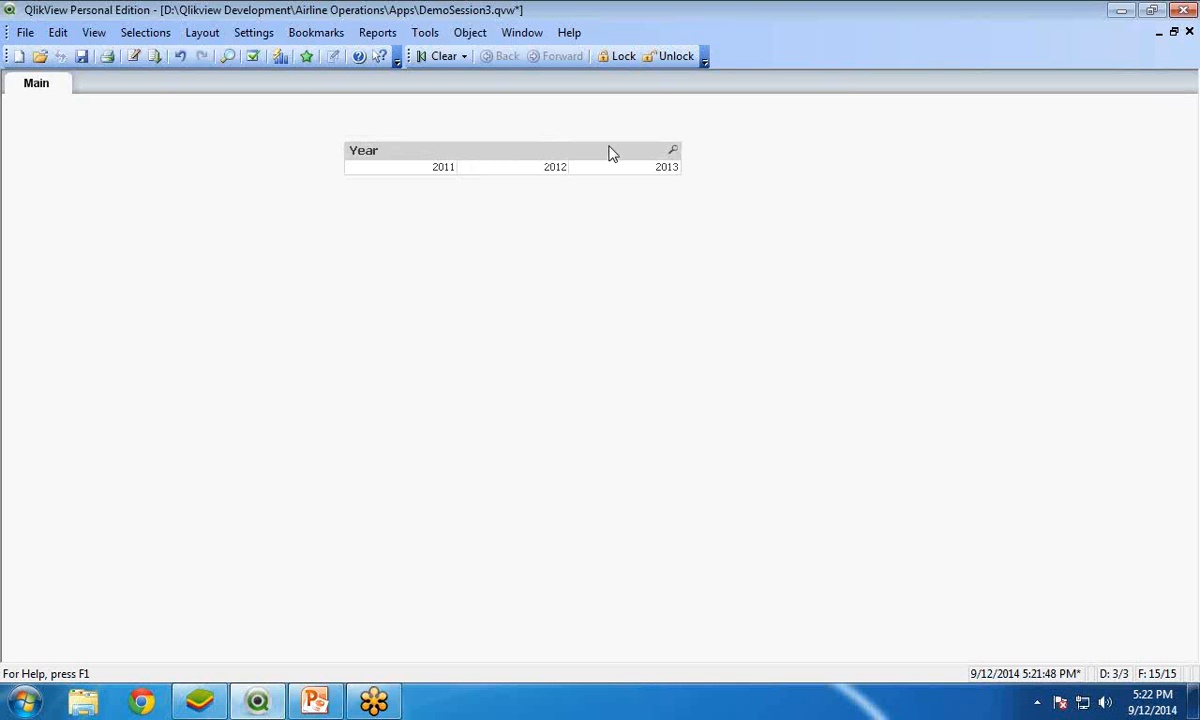
mouse_move(639, 8)
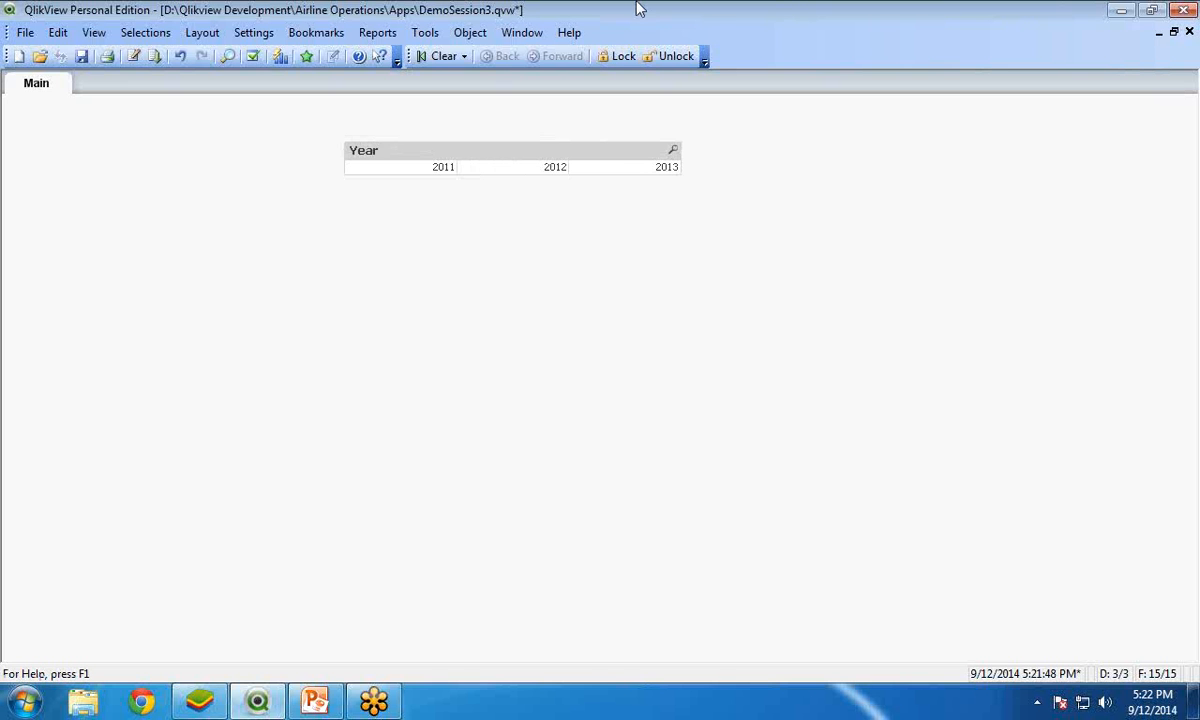
mouse_move(453, 246)
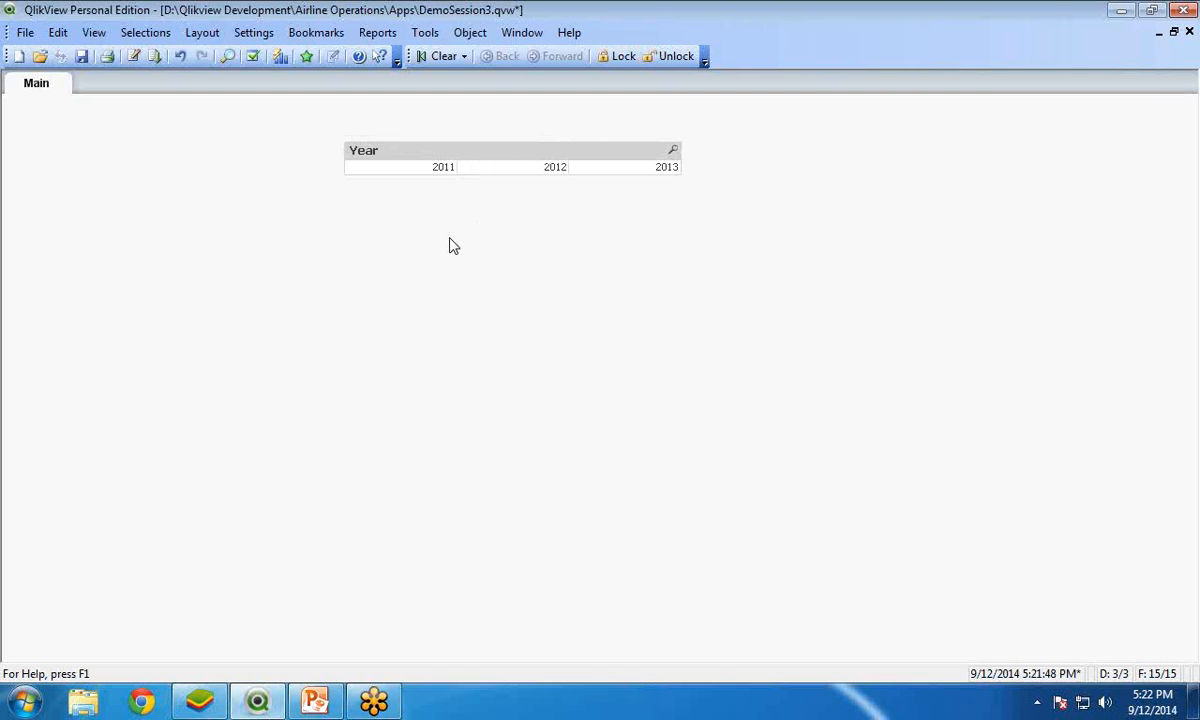
- Start a new straight table with Company_Name as its dimension
right_click(450, 245)
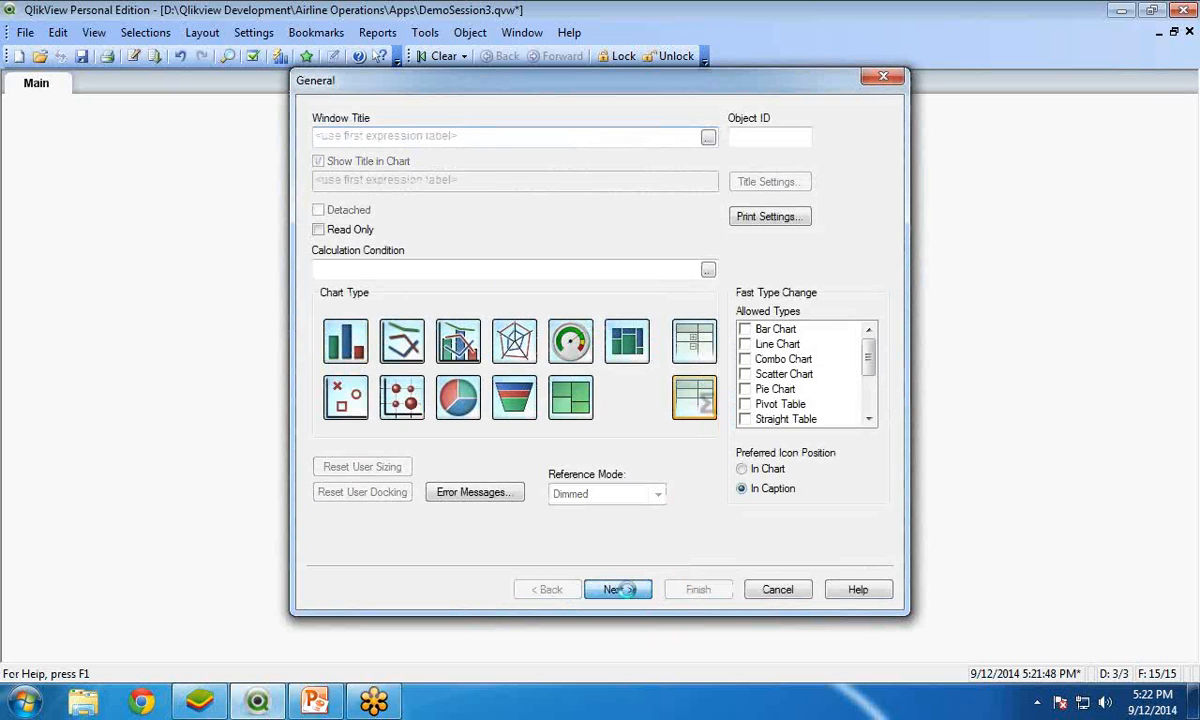
left_click(617, 589)
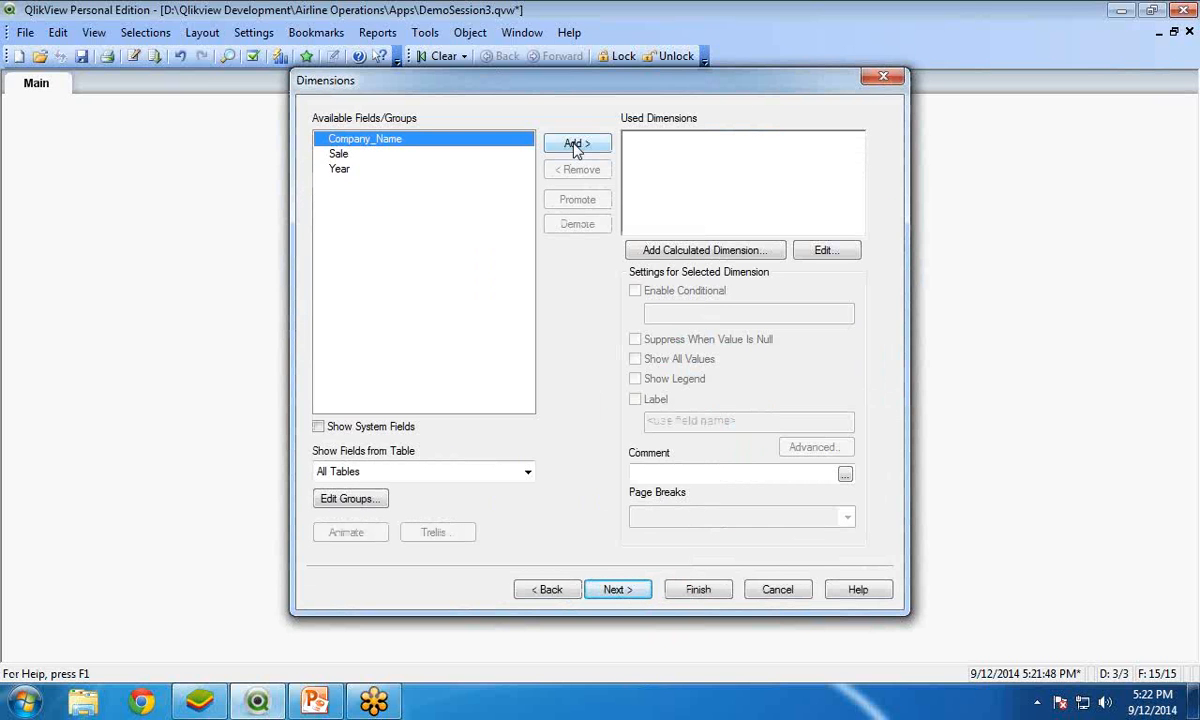
left_click(577, 143)
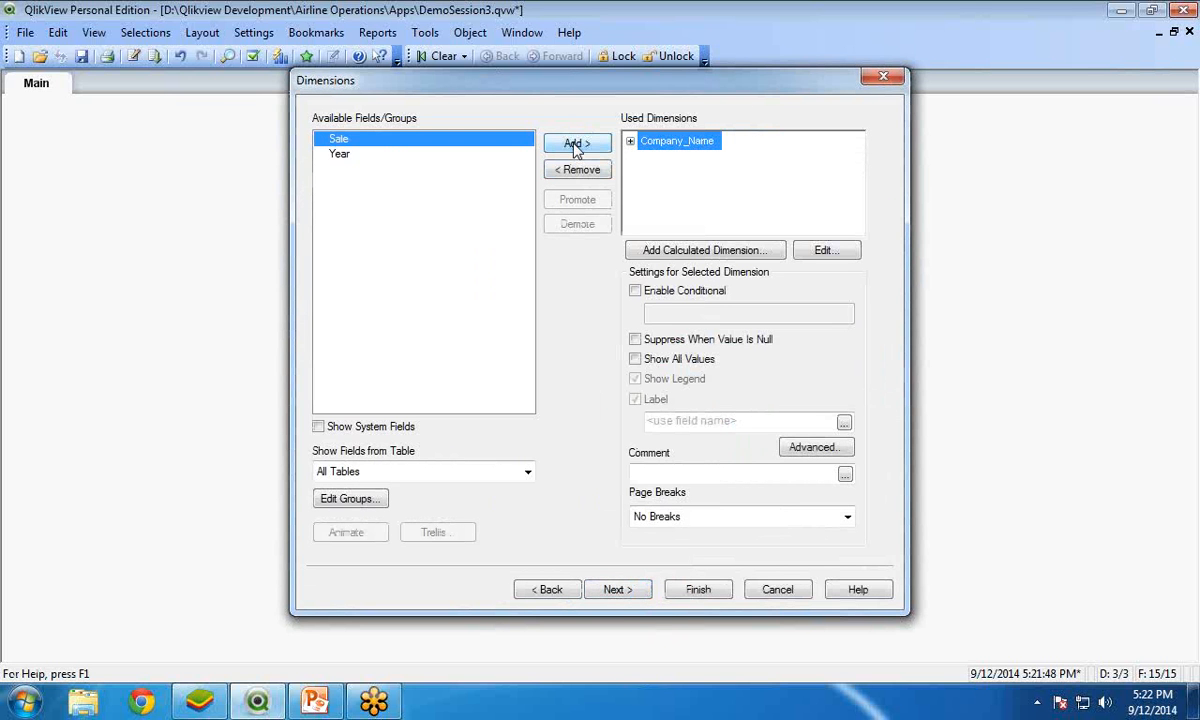
- Add a sum(Sale) expression labelled Total Sale and finish the table
left_click(617, 589)
type("sum(")
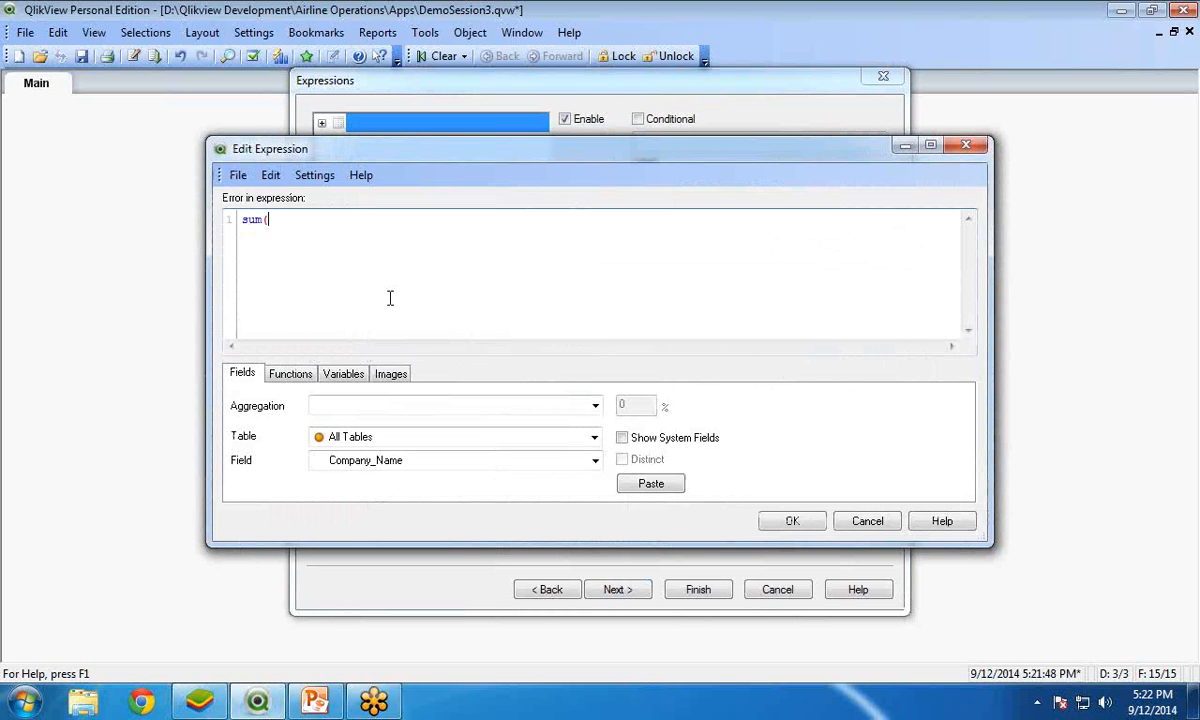
type("Sale)")
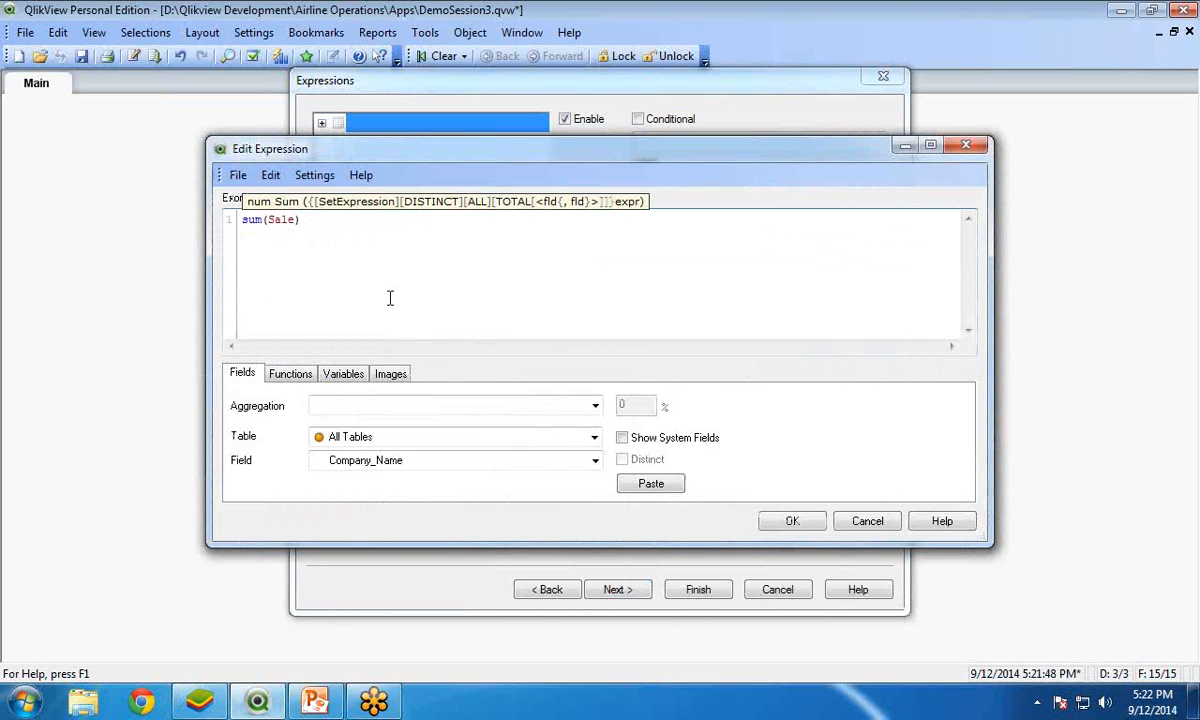
left_click(791, 520)
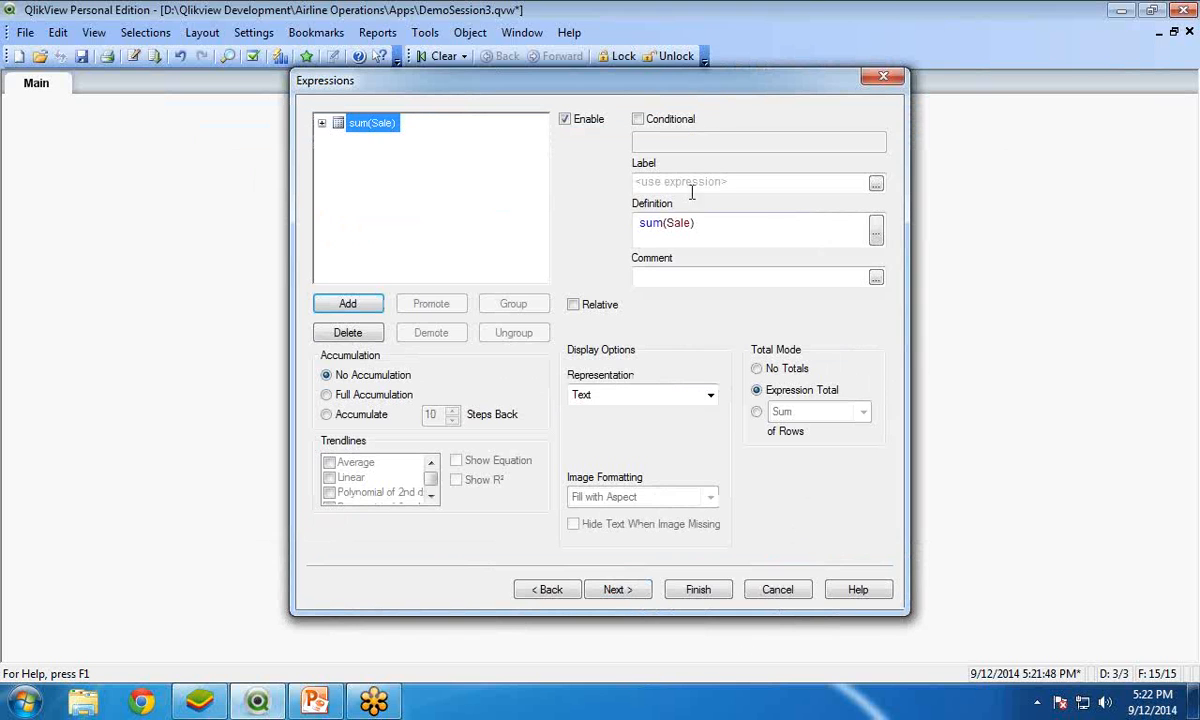
type("Total")
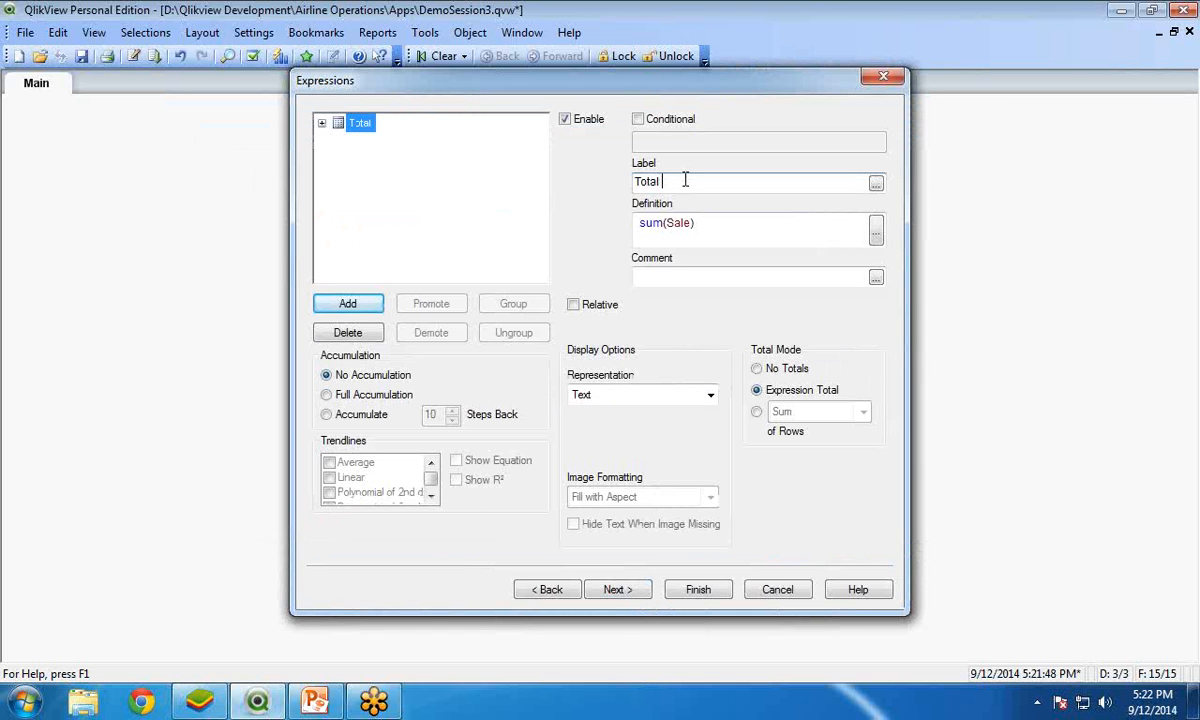
type("Sale")
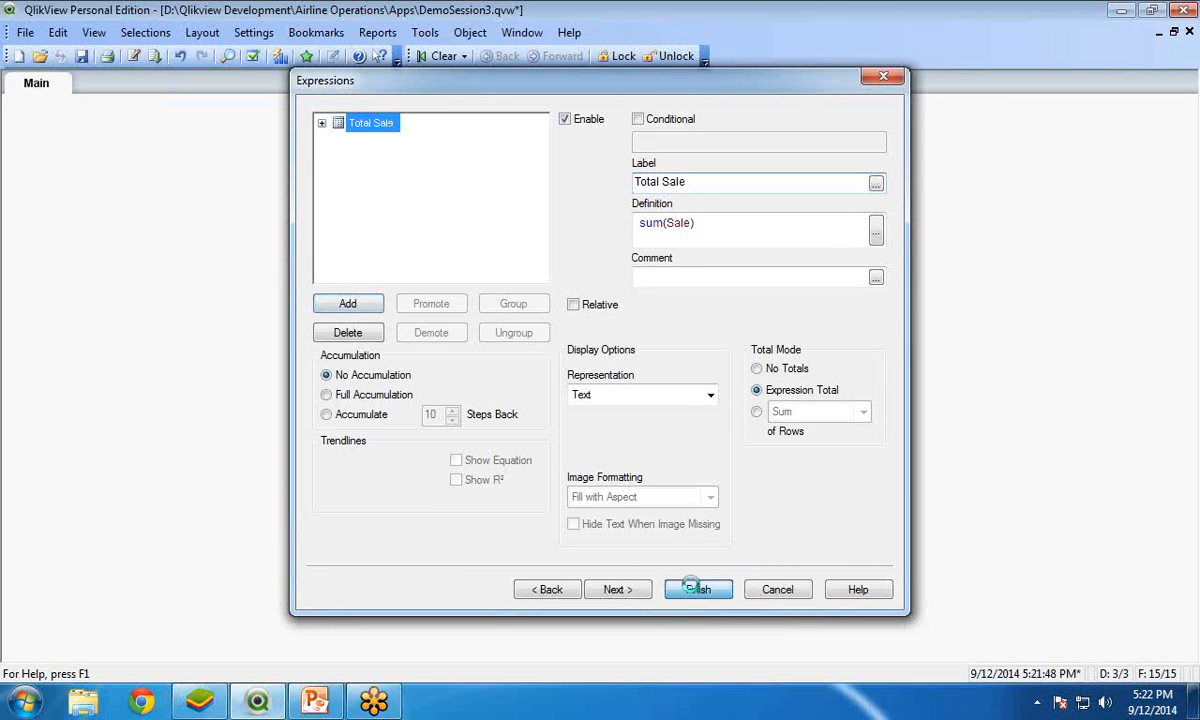
left_click(698, 588)
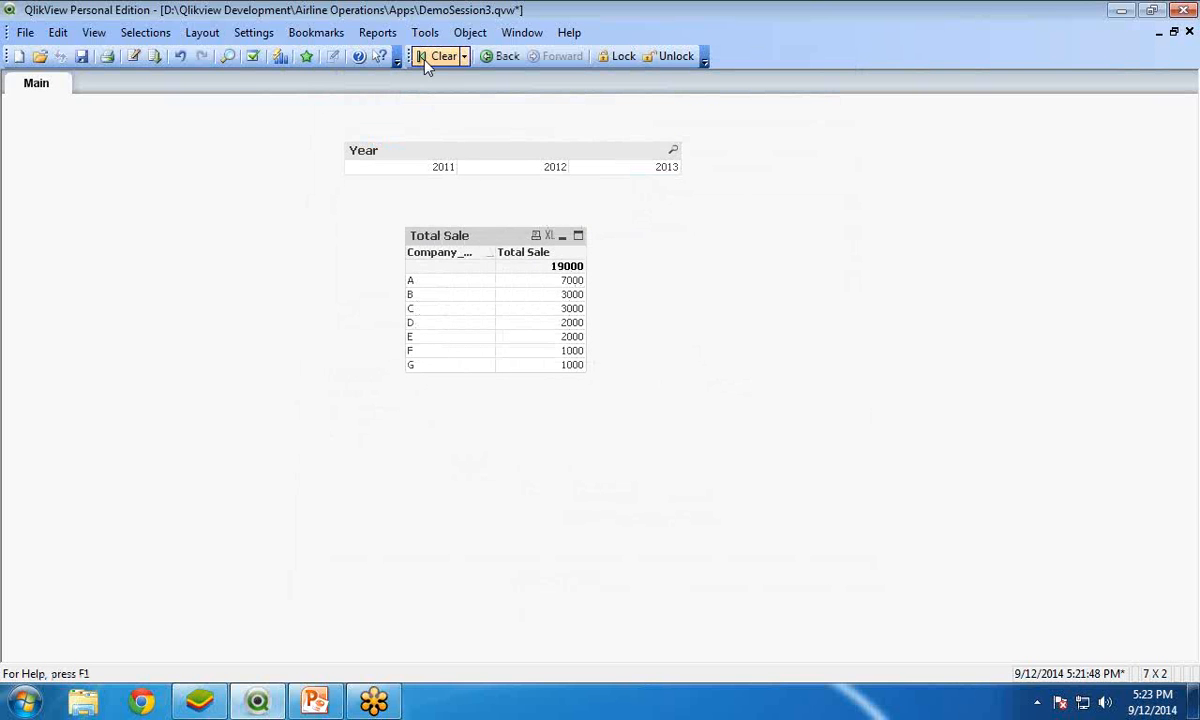
- Select 2011 in the Year list box, leaving A, B and C at 1000 each
left_click(442, 167)
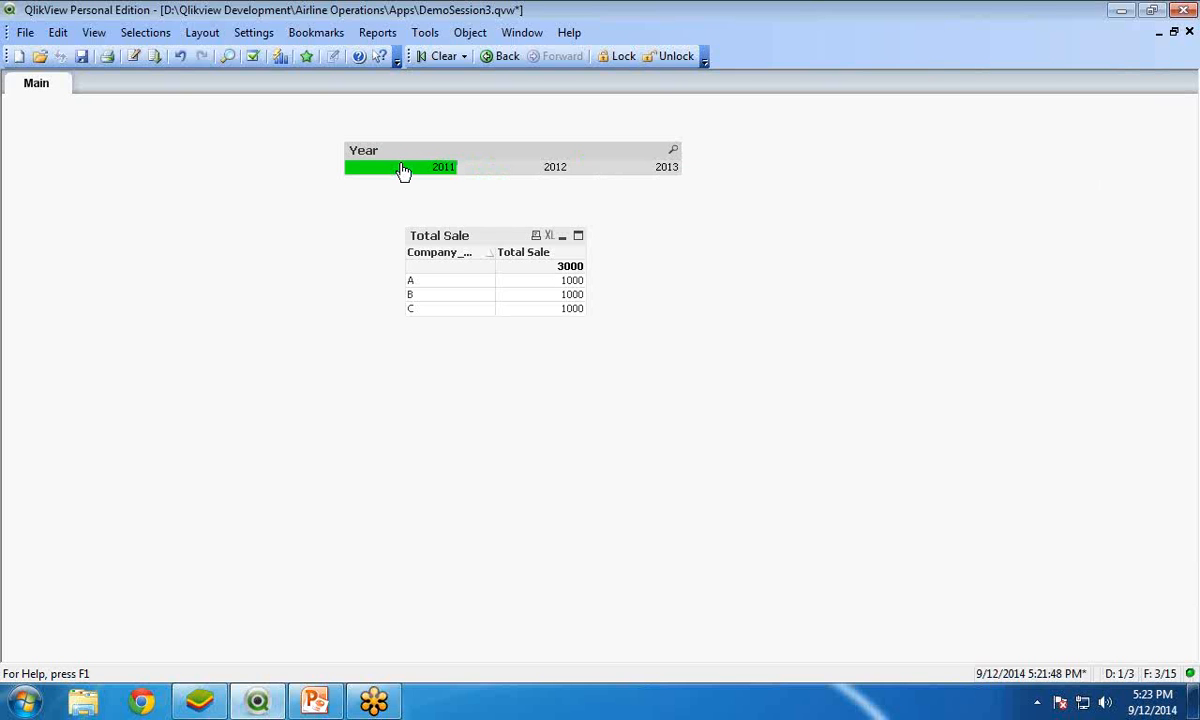
- Search for Notepad from the Start menu and launch it
left_click(24, 700)
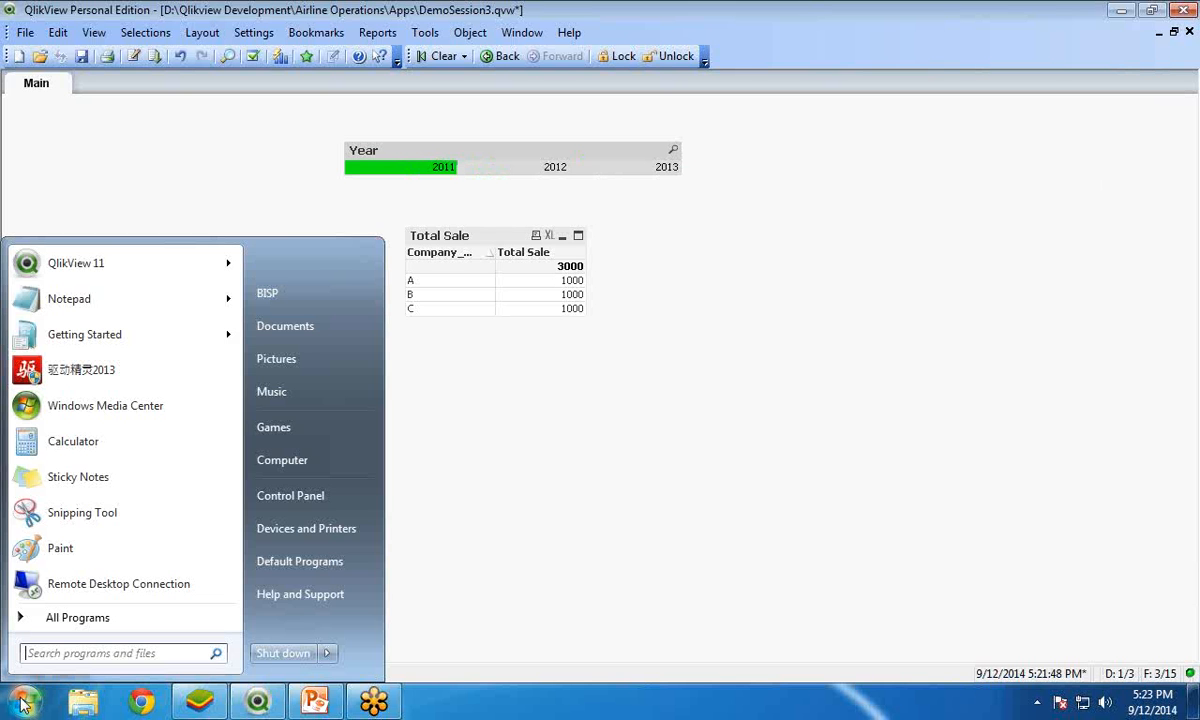
type("n")
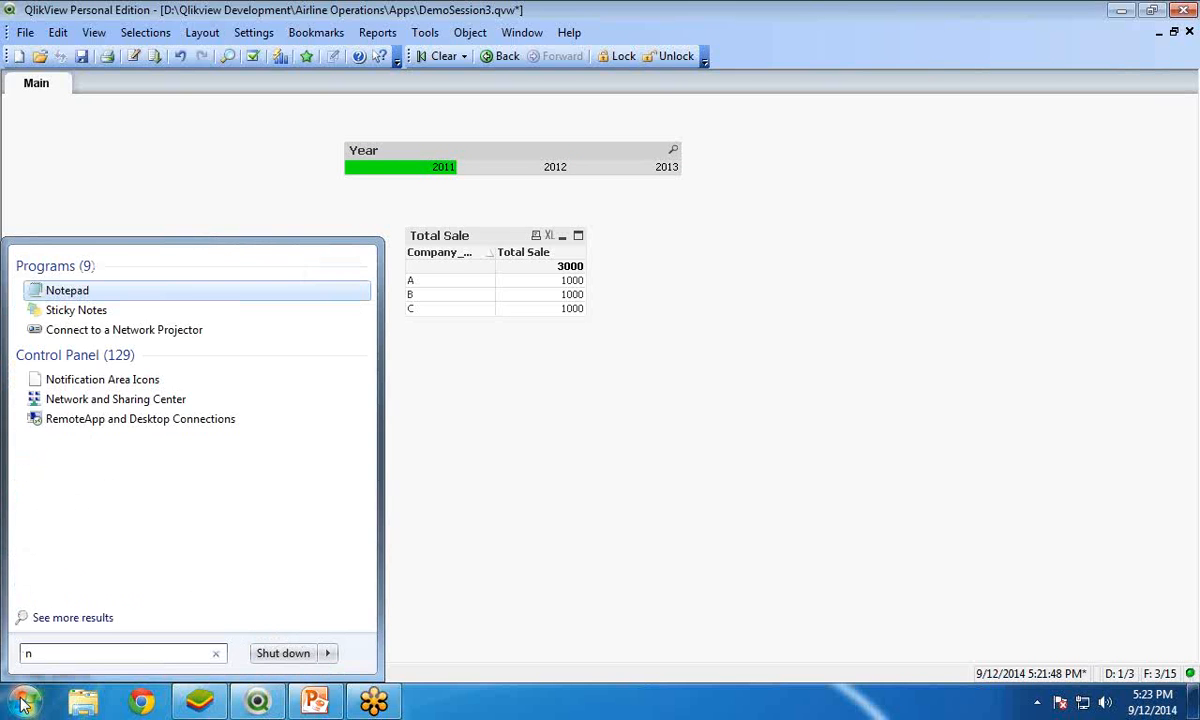
type("otep")
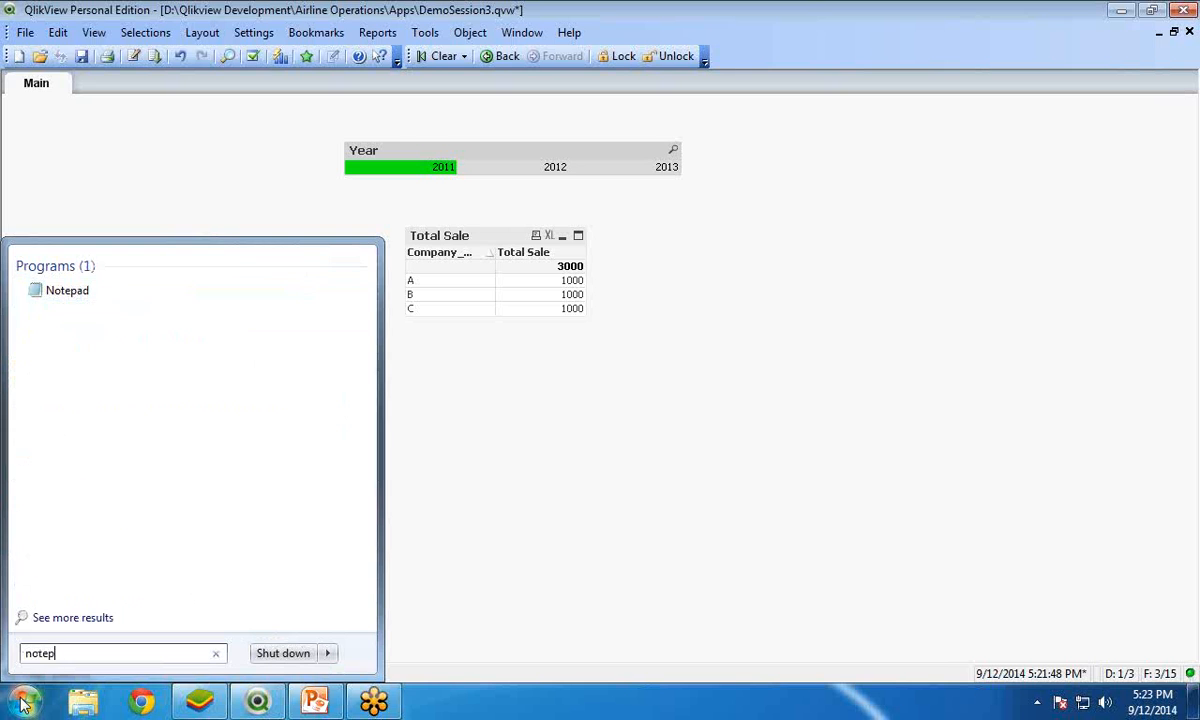
left_click(67, 290)
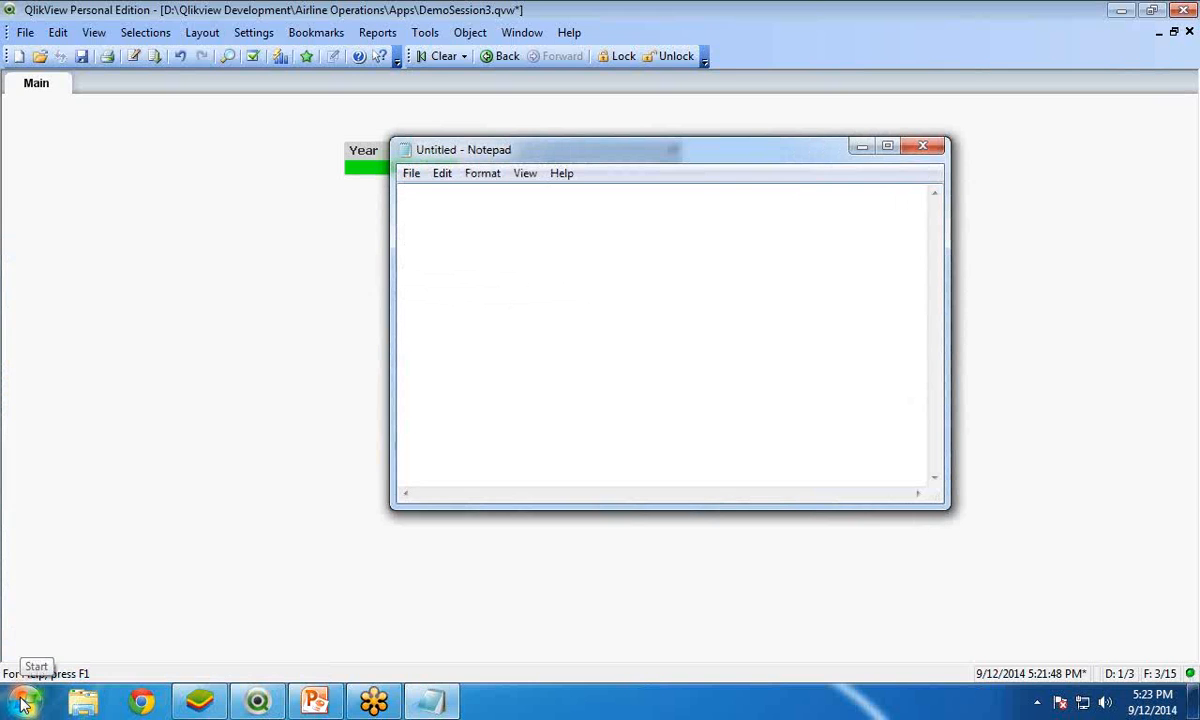
- Type a Syntax: heading followed by the template sum({identifiers< >}sales)
type("Syntax:")
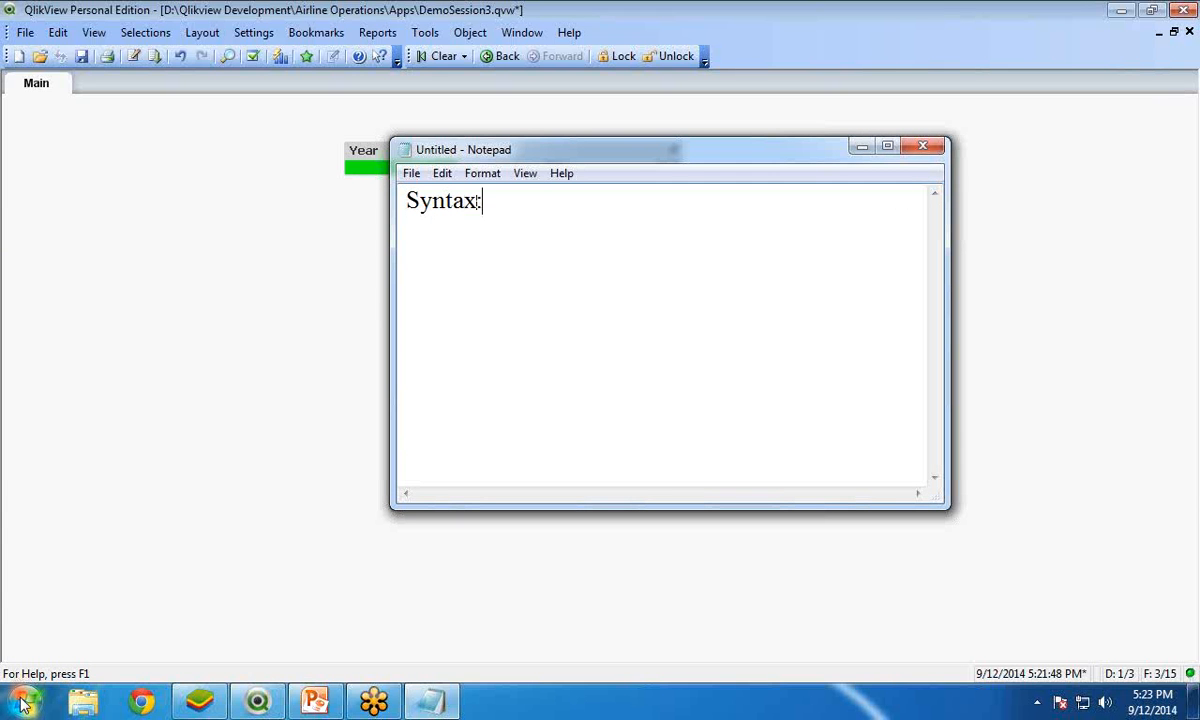
key("enter")
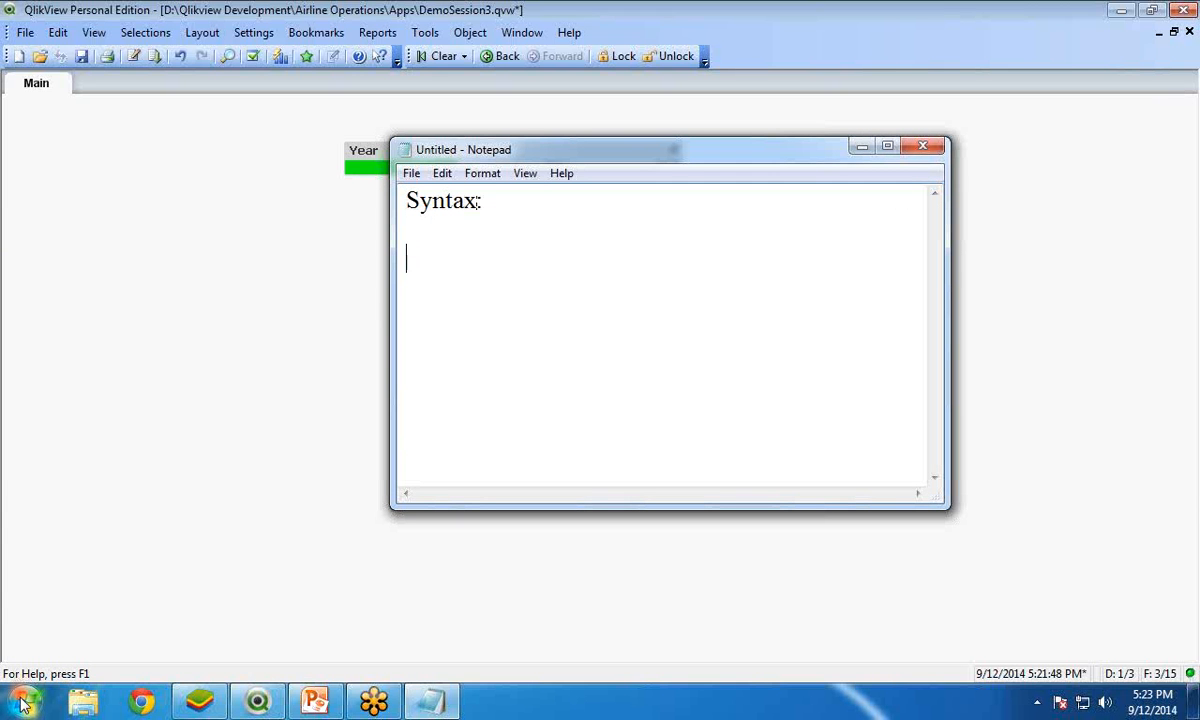
type("sum(")
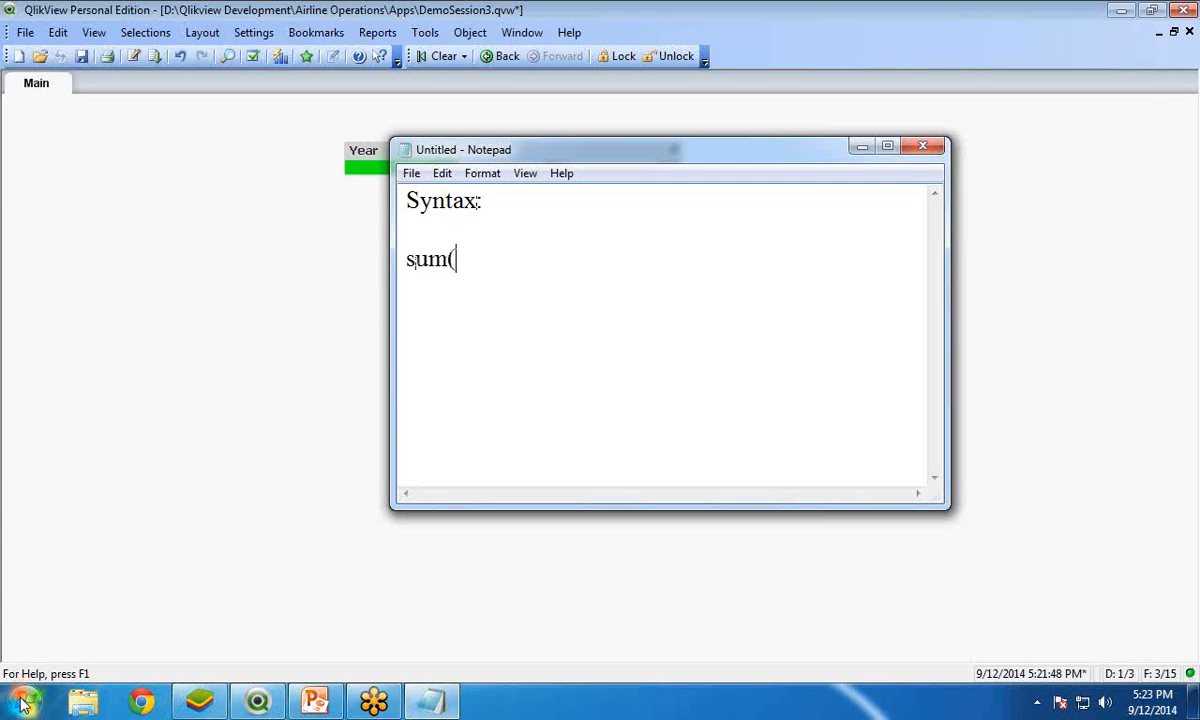
type("{")
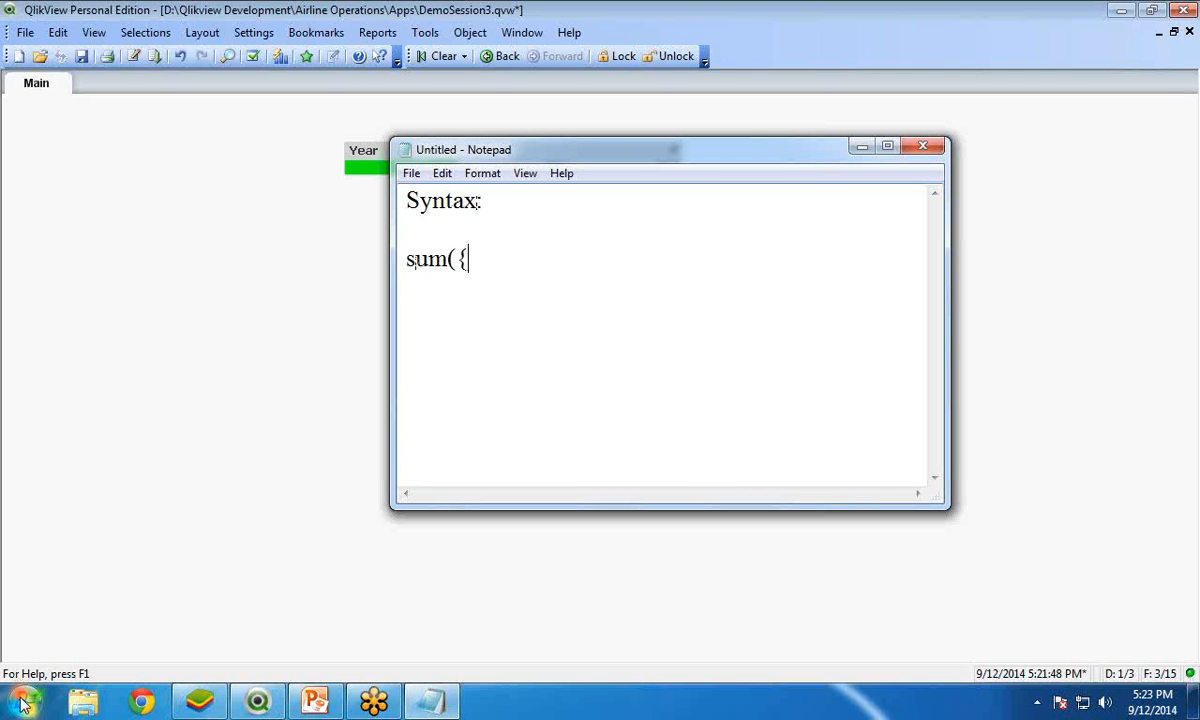
type("}")
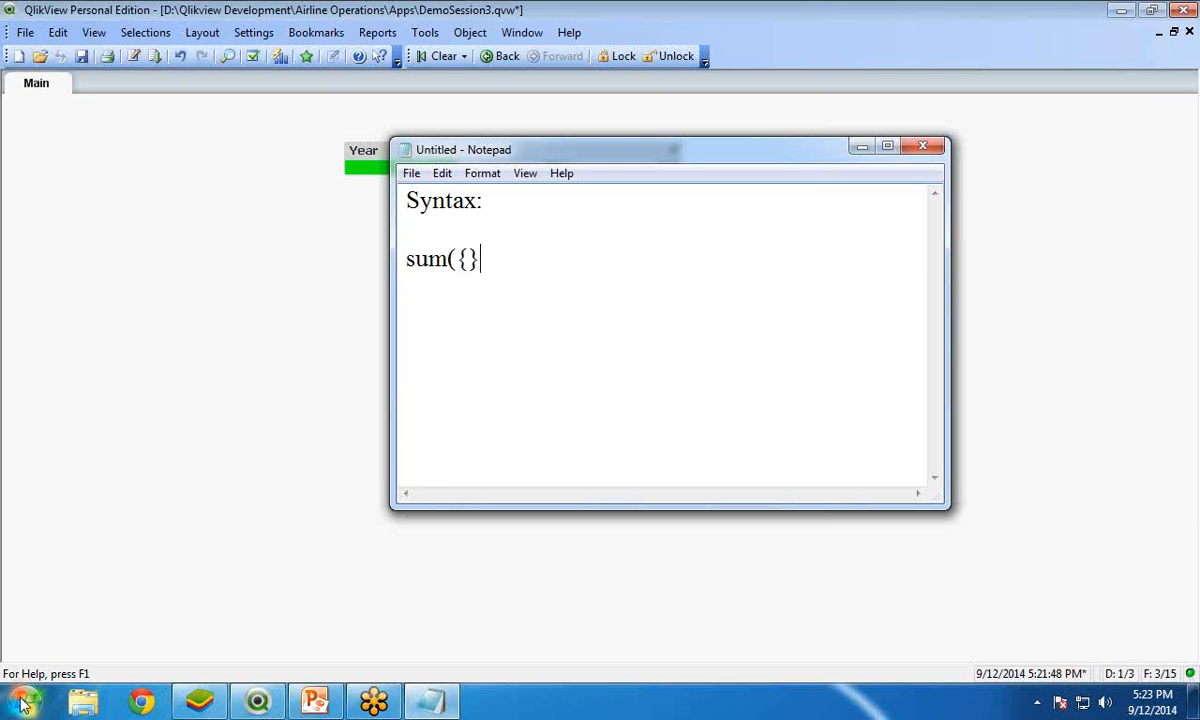
type("sale")
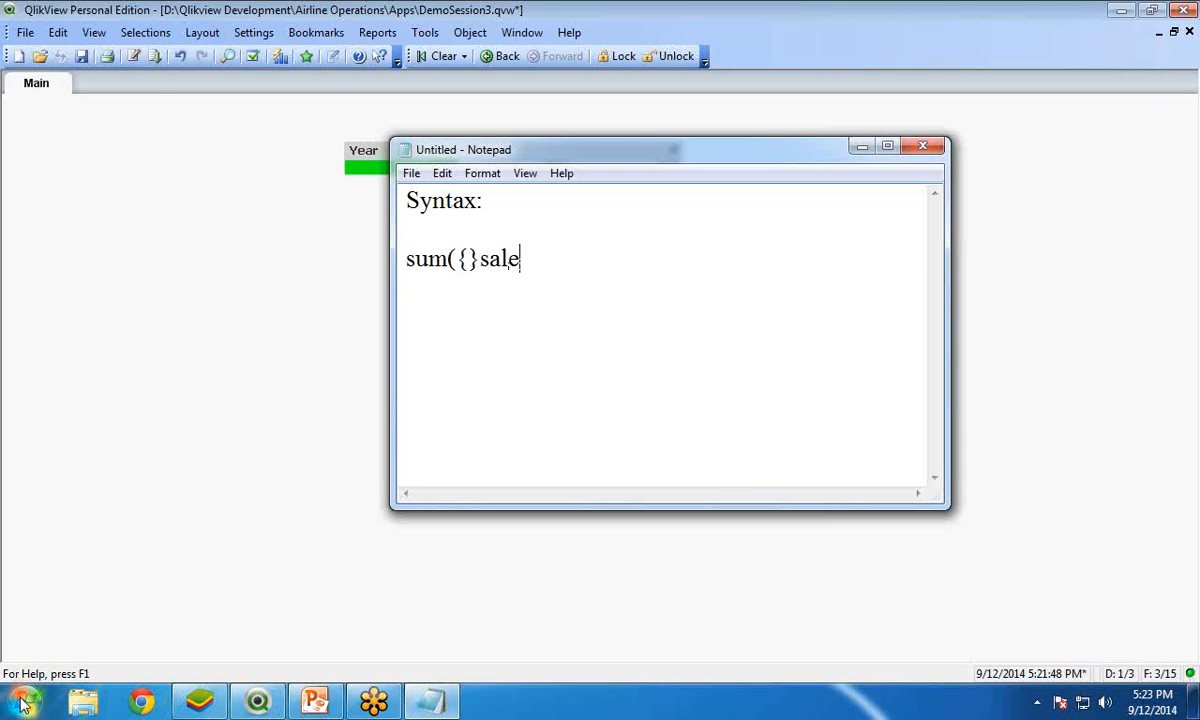
type("s)")
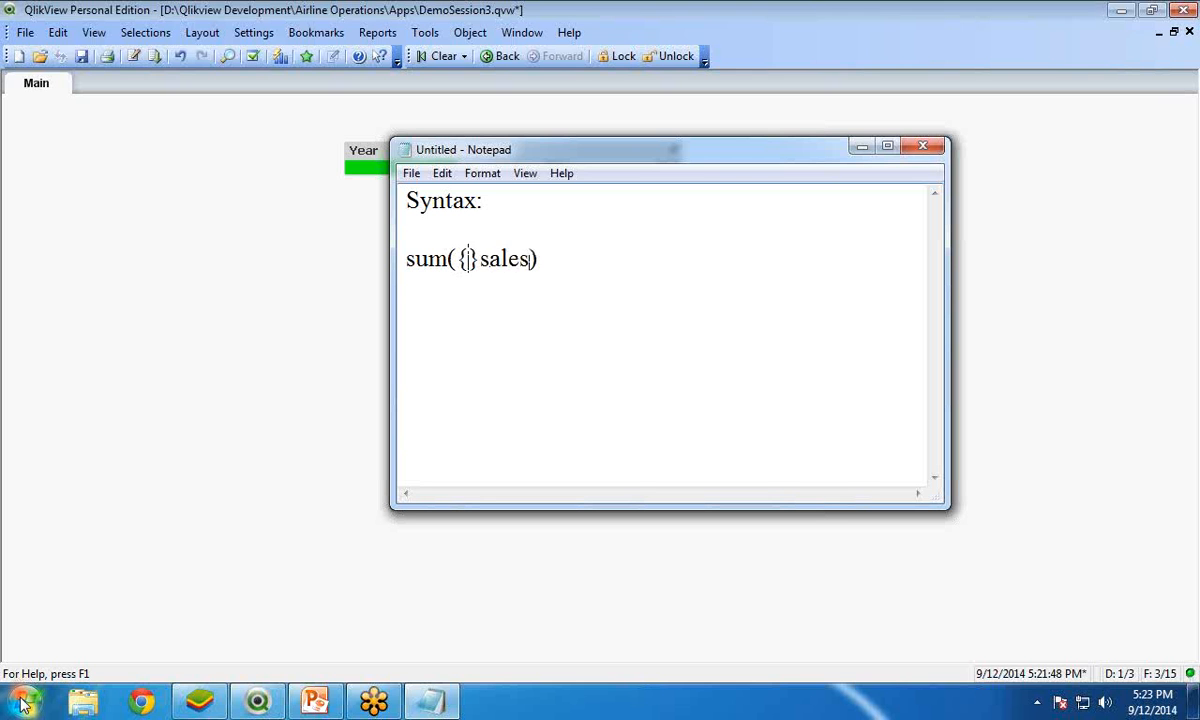
type("< >")
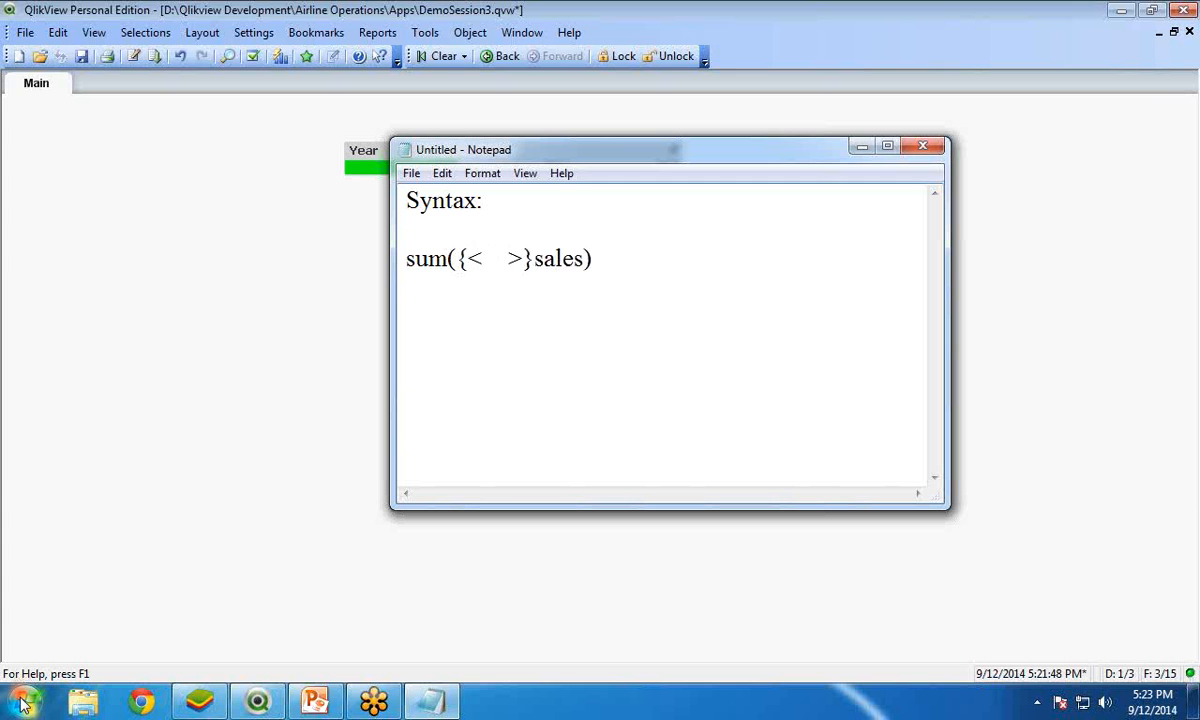
left_click(472, 258)
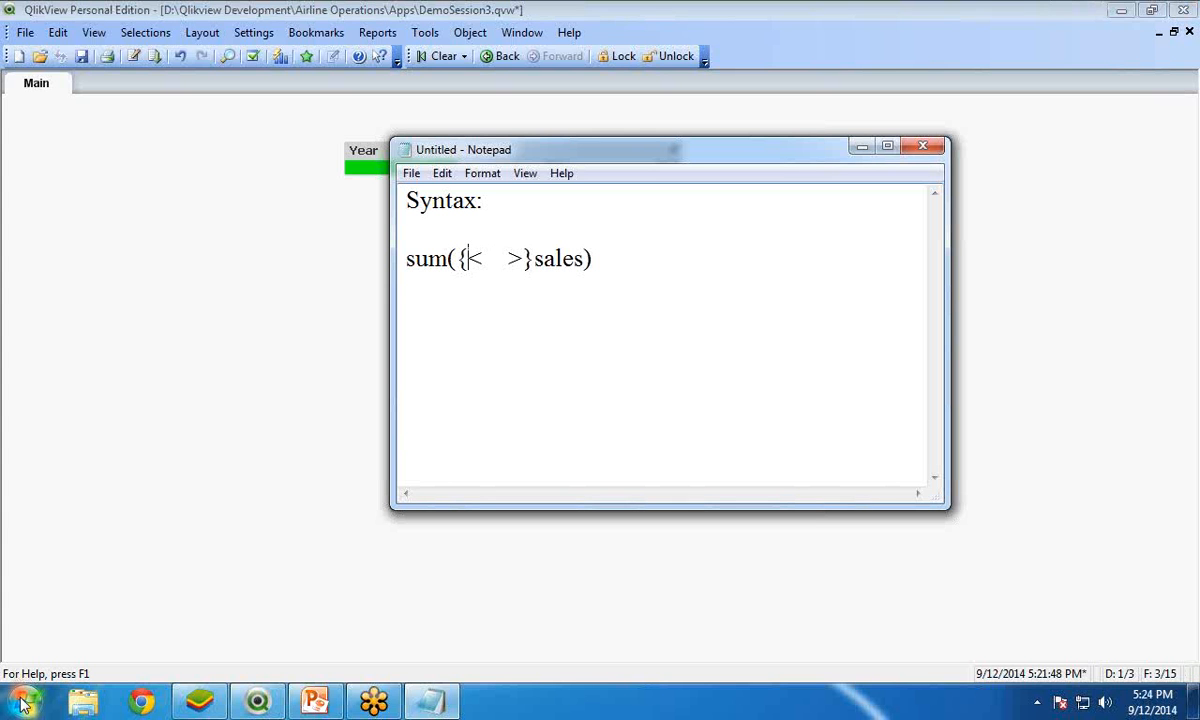
type("0")
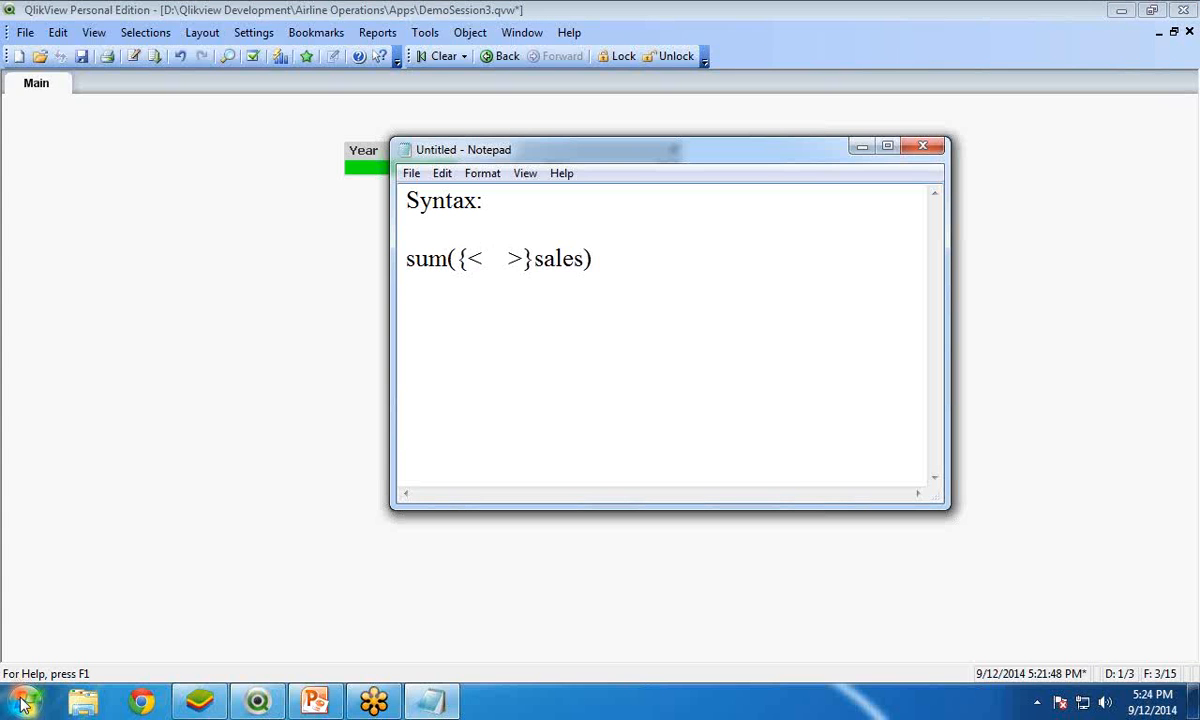
type("$1")
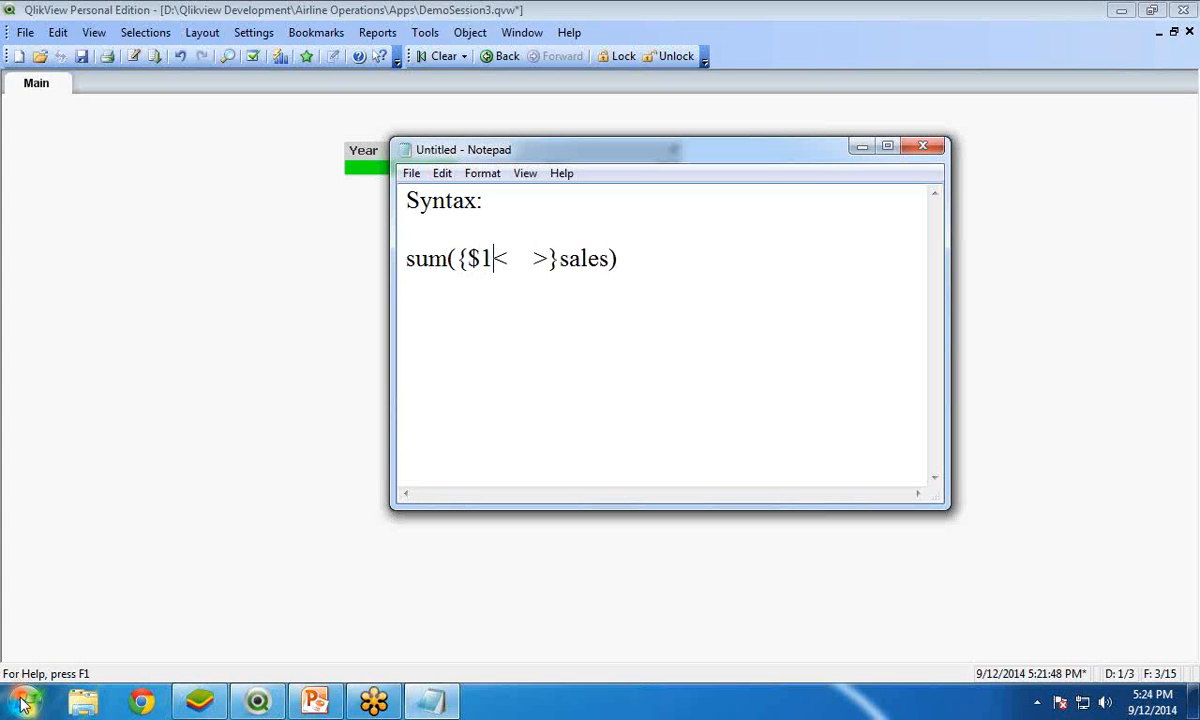
type("id")
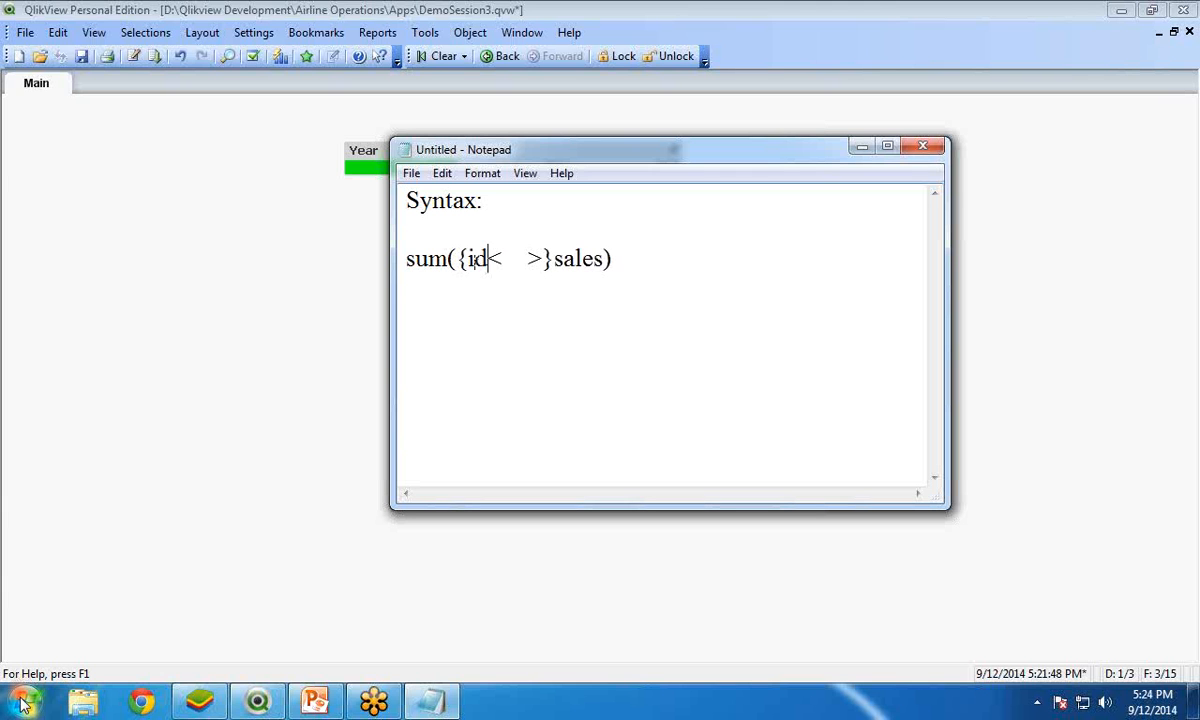
type("entifiers")
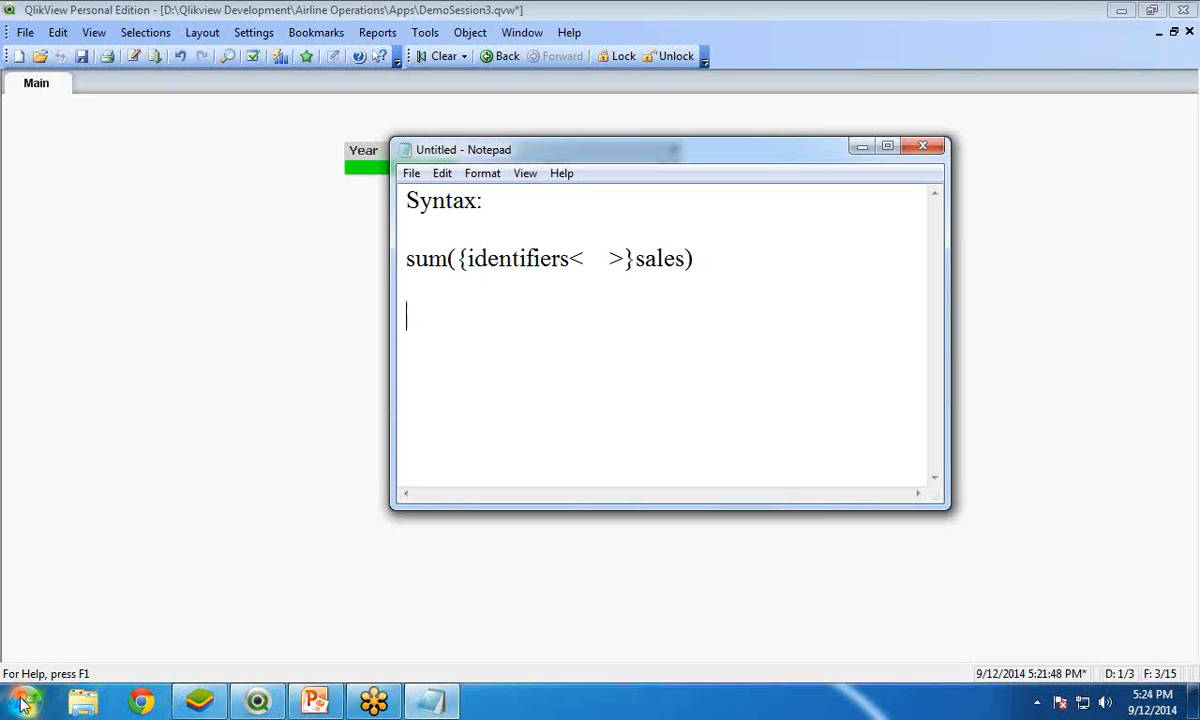
- Add a Set Analysis Identifiers list (0, 1, $, $1) and define 0 as No Records
type("Set An")
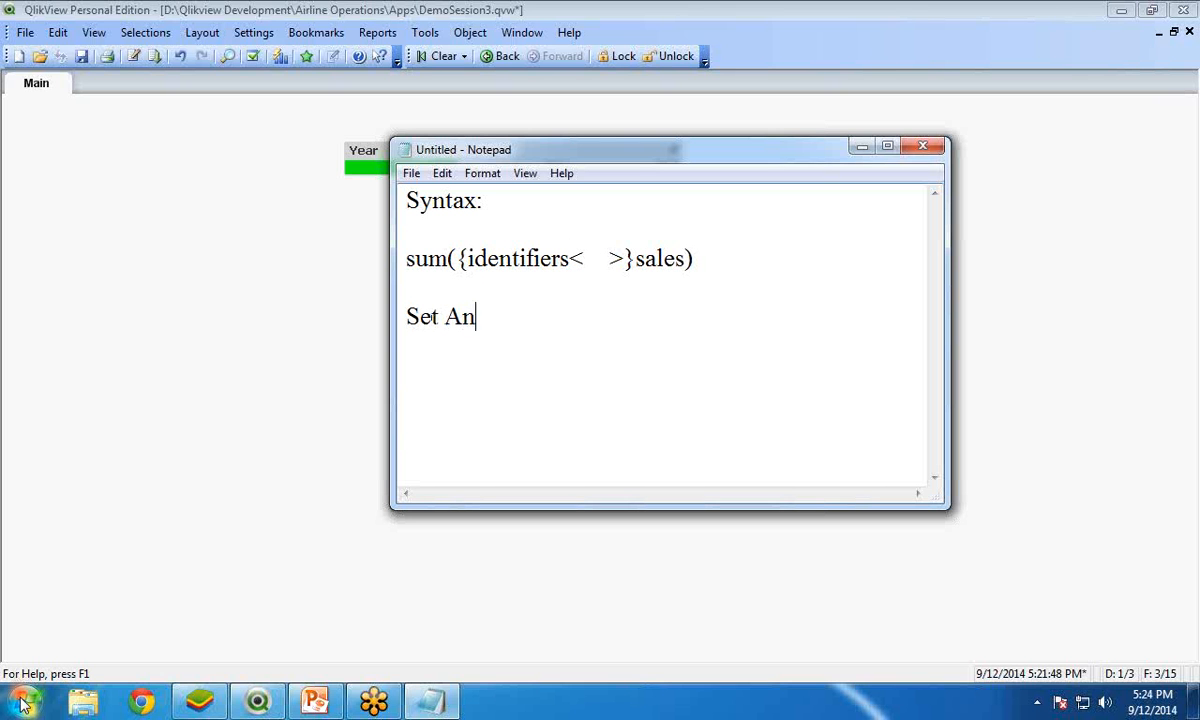
type("aly")
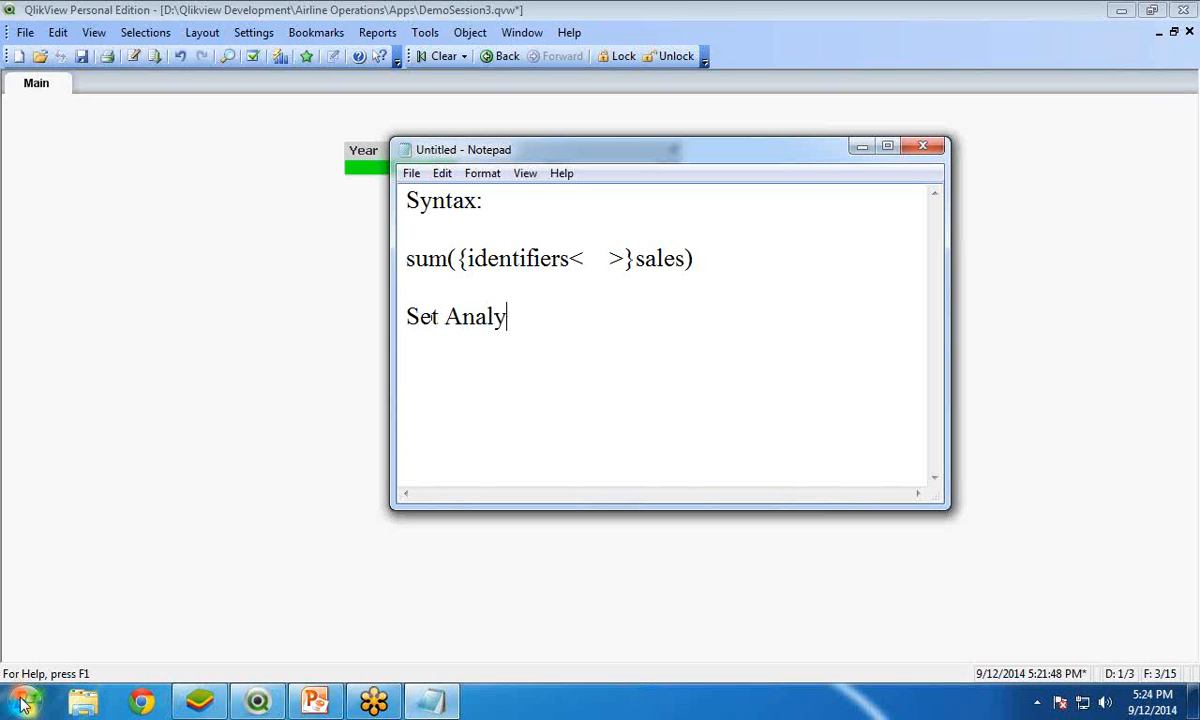
type("sis Identifiers")
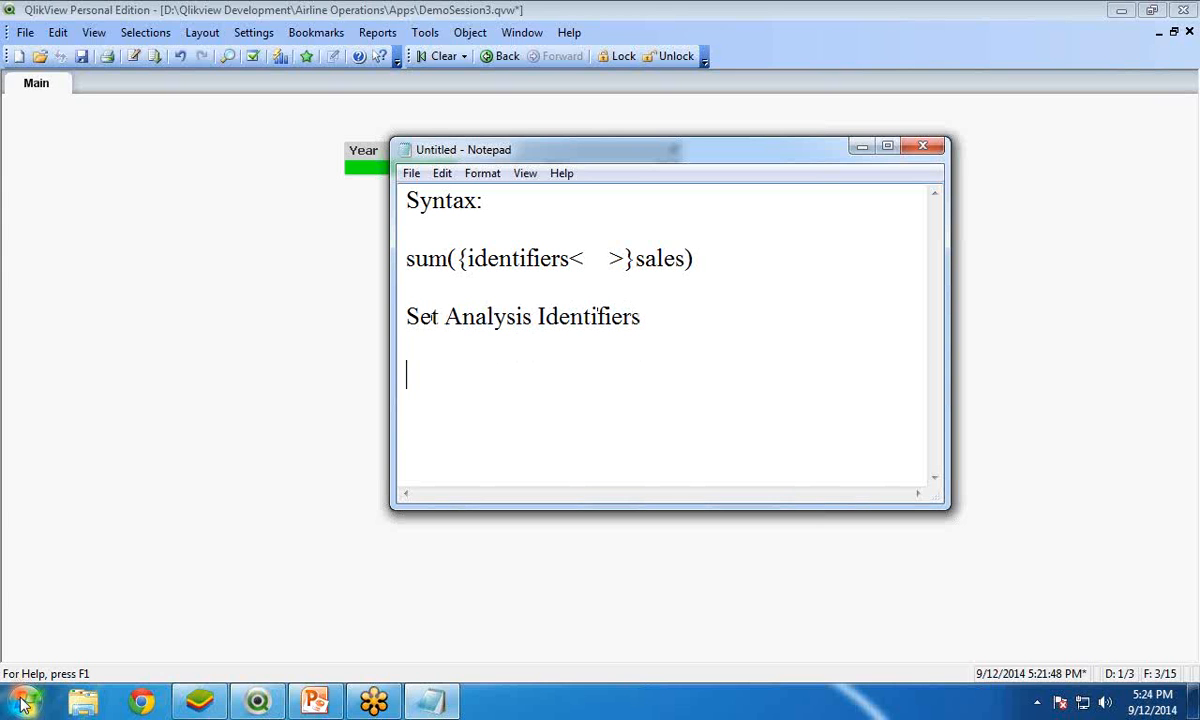
type("0")
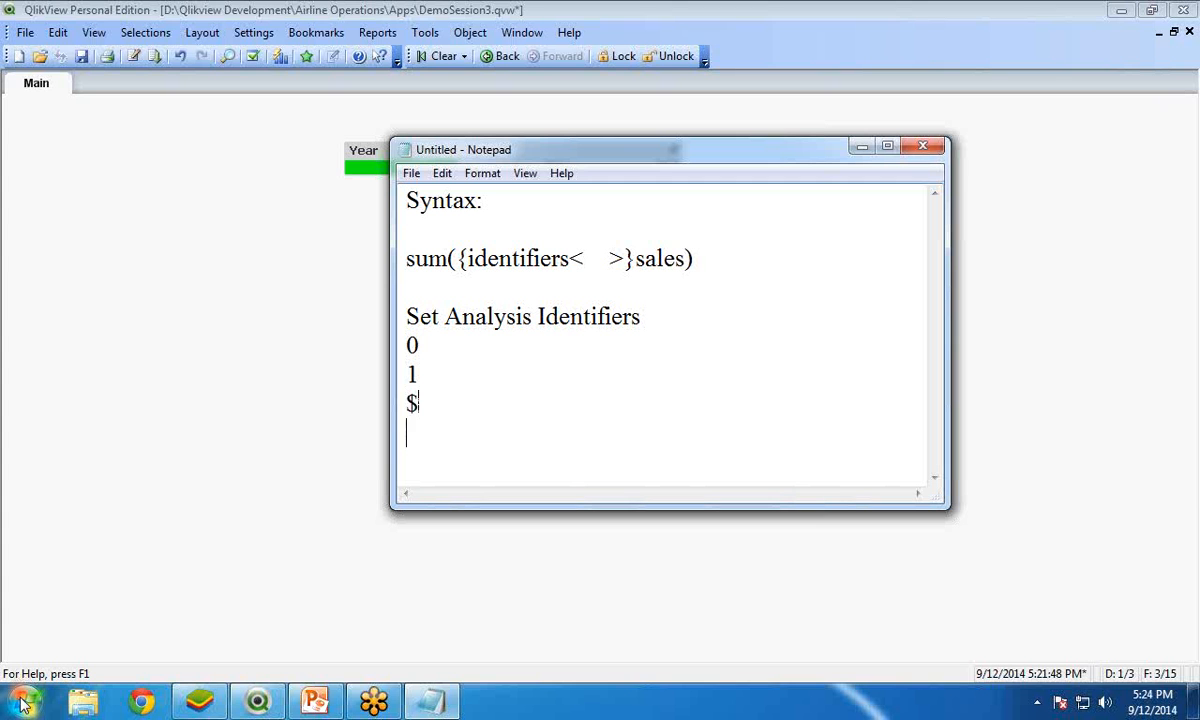
type("$1")
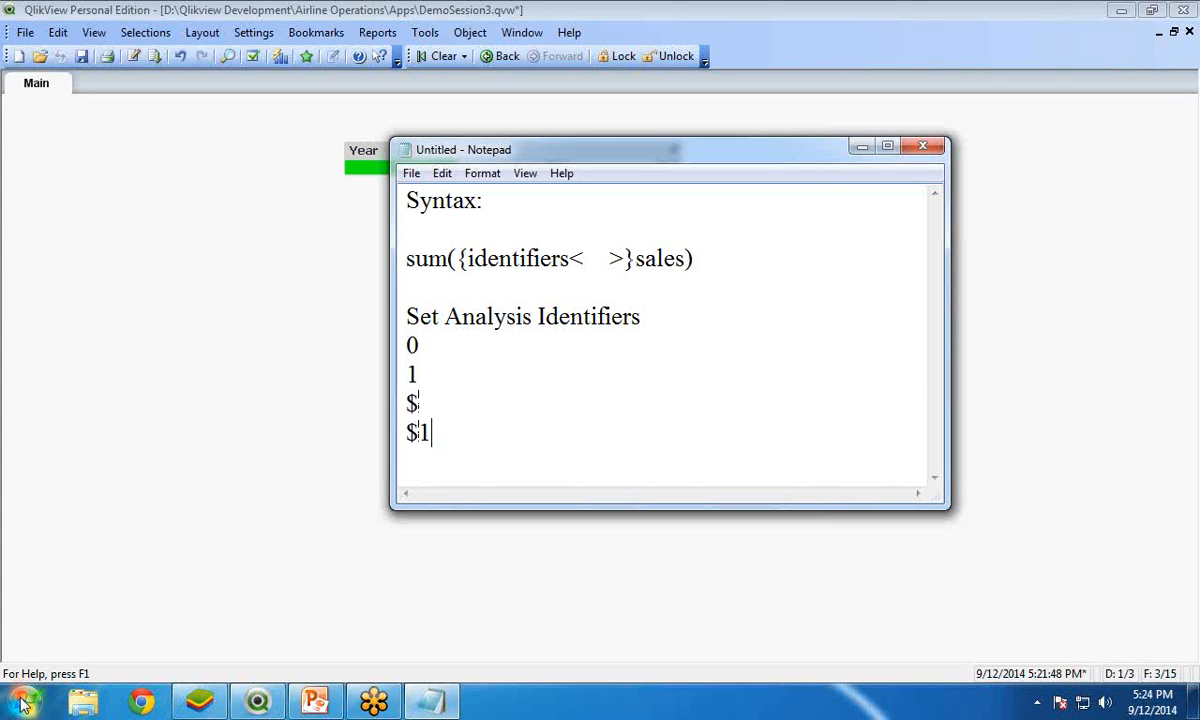
type("-->")
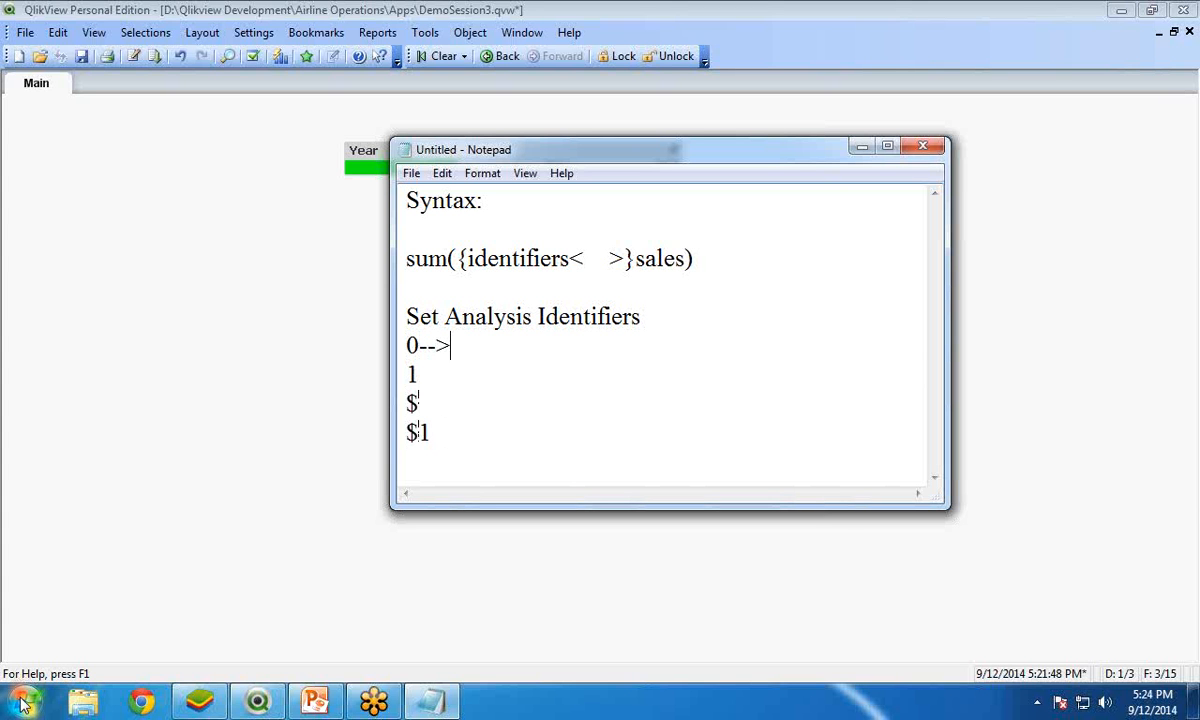
type("No")
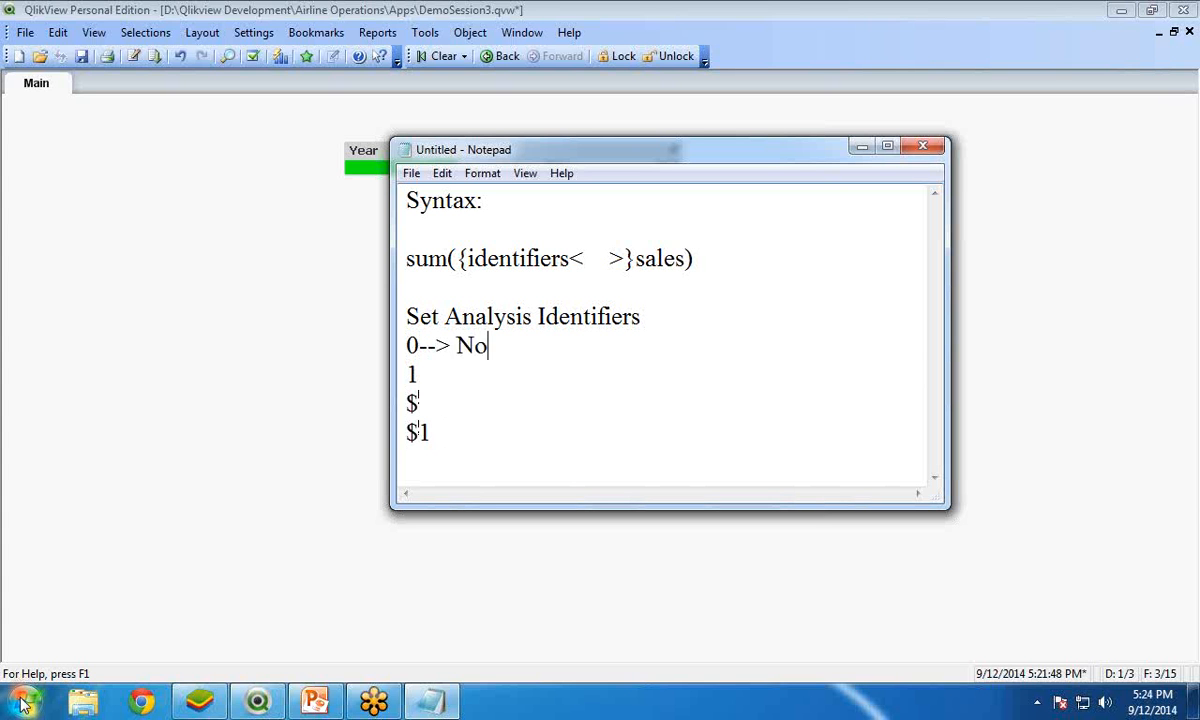
type("Record")
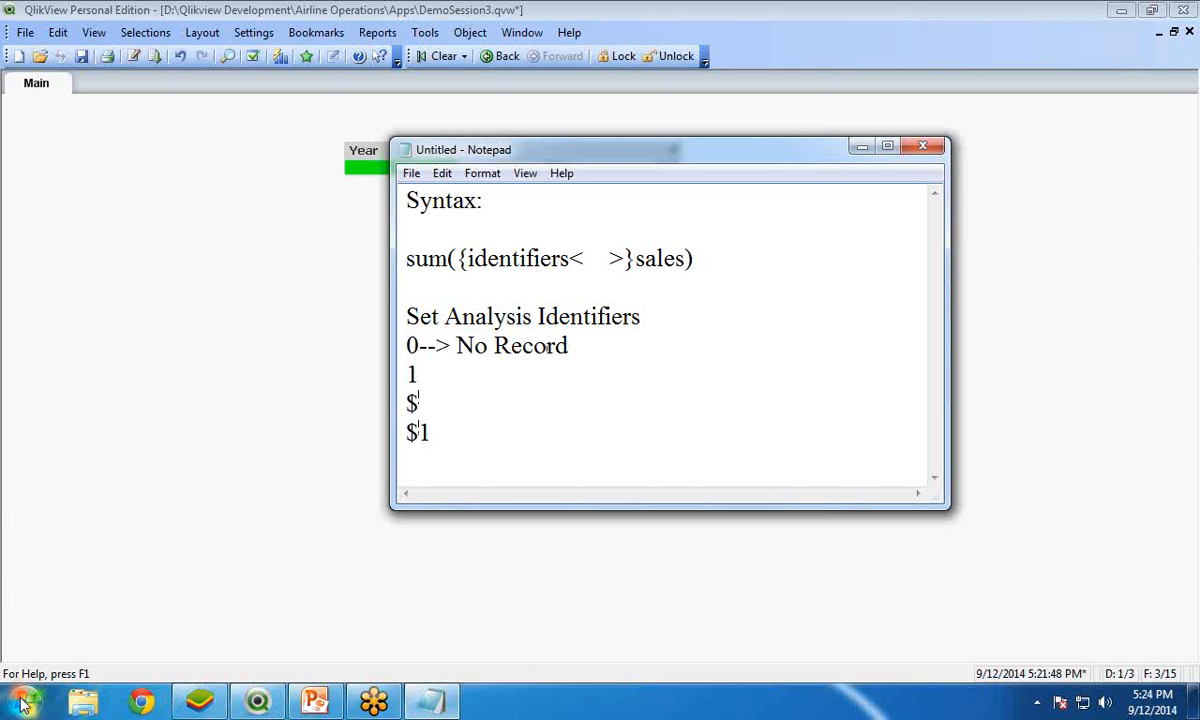
type("s")
type("-->")
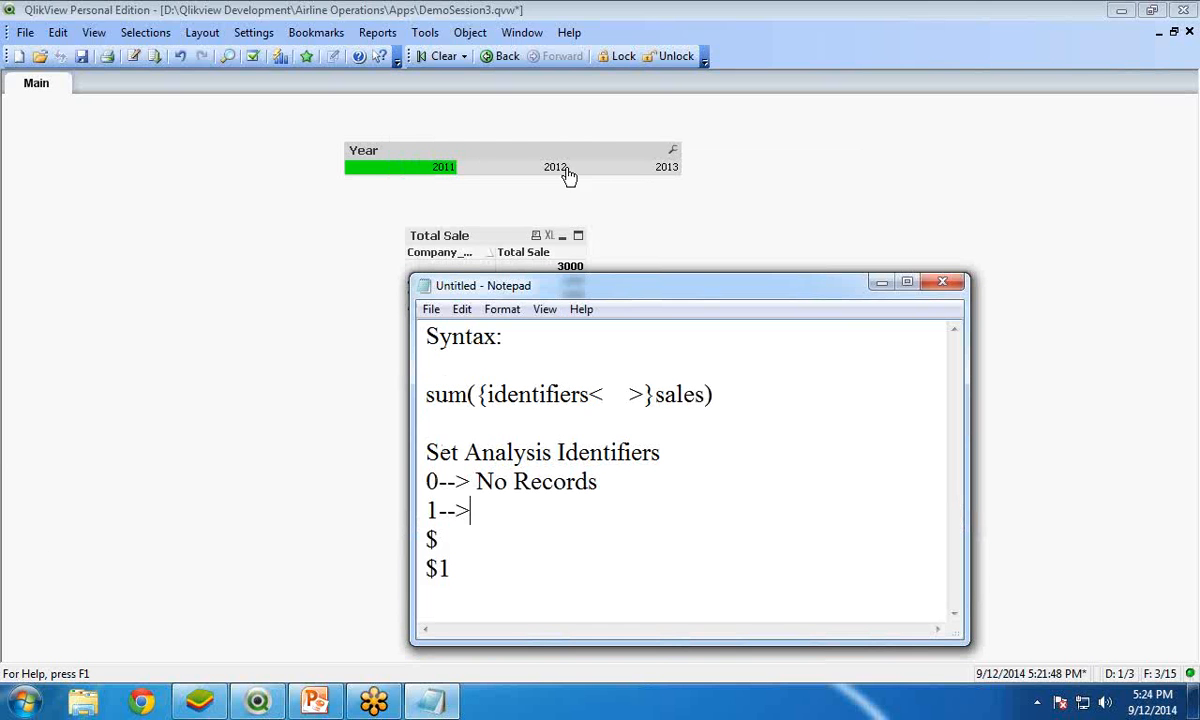
- Define identifier 1 as Set of All Records in the Application
left_click_drag(487, 285, 407, 230)
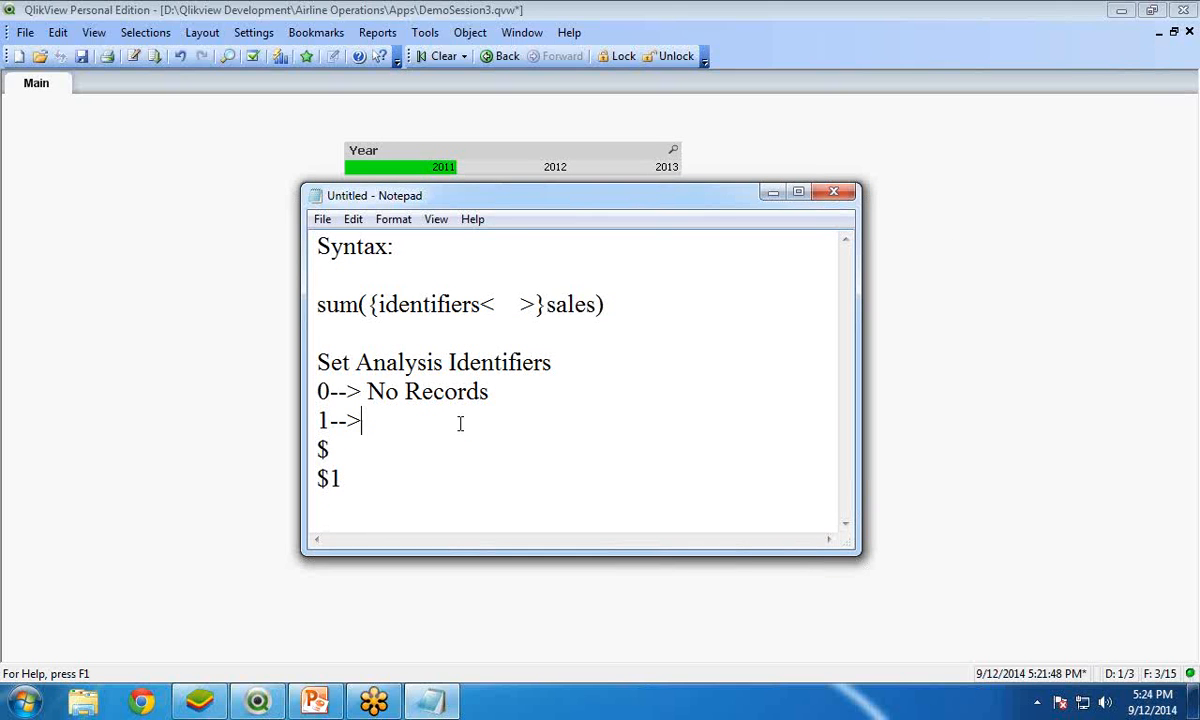
type("Set")
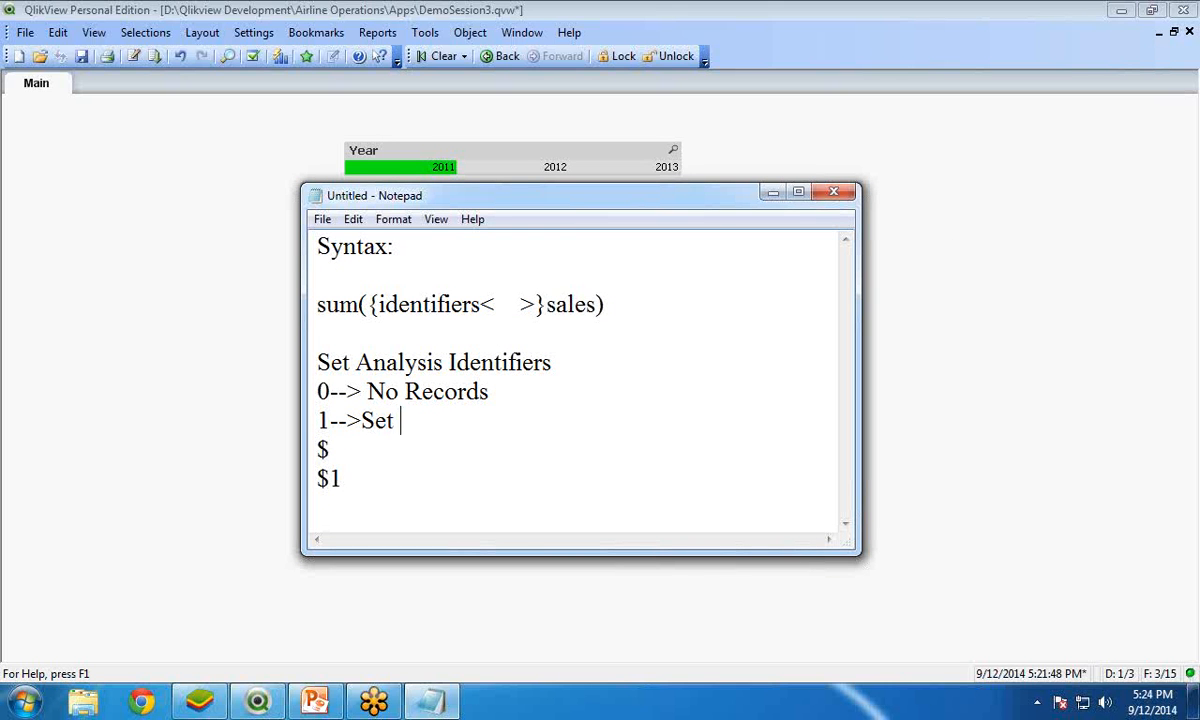
type("of All")
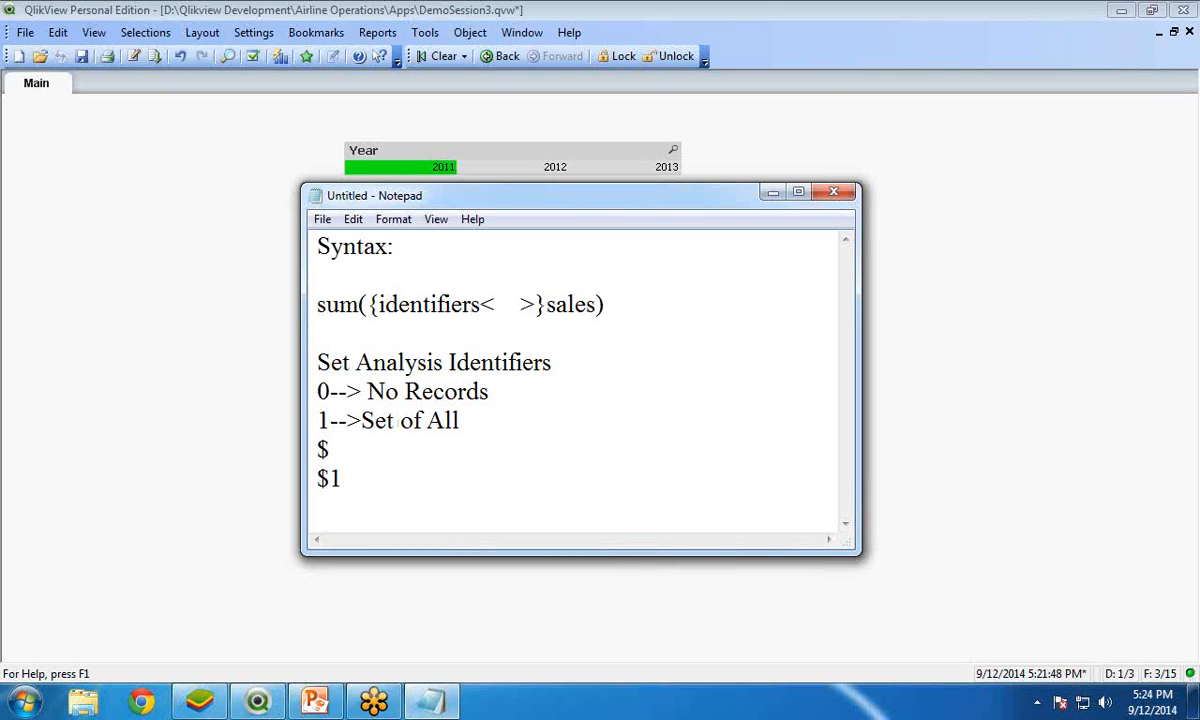
type("Records")
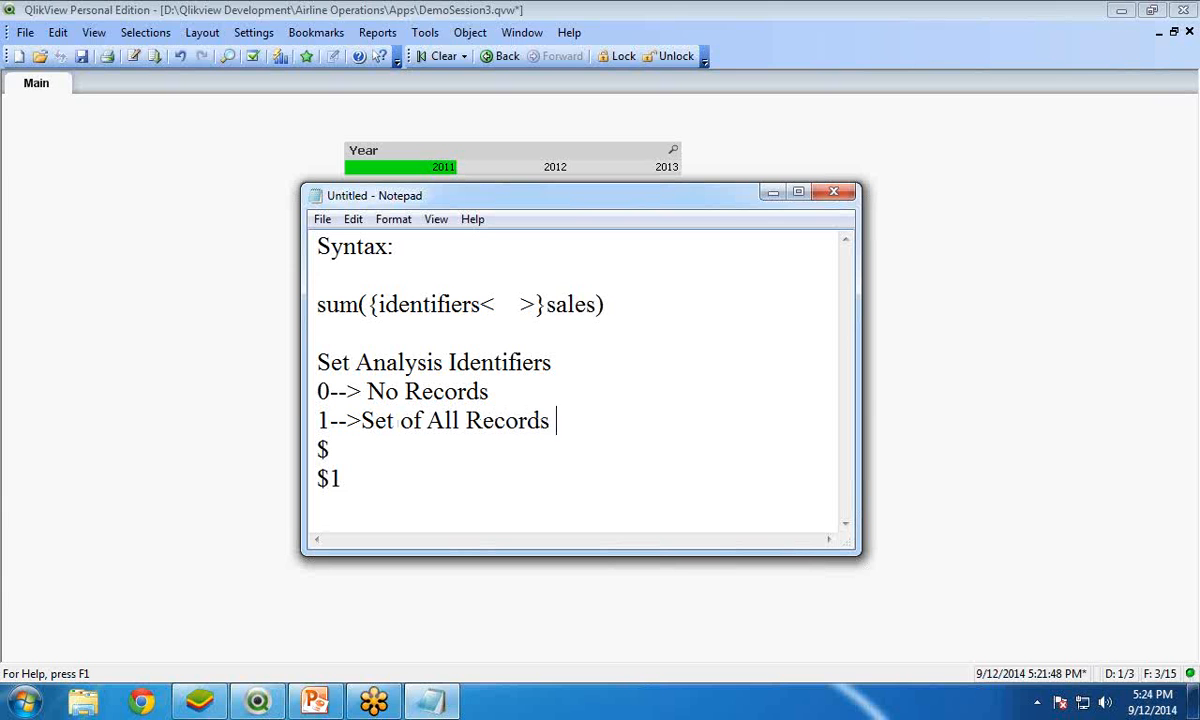
type("in the")
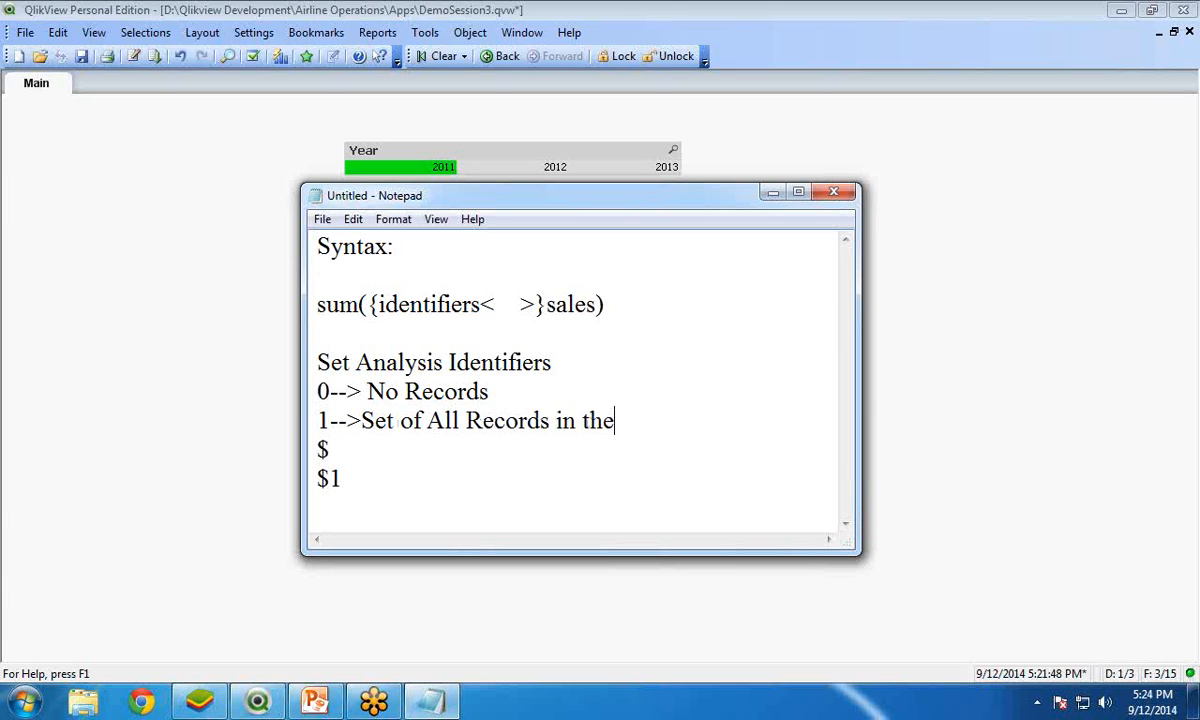
type("Application")
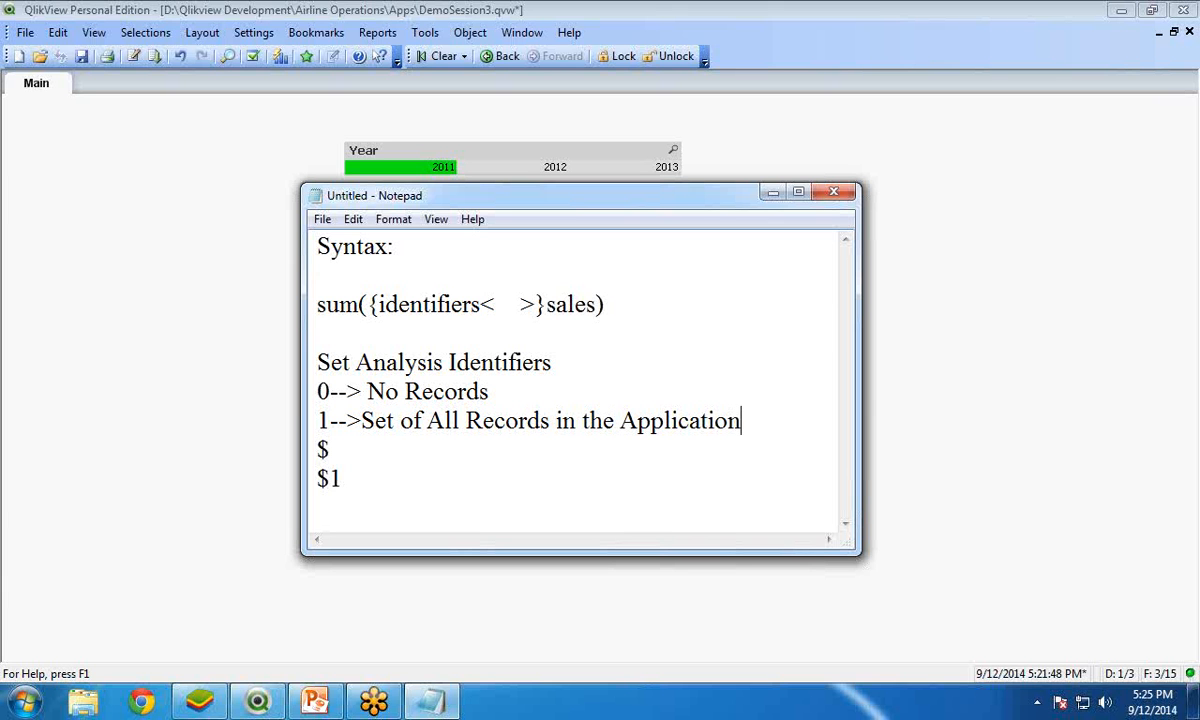
type("-->")
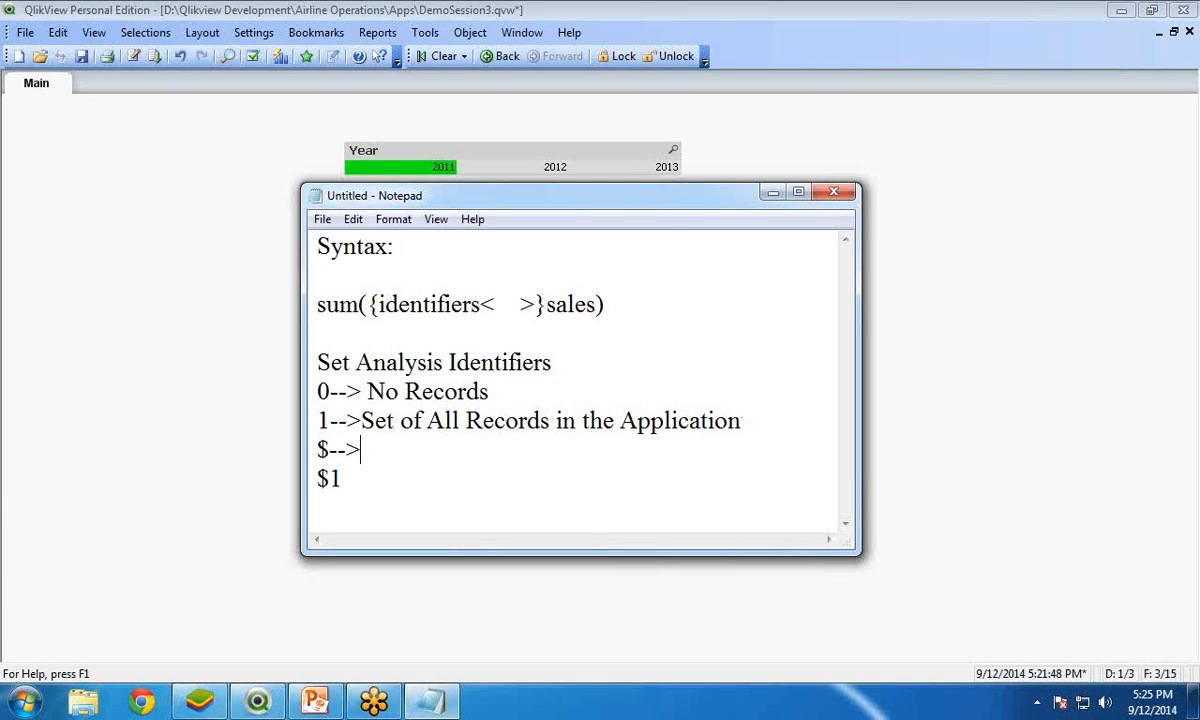
- Describe $ as Records of Current Selections and $1 as Represents Previous Selection
type("Recor")
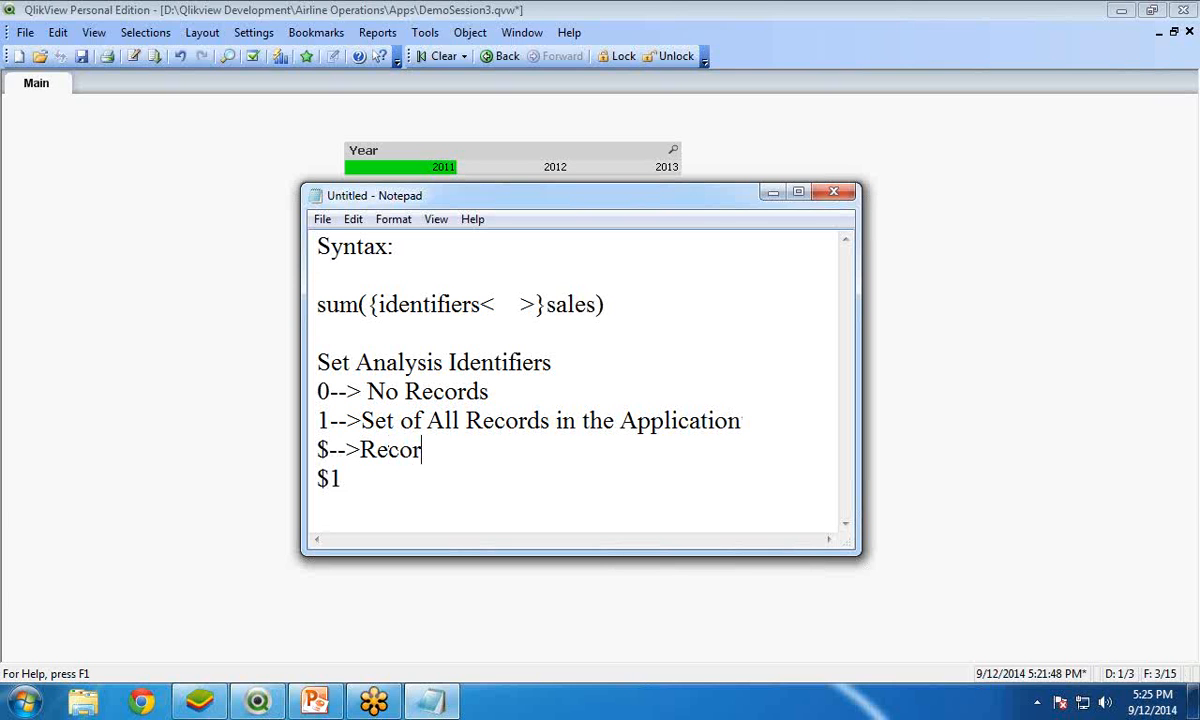
type("ds of")
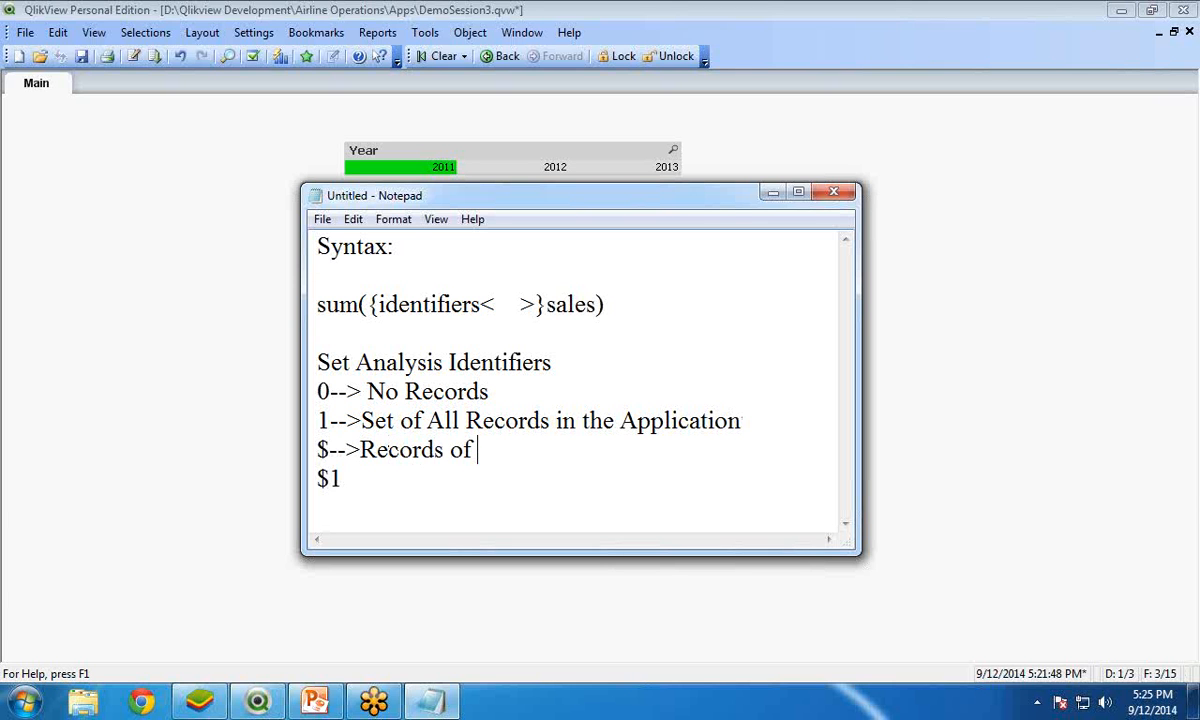
type("Cure")
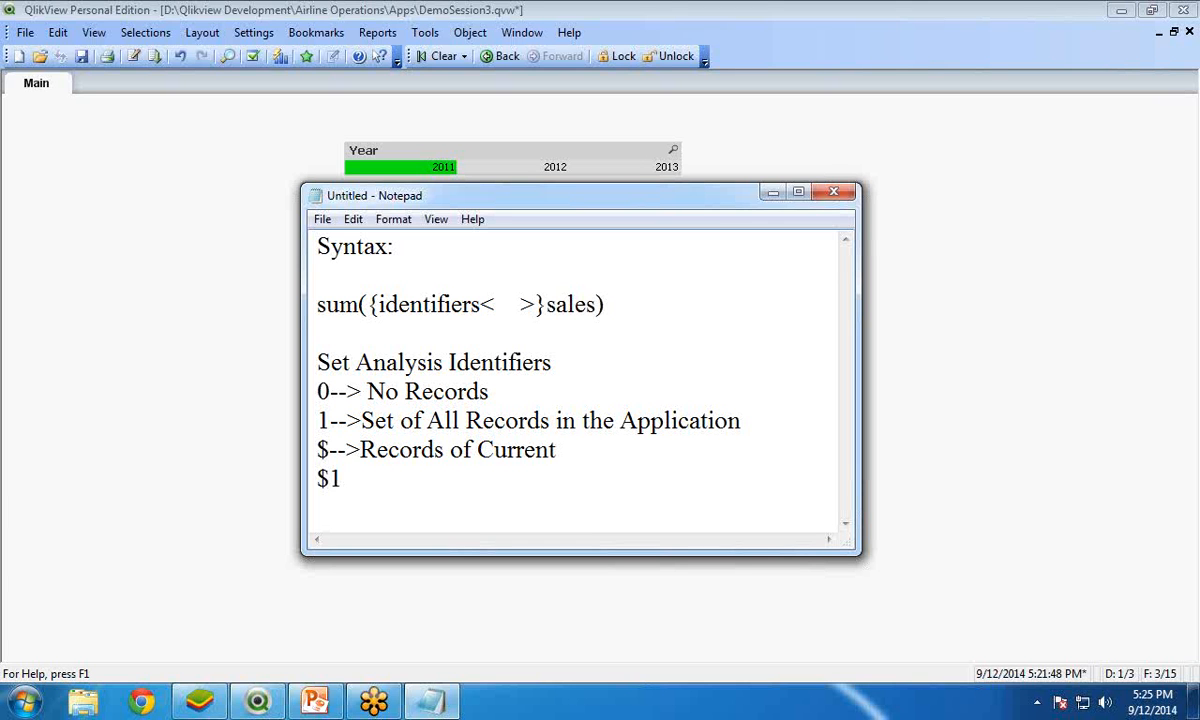
type("Selections")
type(" -->")
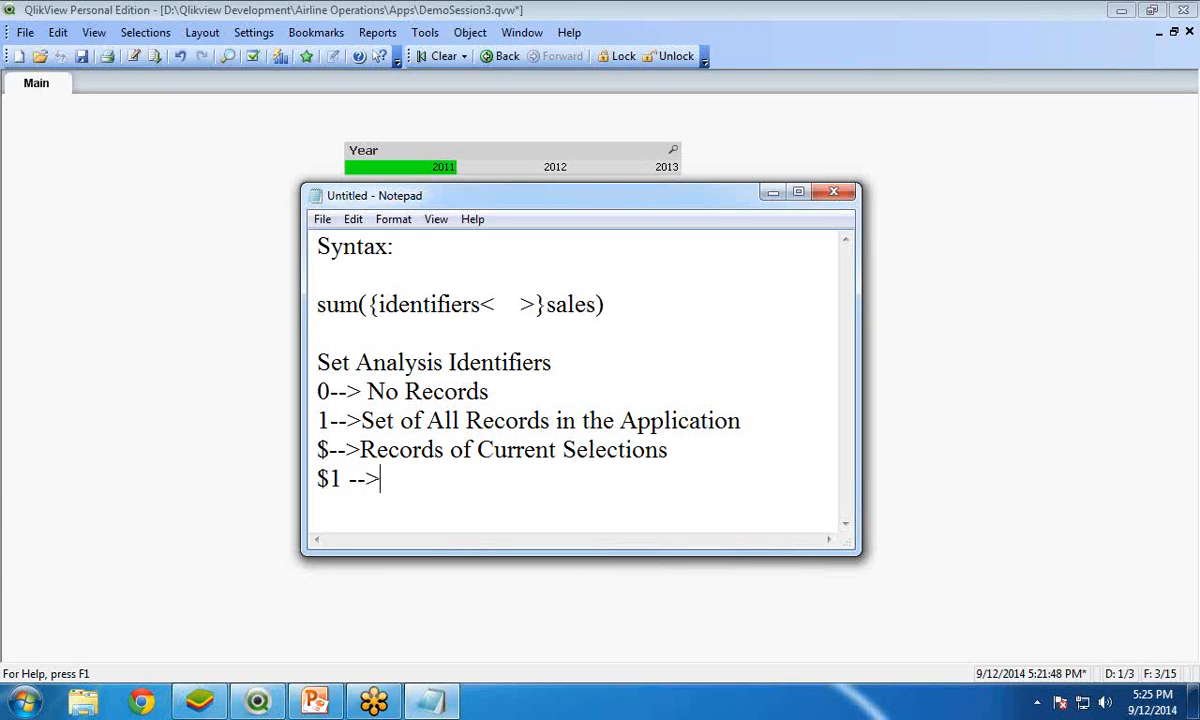
type("Re")
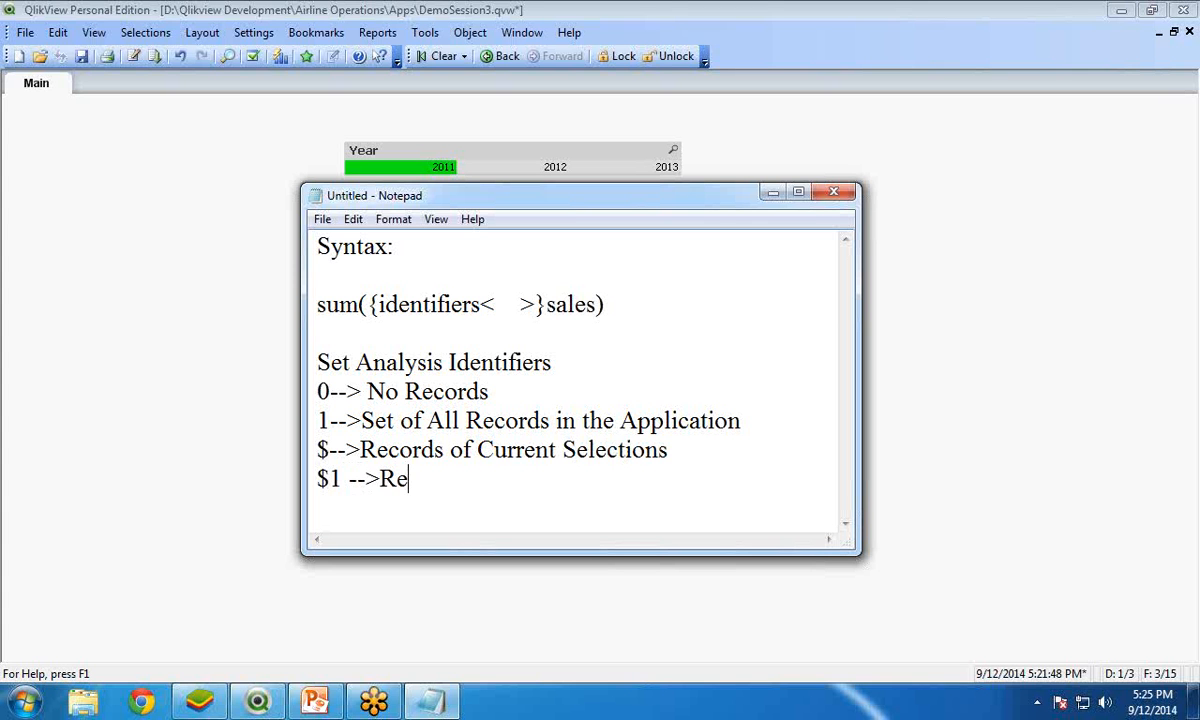
type("presents")
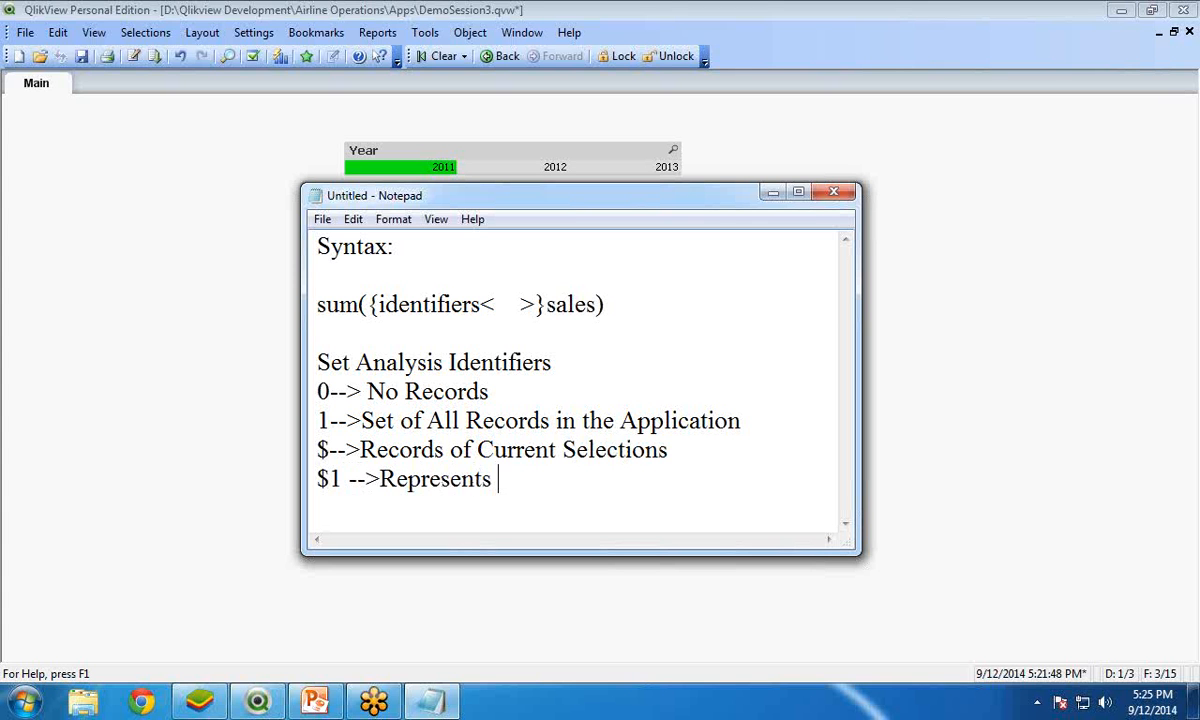
type("Prv")
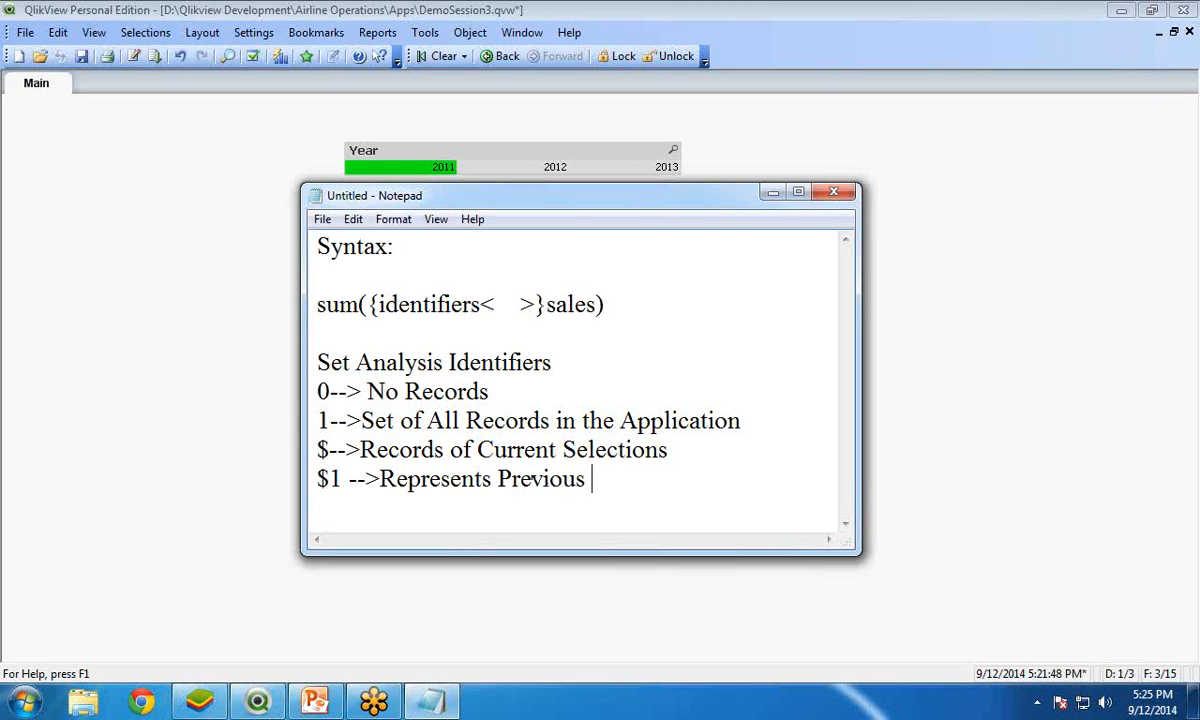
type("Sel")
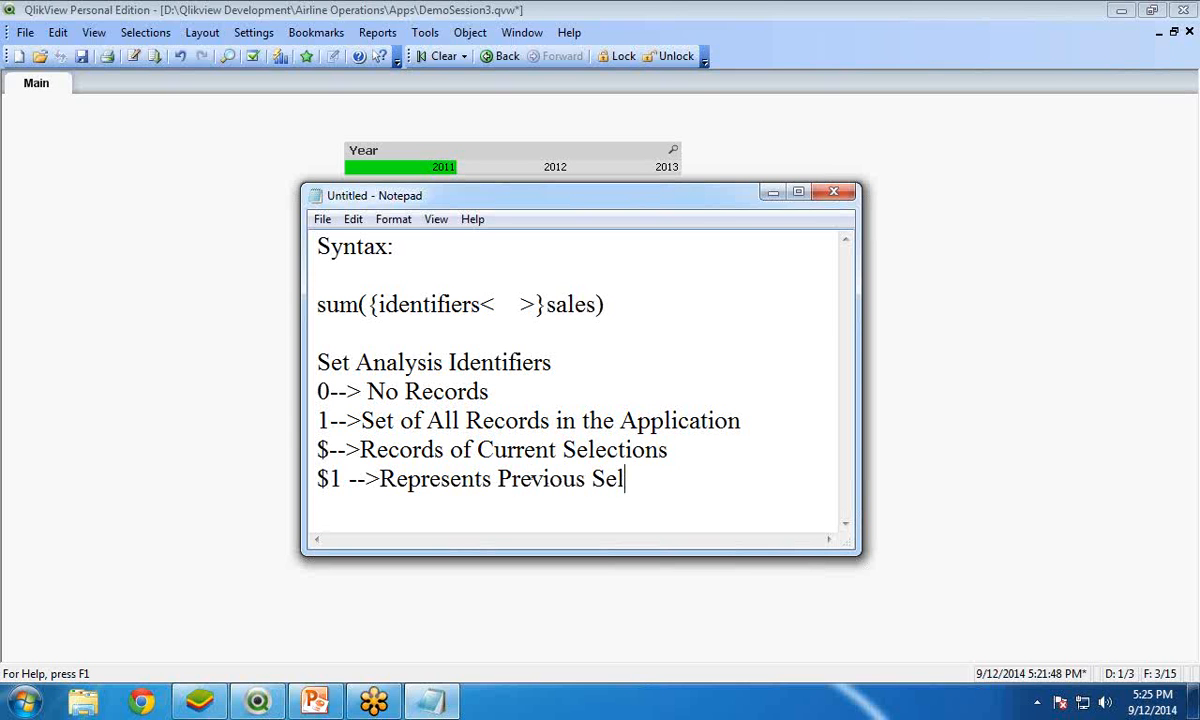
type("ection")
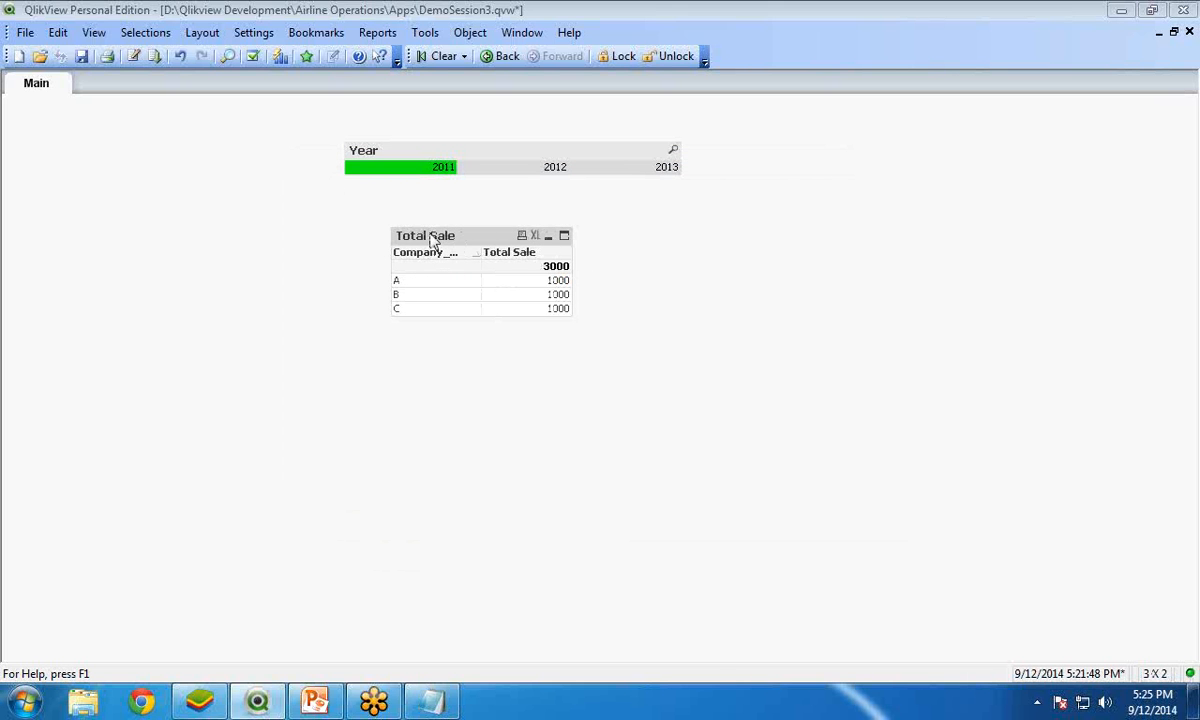
mouse_move(440, 56)
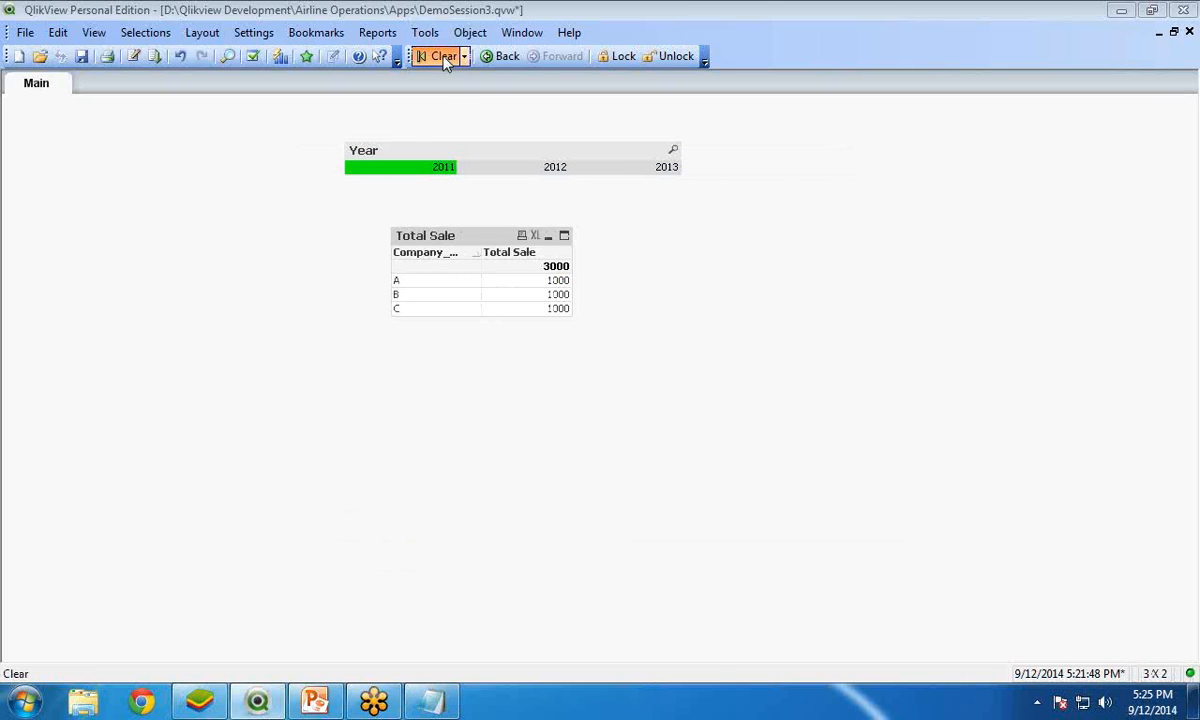
- Clear the 2011 selection so Total Sale shows companies A–G totalling 19000
left_click(442, 56)
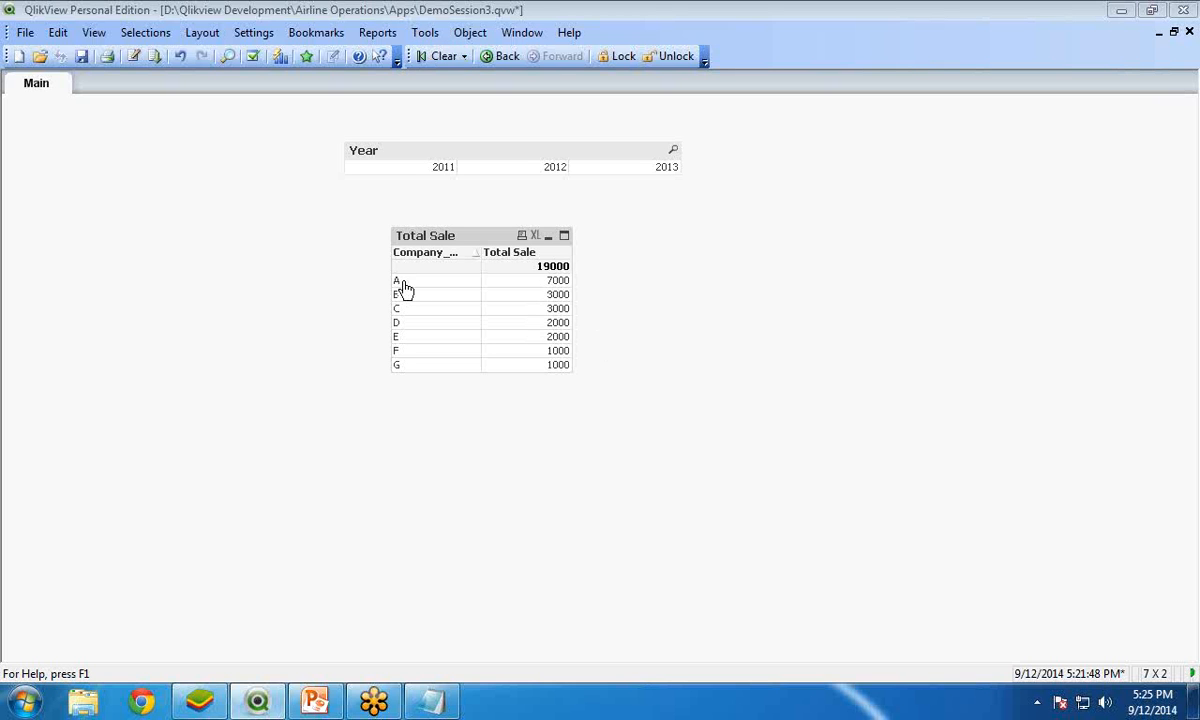
mouse_move(558, 290)
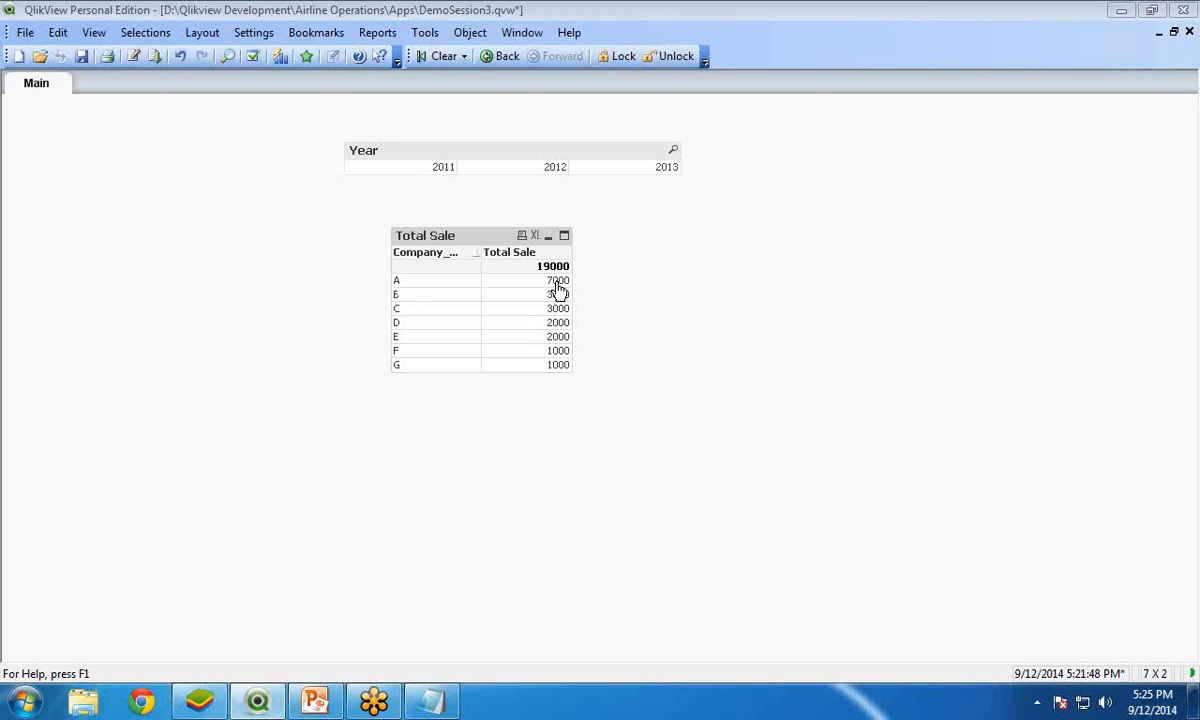
mouse_move(555, 293)
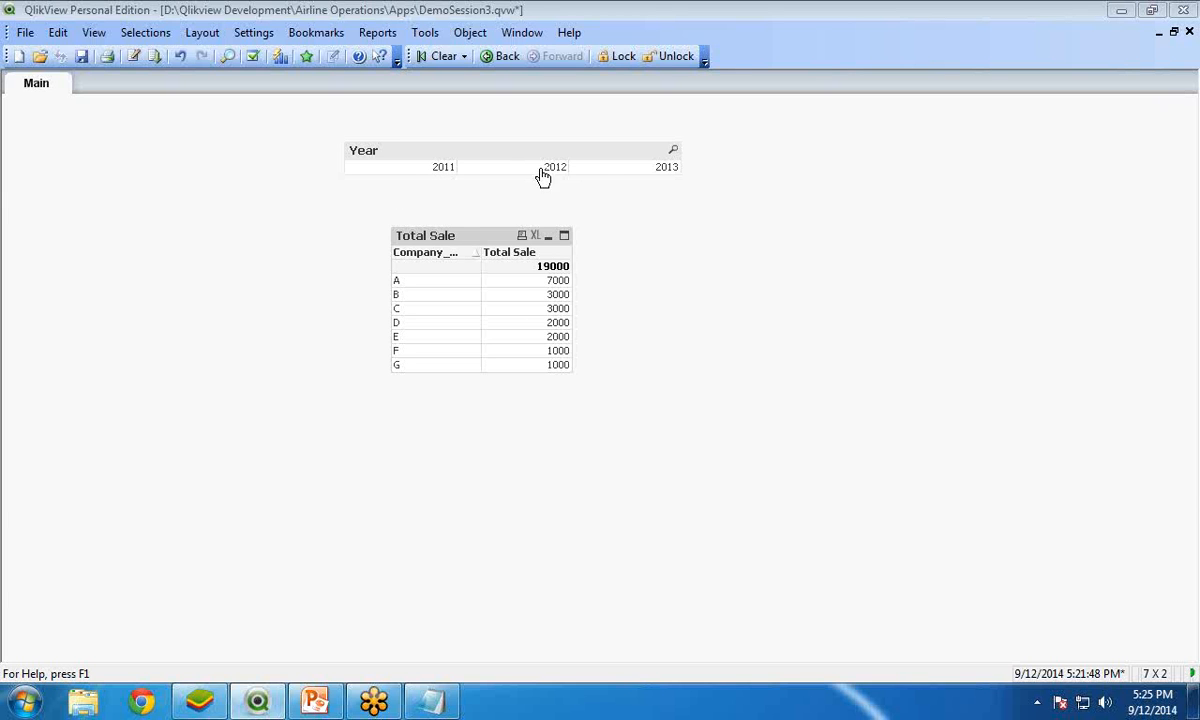
mouse_move(657, 172)
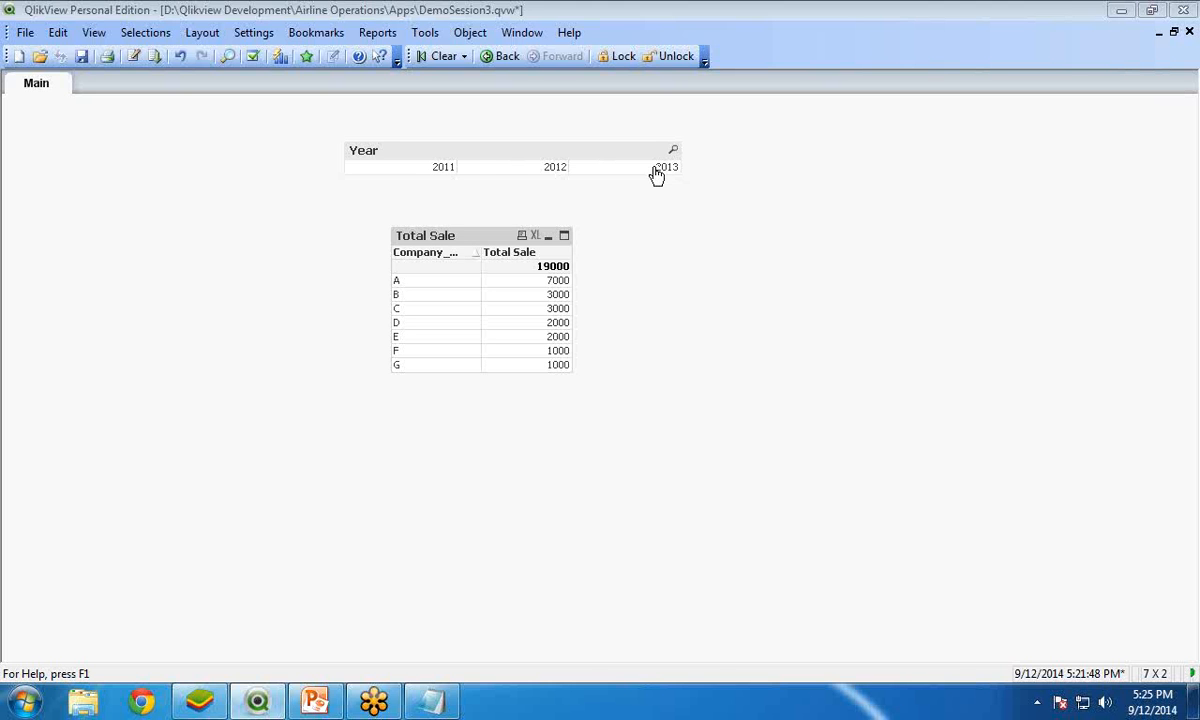
mouse_move(445, 245)
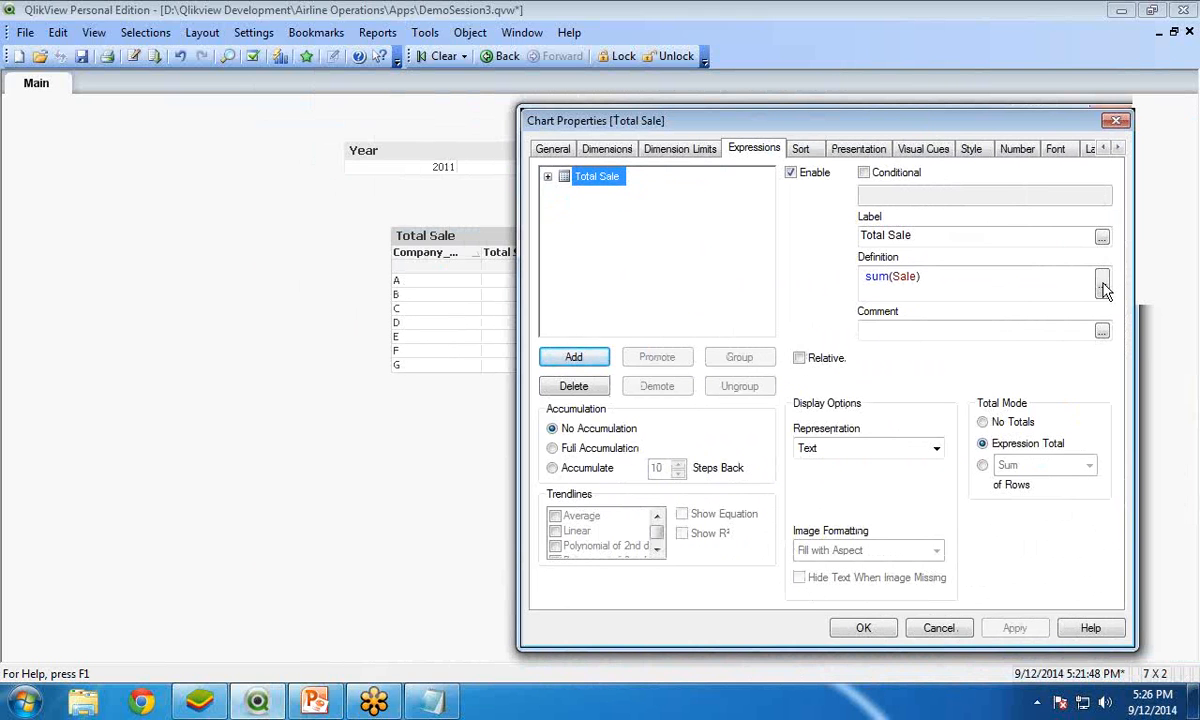
- Change the Total Sale expression to sum({<Company_Name={'A','B'}>}Sale)
left_click(1102, 283)
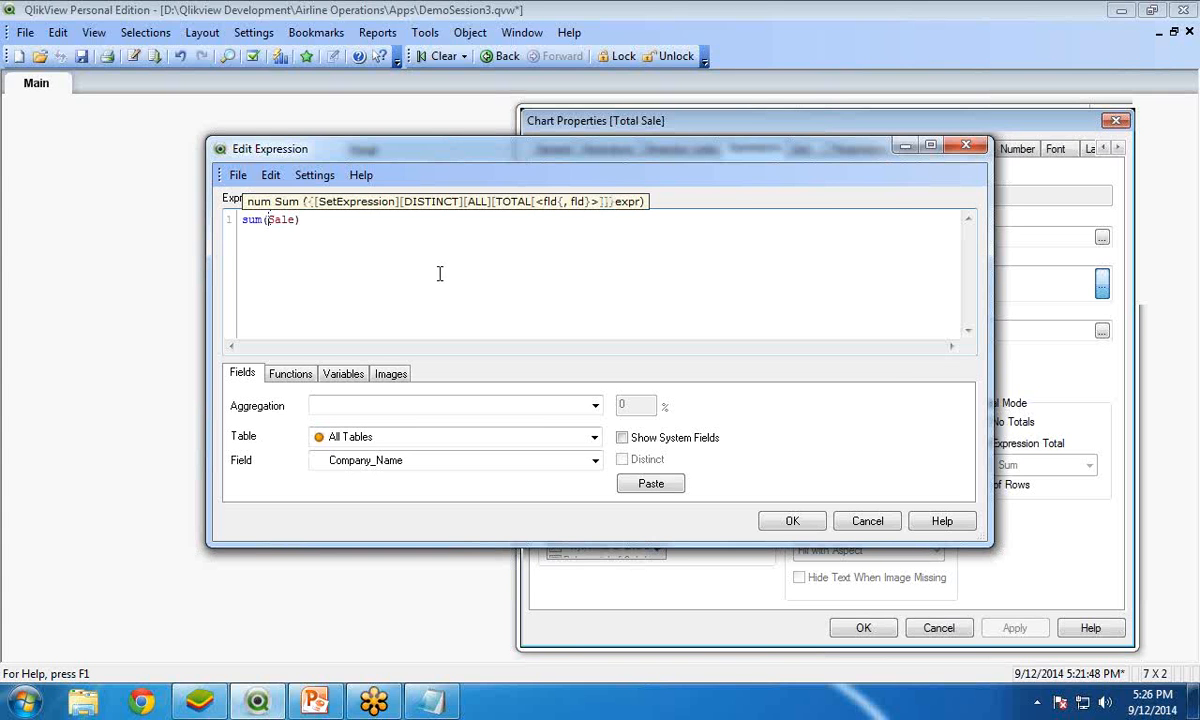
type("{}")
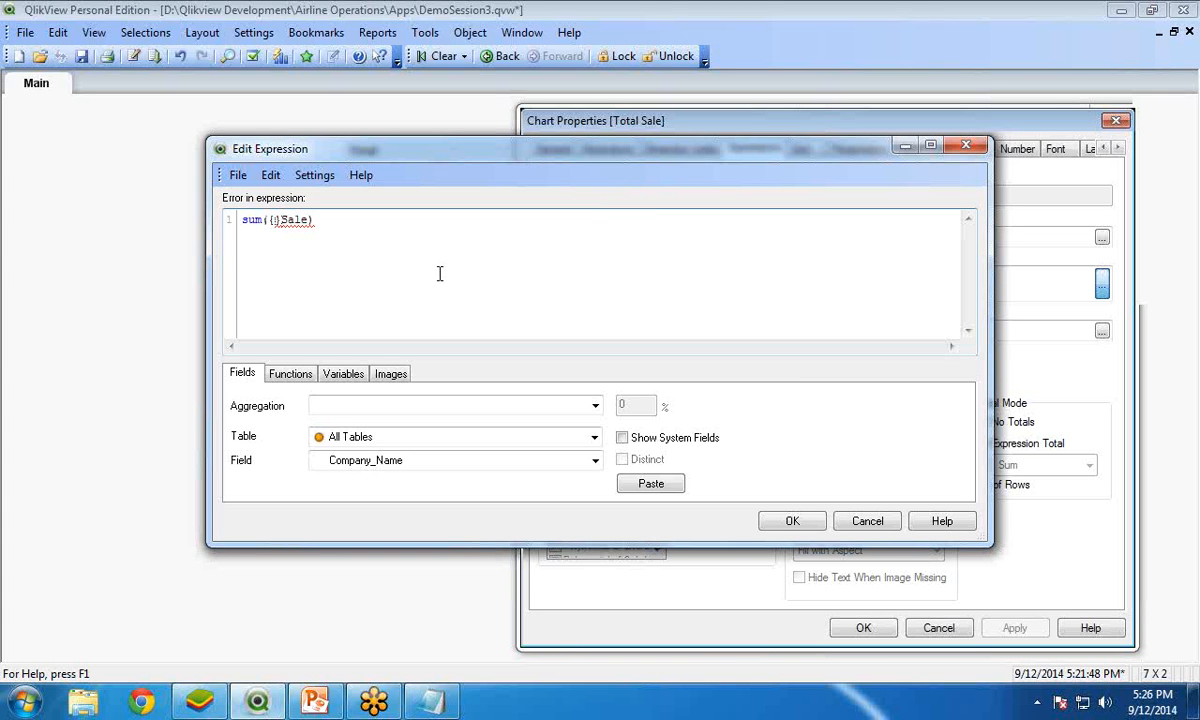
type("<>")
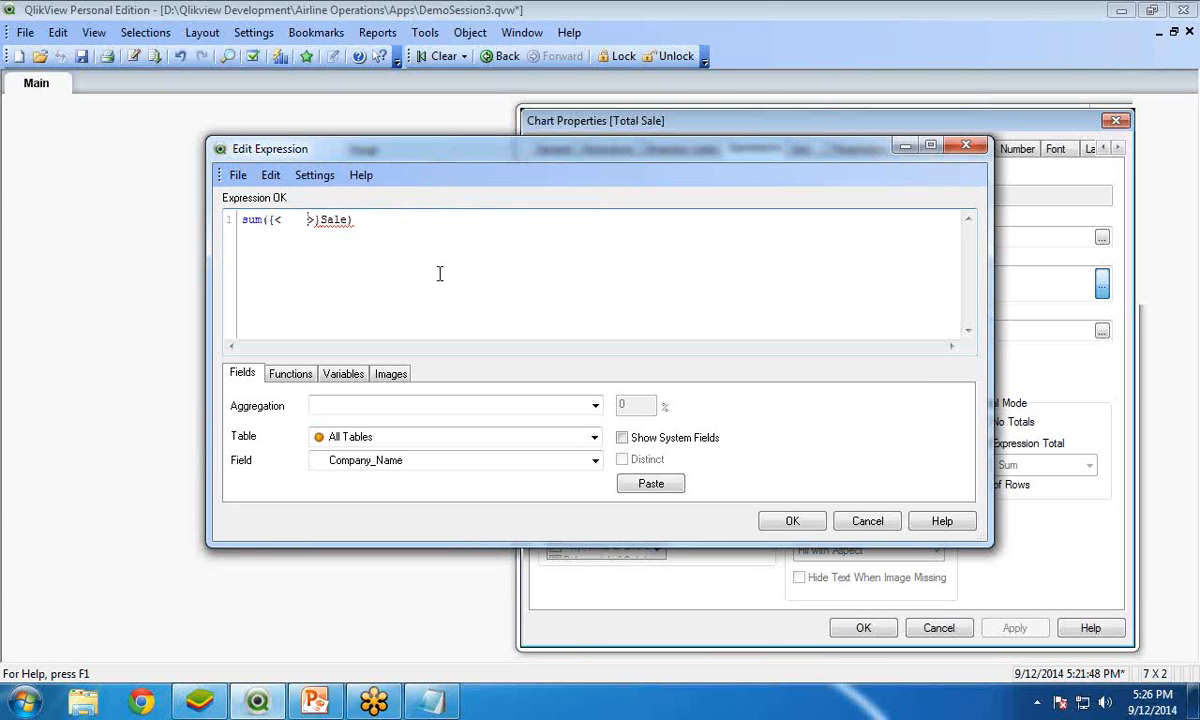
type("com")
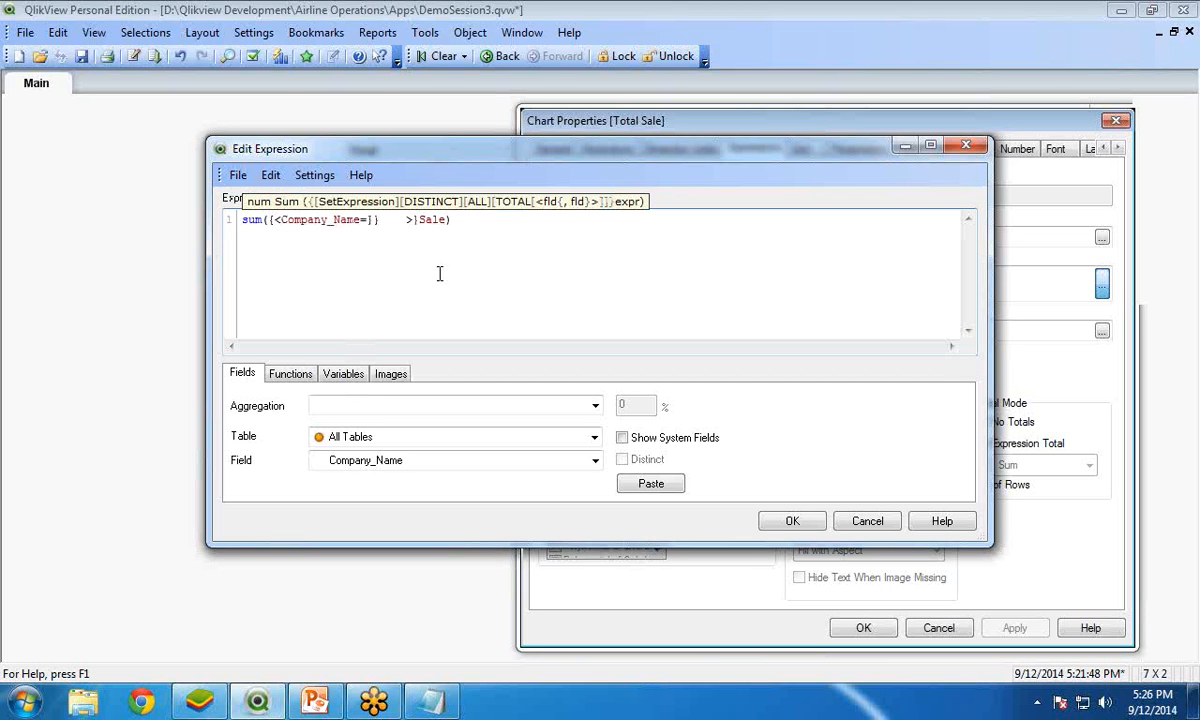
type("'A'")
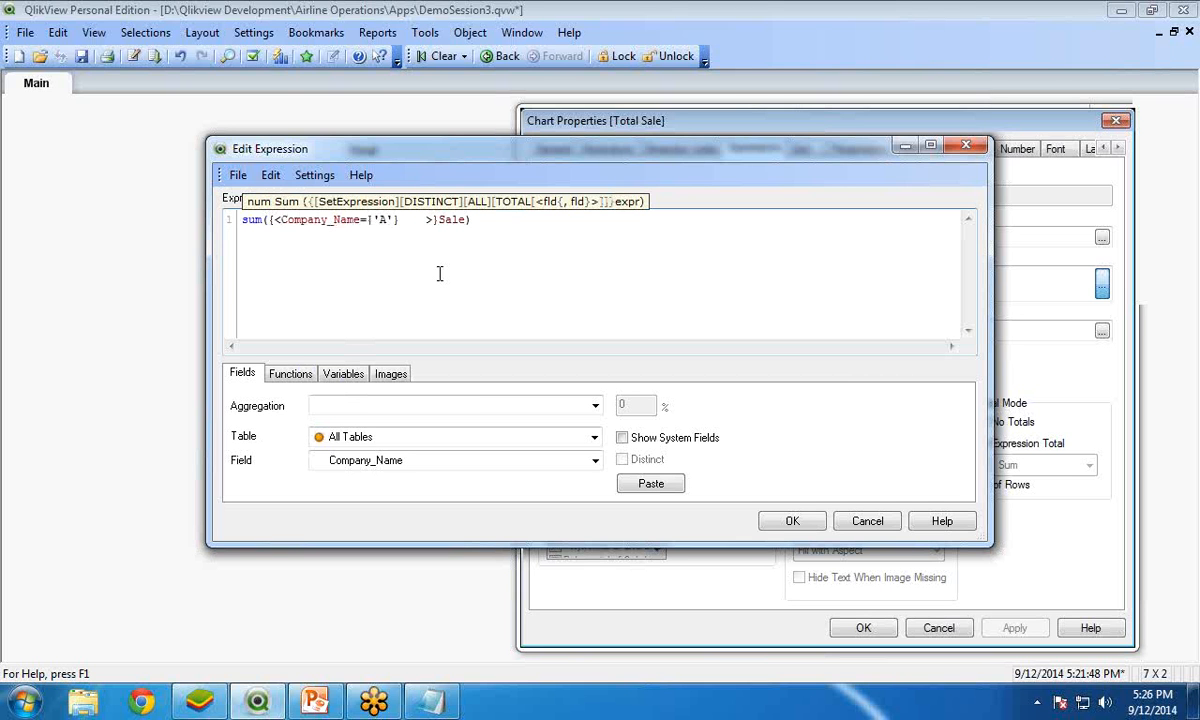
type(",'B'")
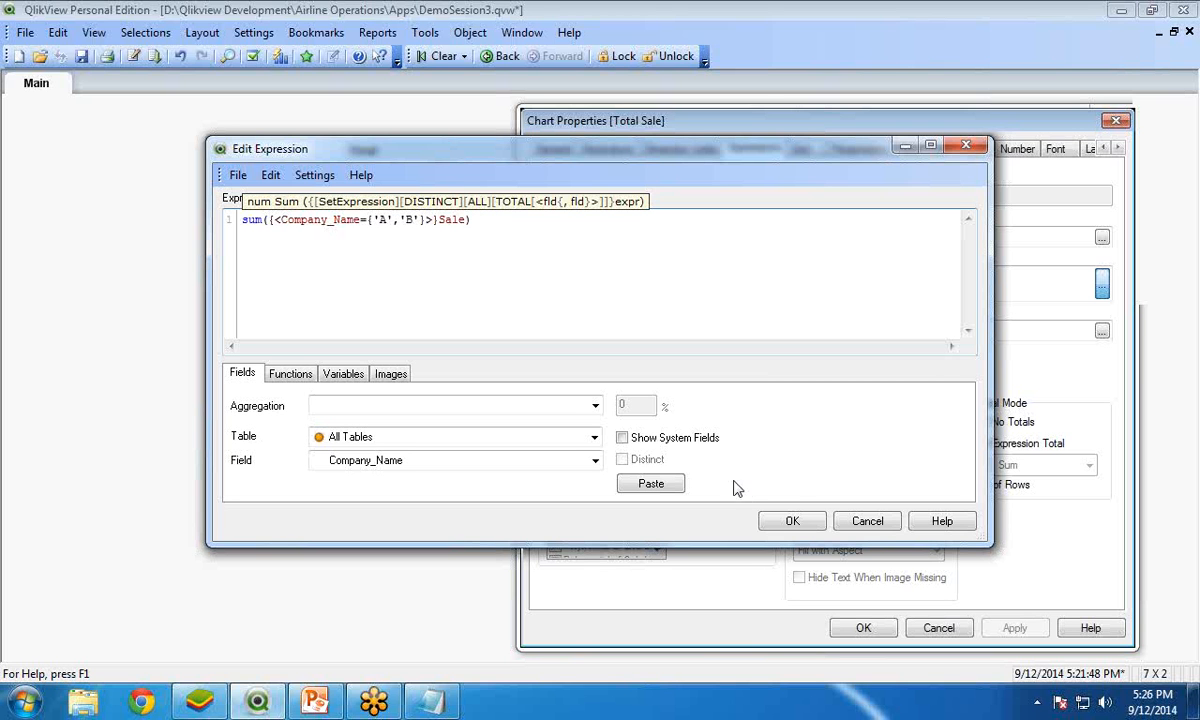
left_click(792, 520)
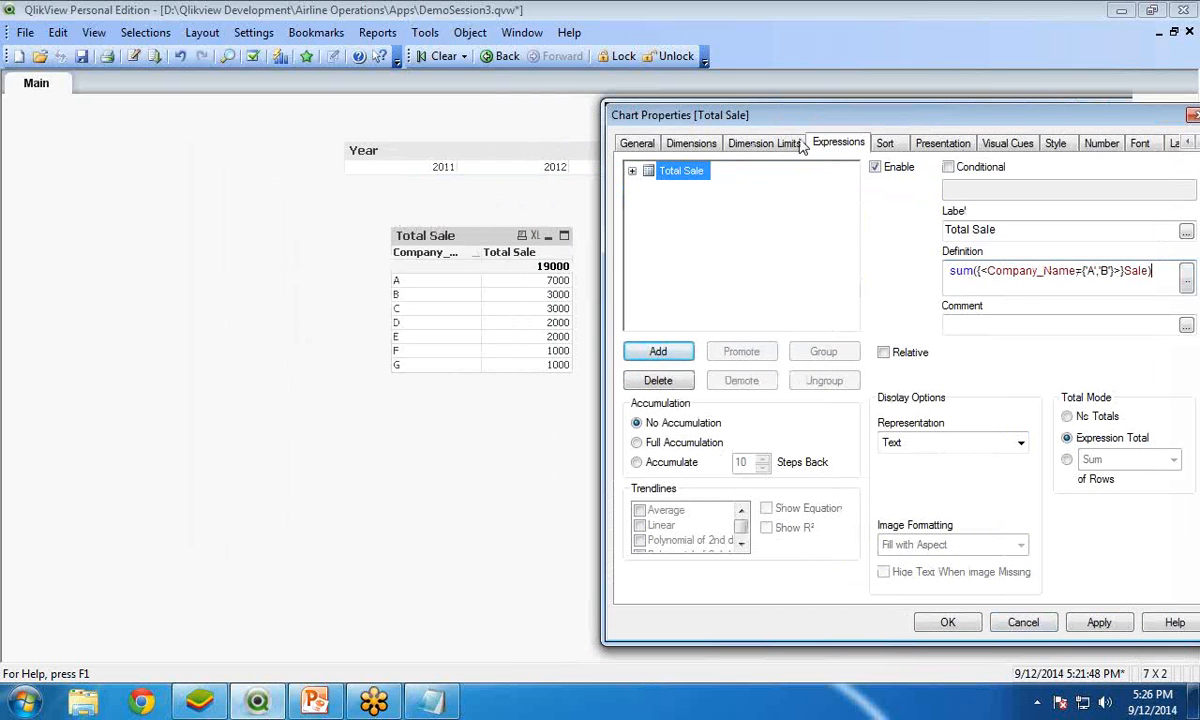
- Apply the A and B company filter, then test it by selecting years 2013, 2012, and 2013
left_click(1098, 622)
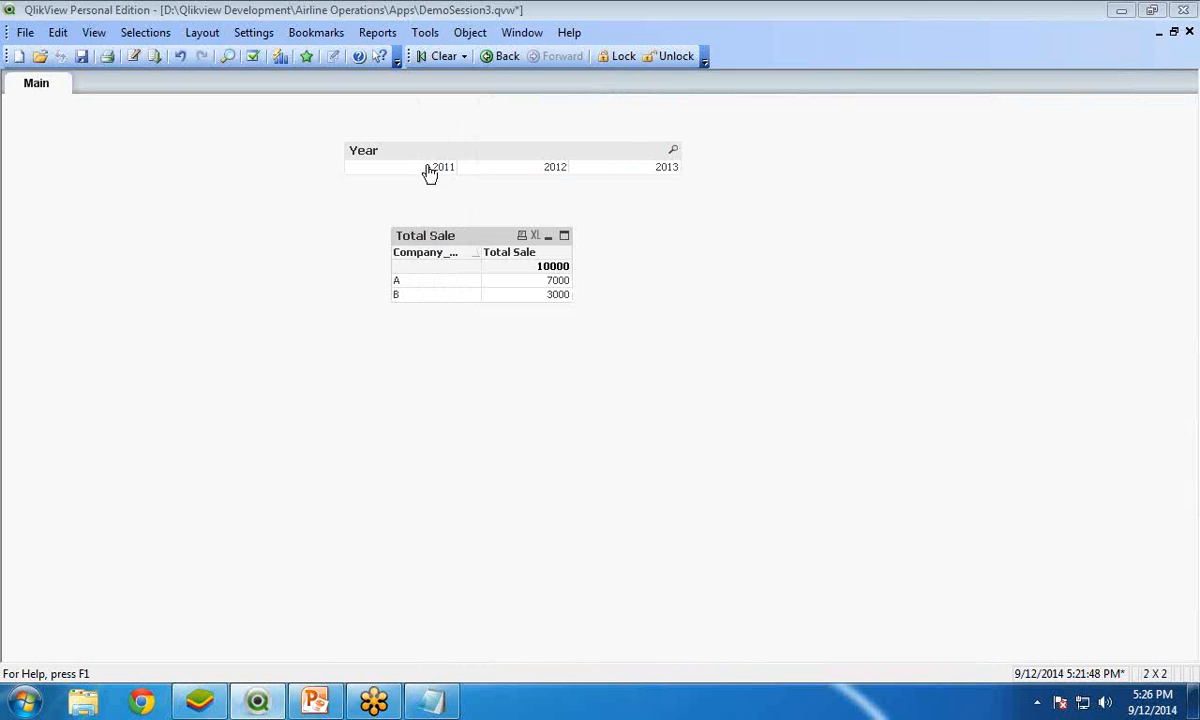
left_click(666, 167)
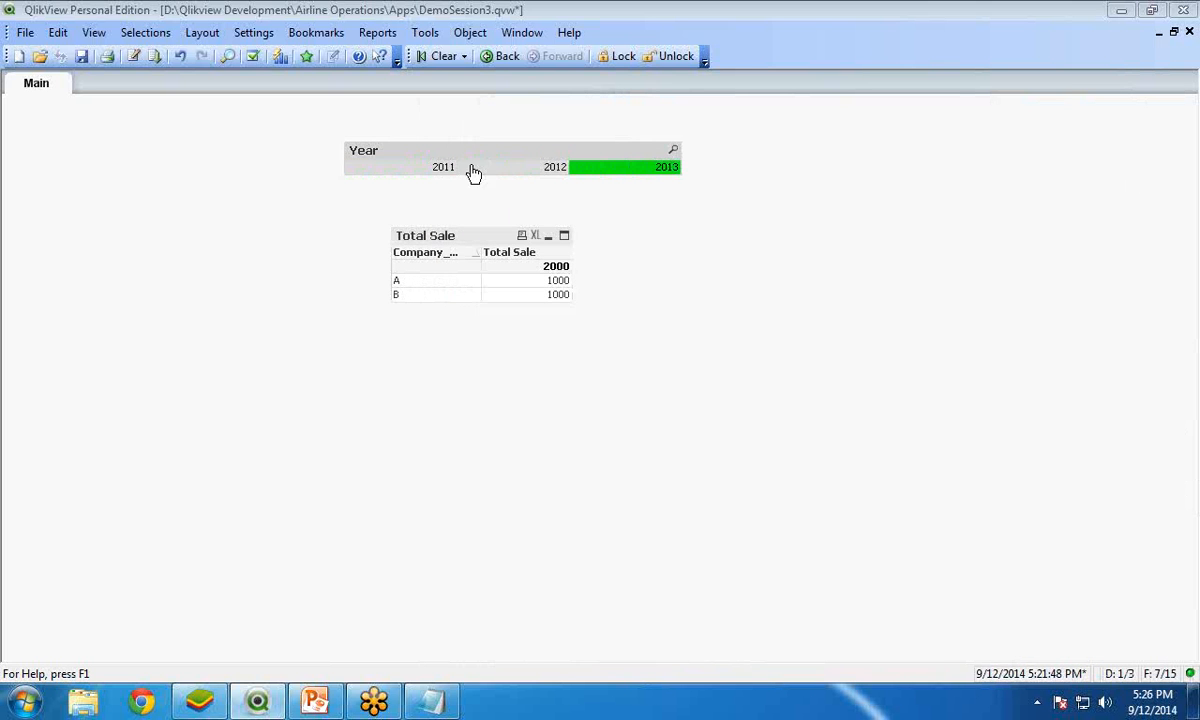
left_click(554, 167)
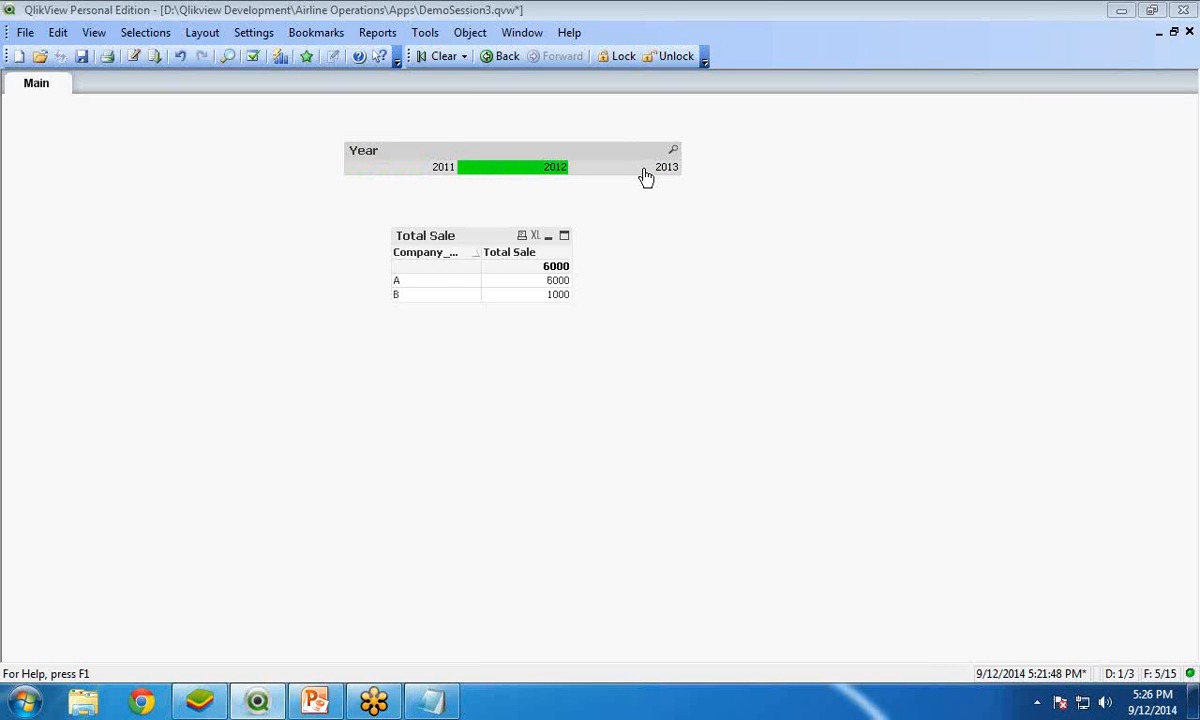
left_click(666, 167)
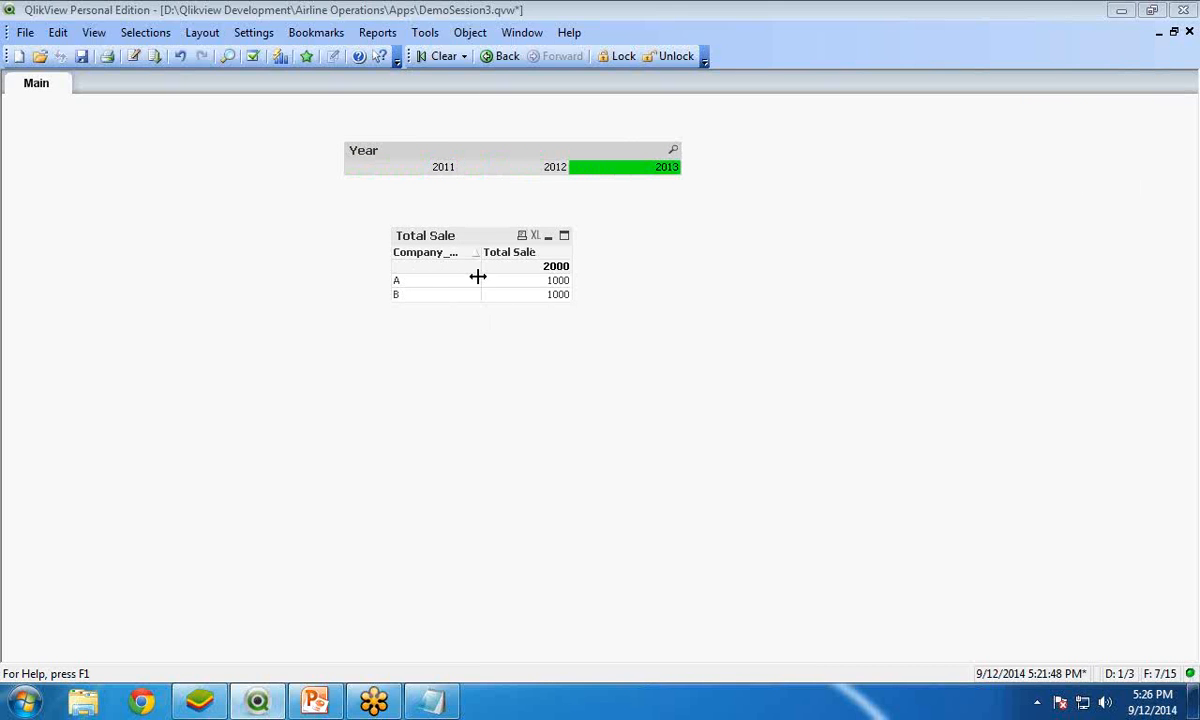
mouse_move(408, 285)
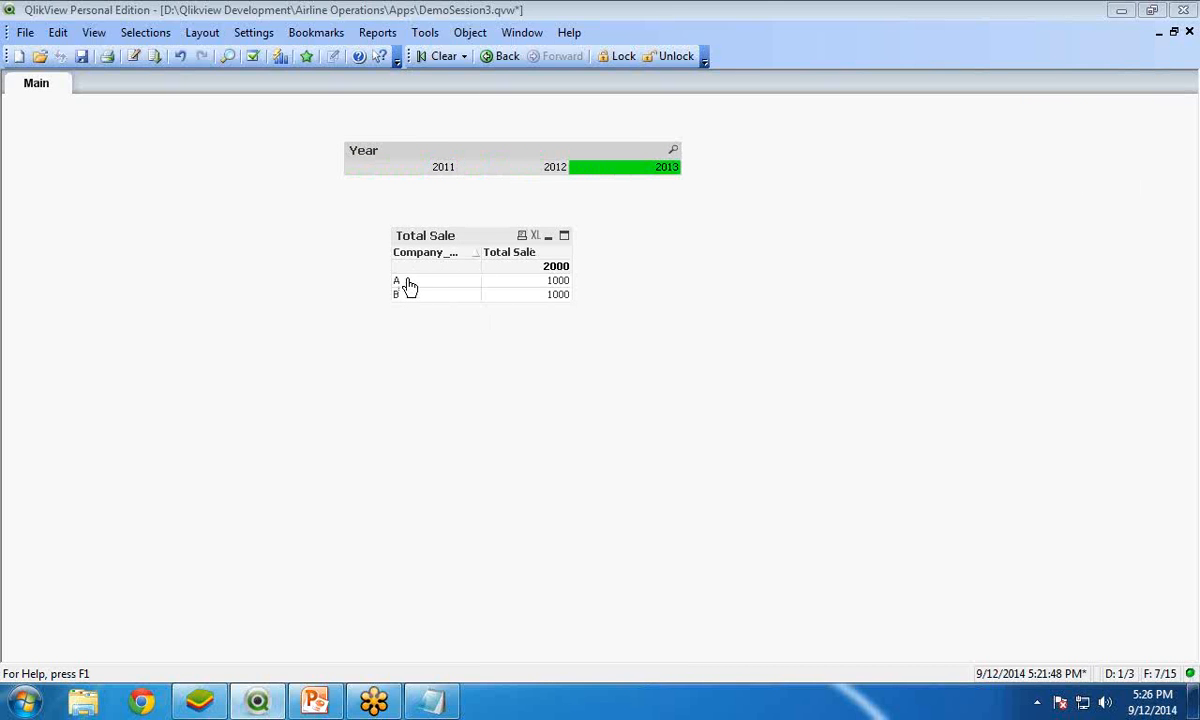
mouse_move(413, 305)
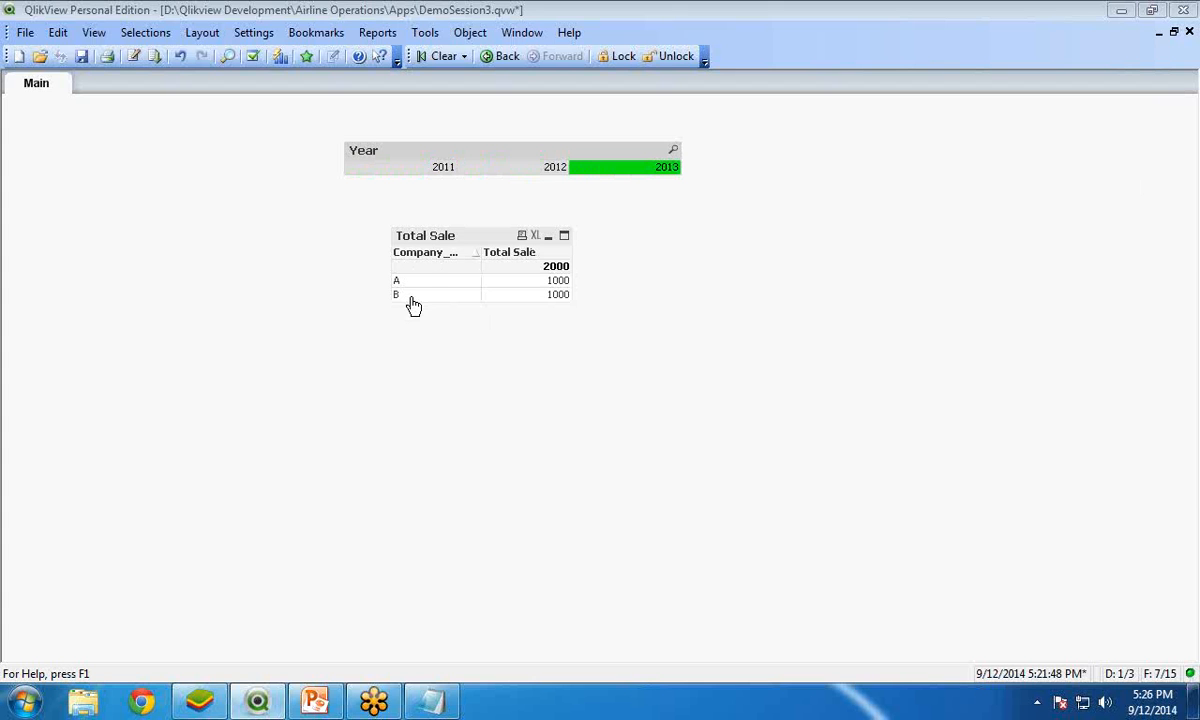
mouse_move(427, 289)
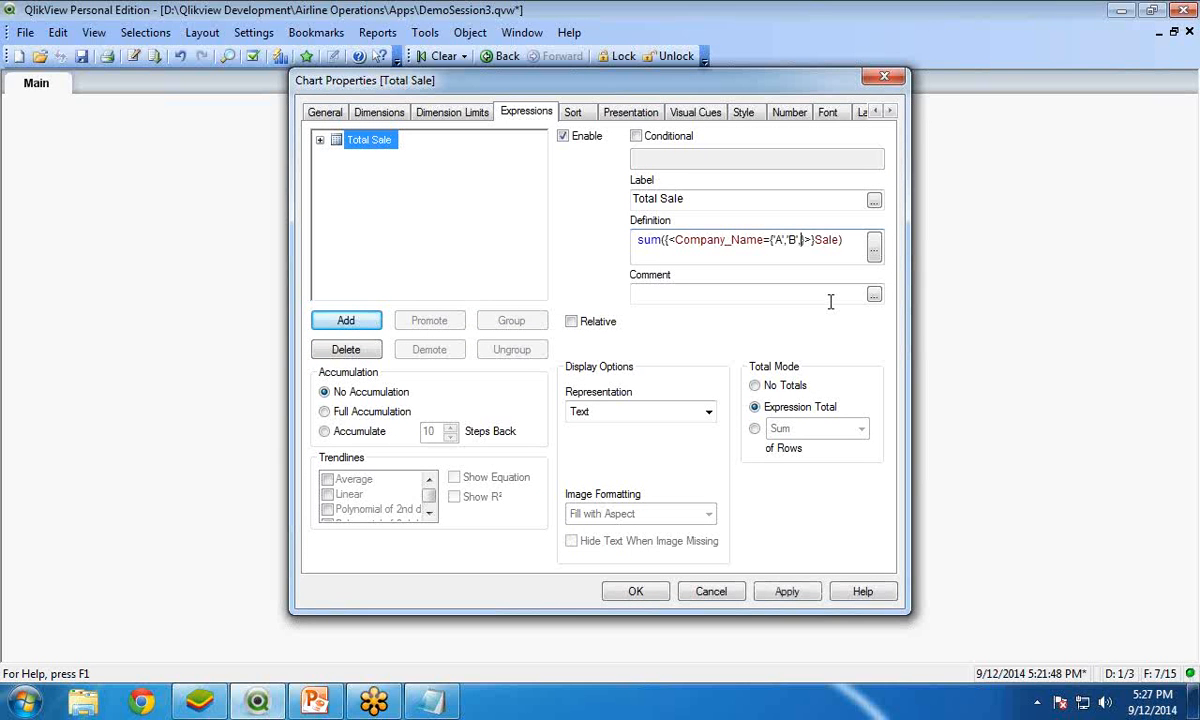
- Change the Total Sale expression to sum({0<Company_Name={'A','B','C'}>}Sale) and apply it
type(",'C'")
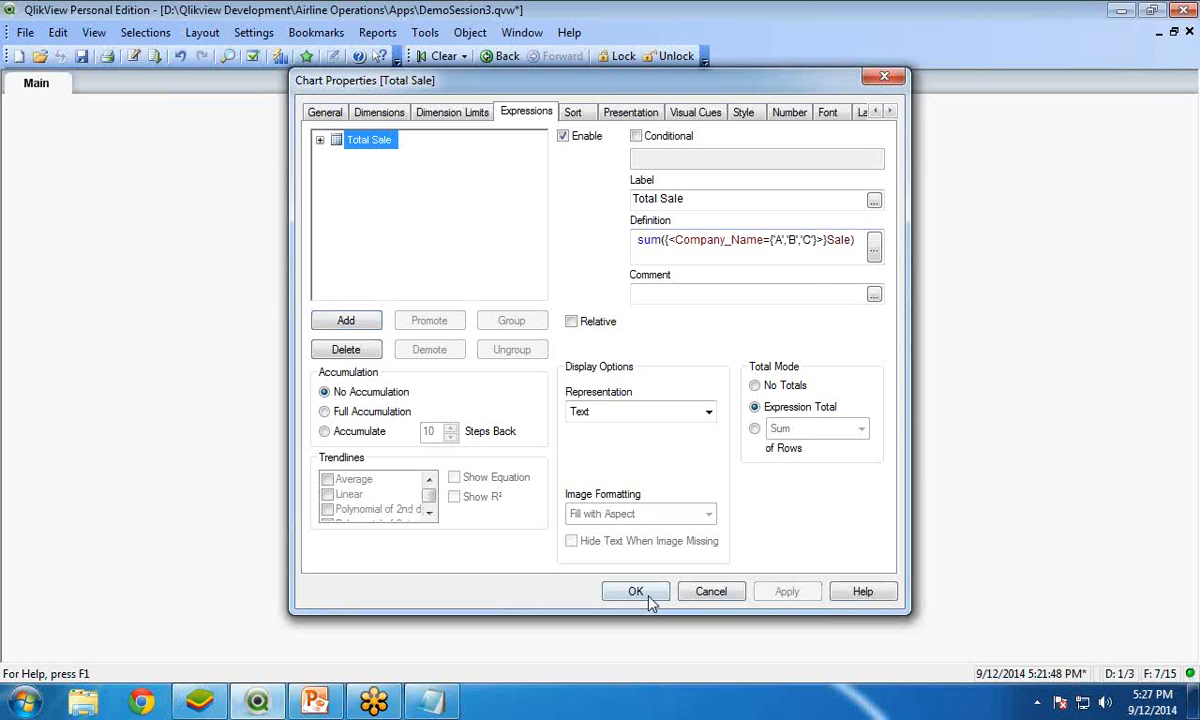
left_click(636, 591)
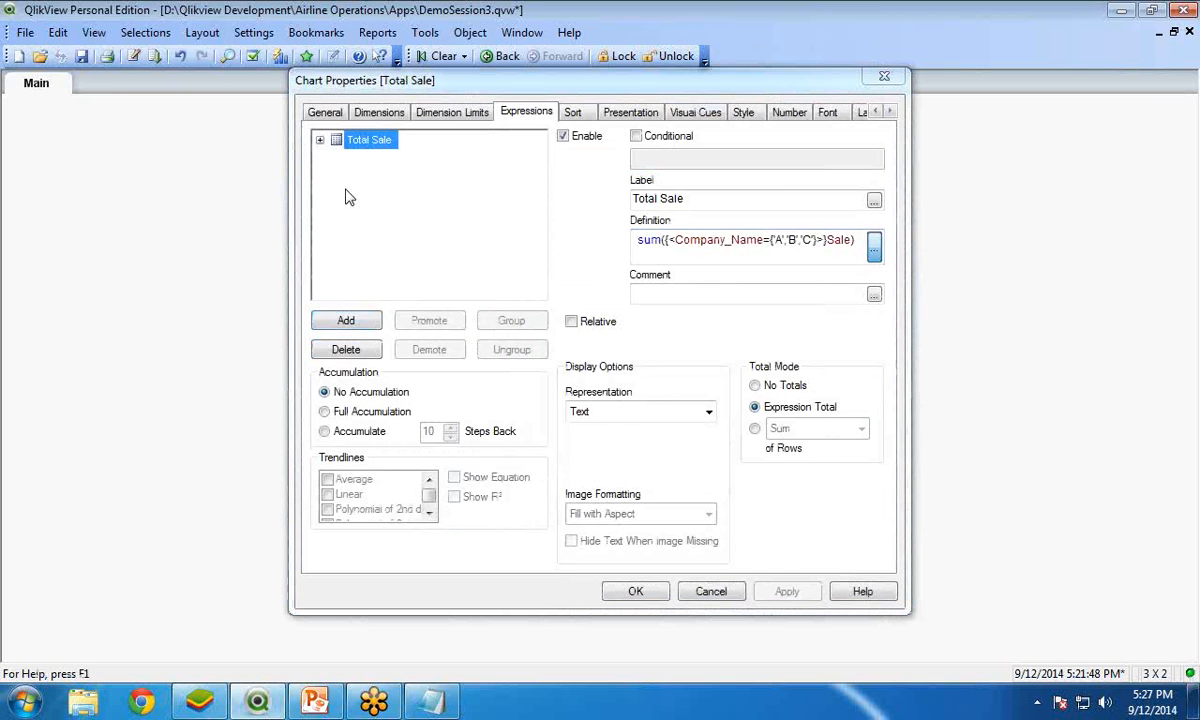
left_click(874, 247)
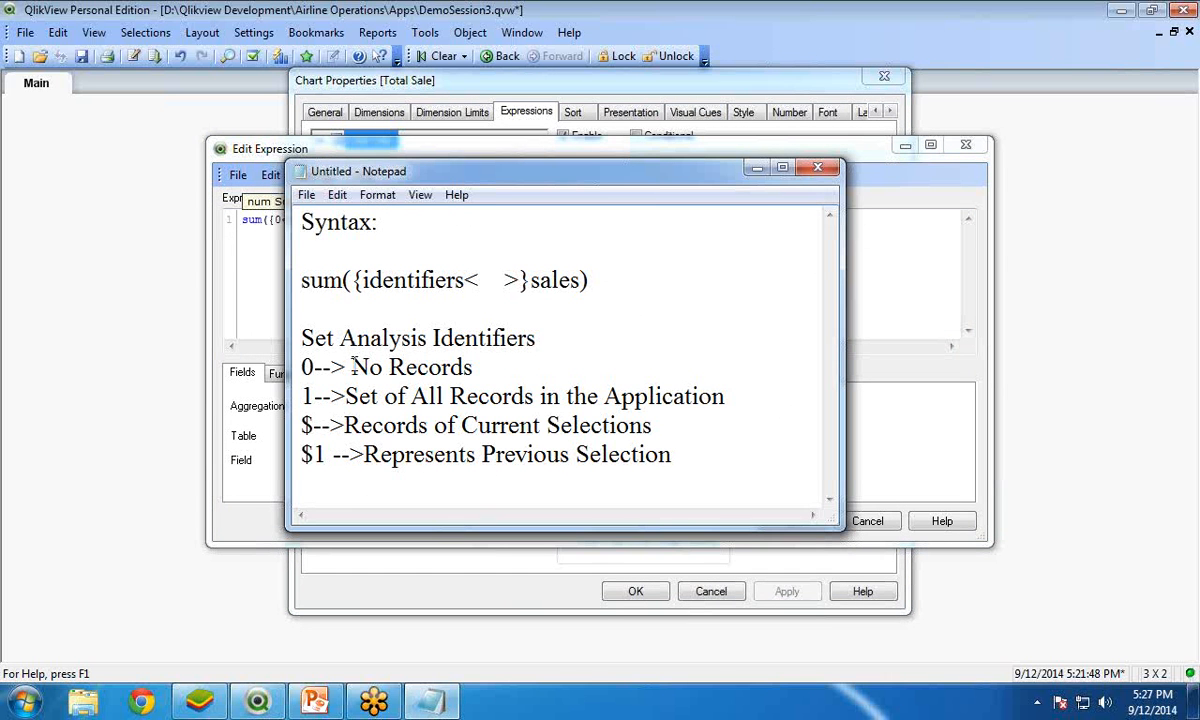
double_click(410, 367)
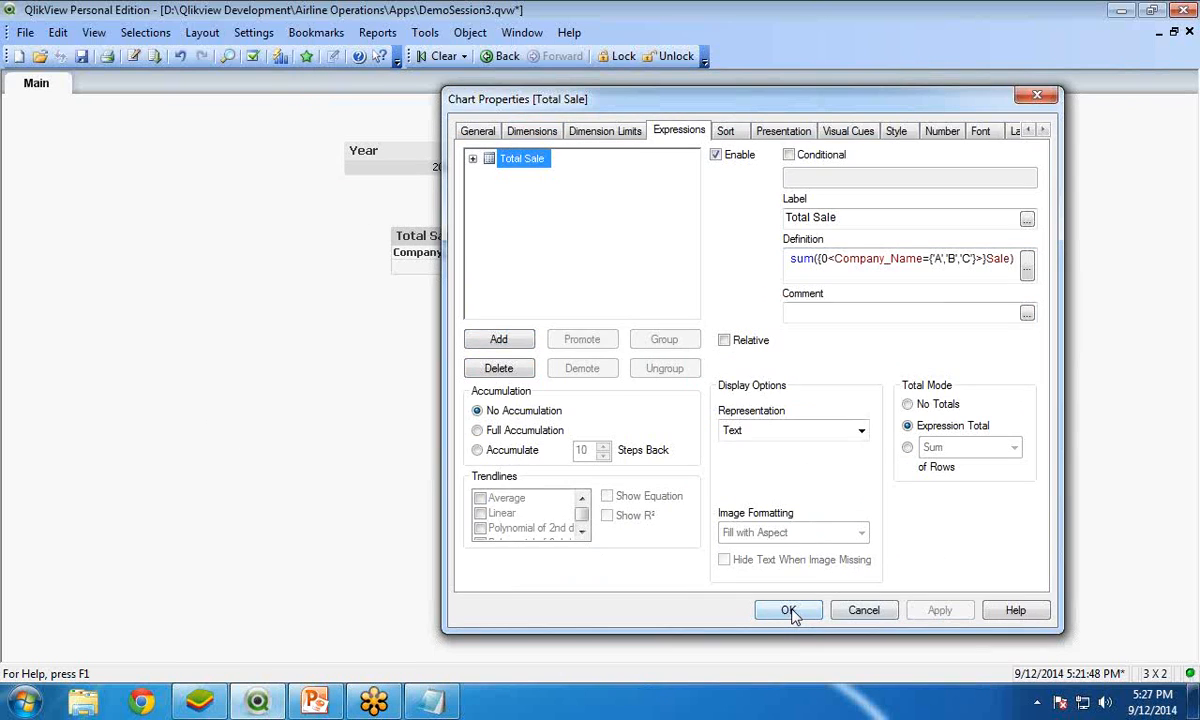
left_click(788, 610)
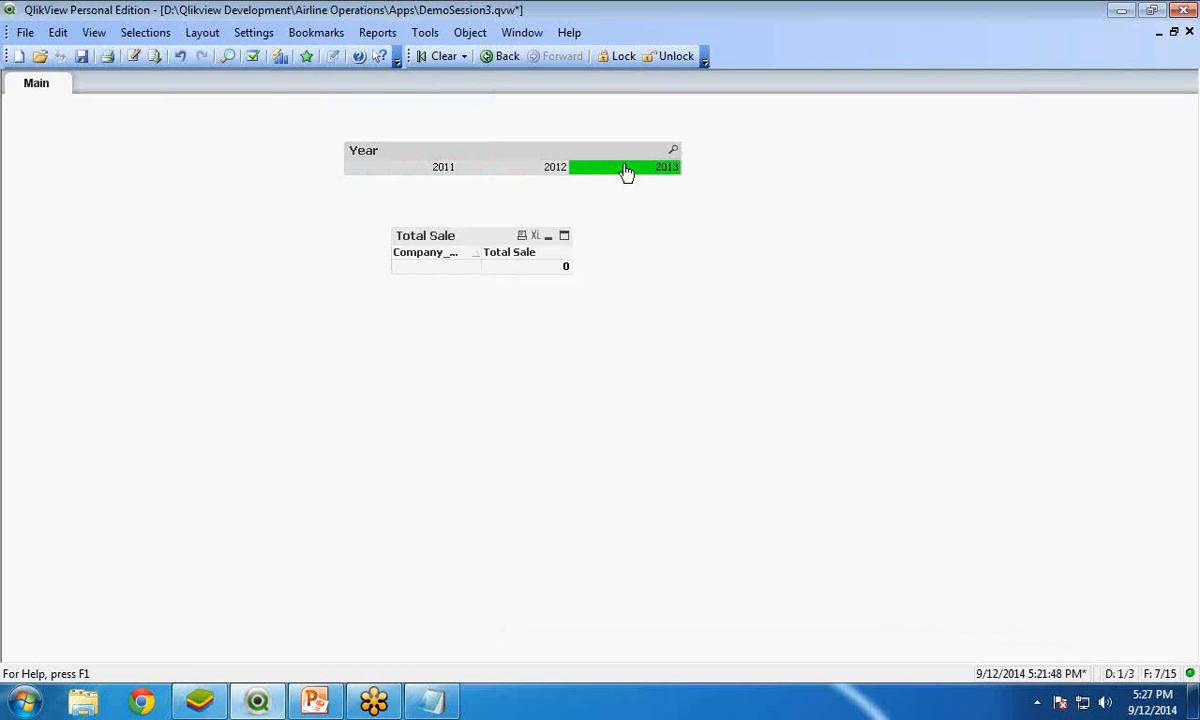
left_click(442, 167)
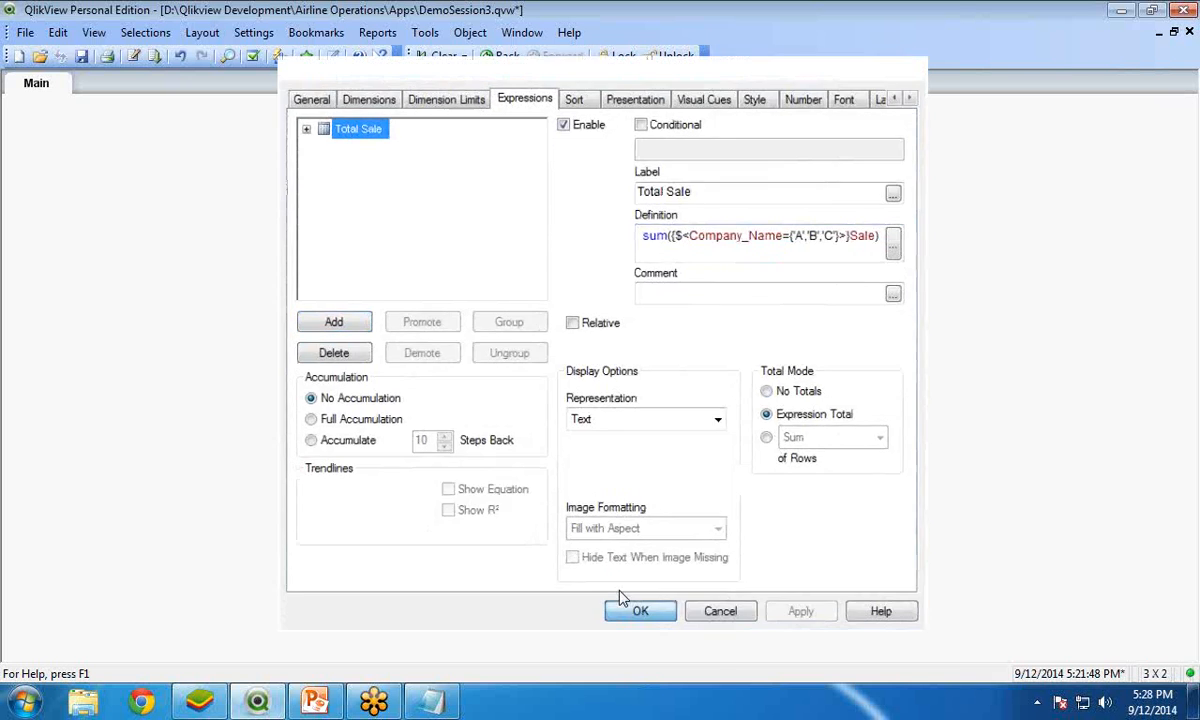
- Apply the $ identifier expression and check Total Sale against a different year selection
left_click(640, 611)
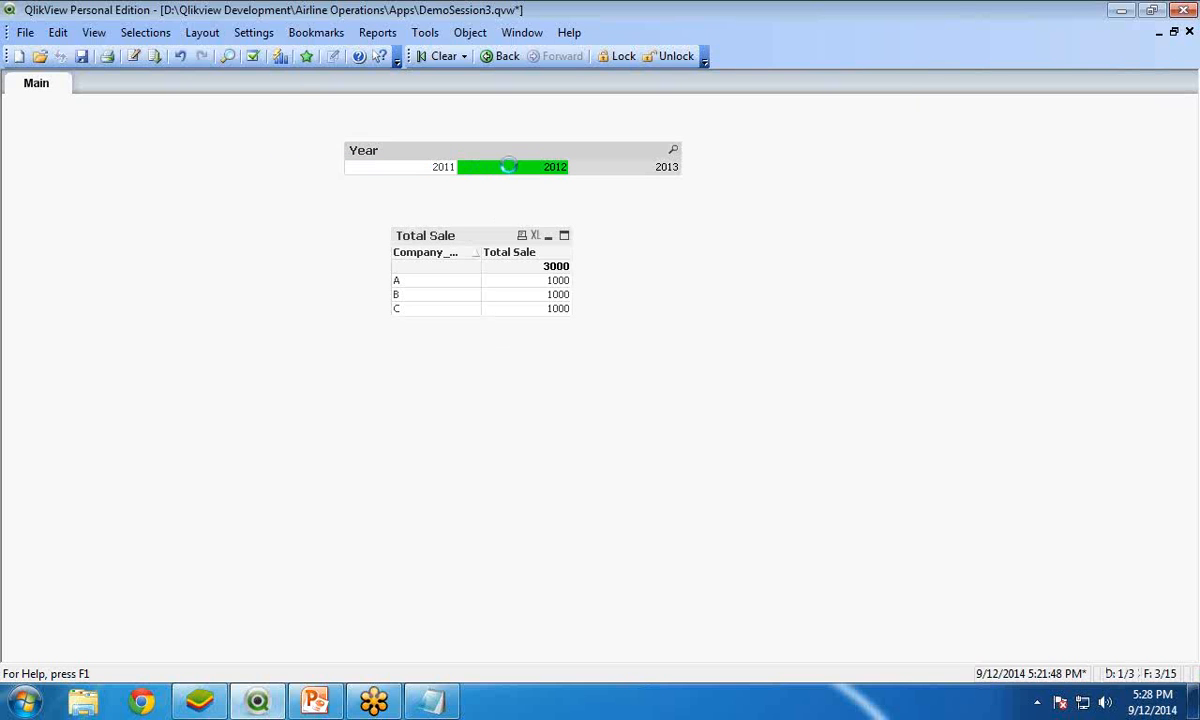
left_click(645, 167)
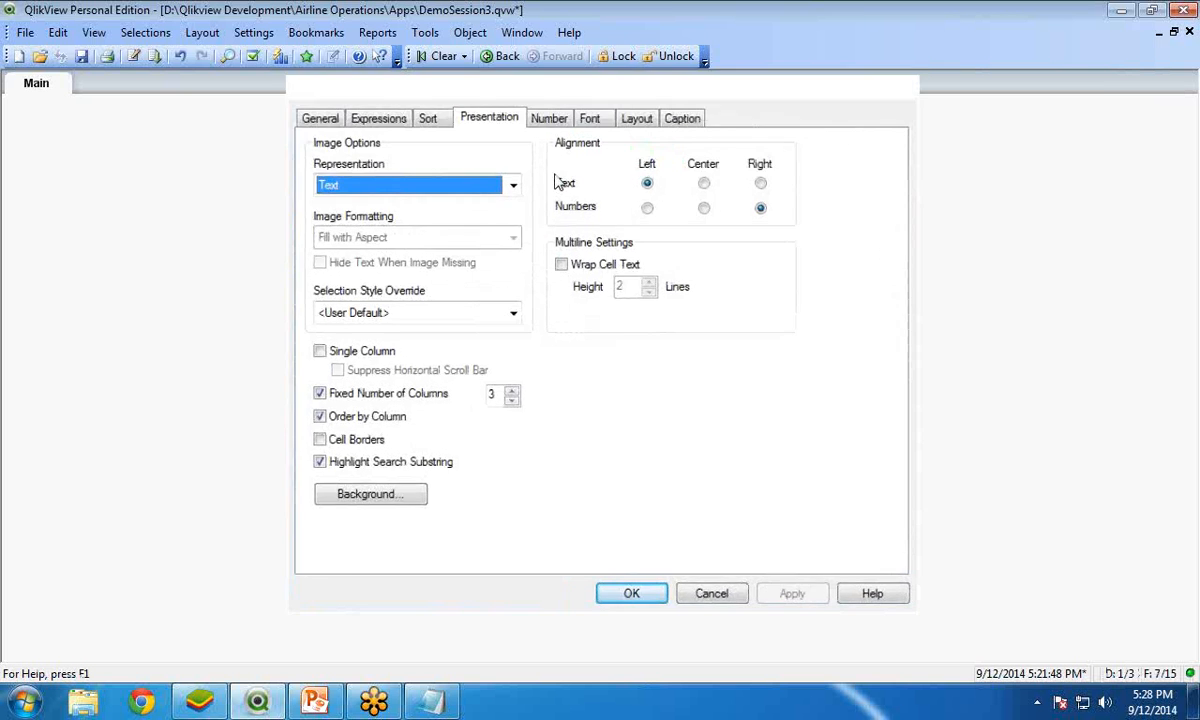
left_click(631, 593)
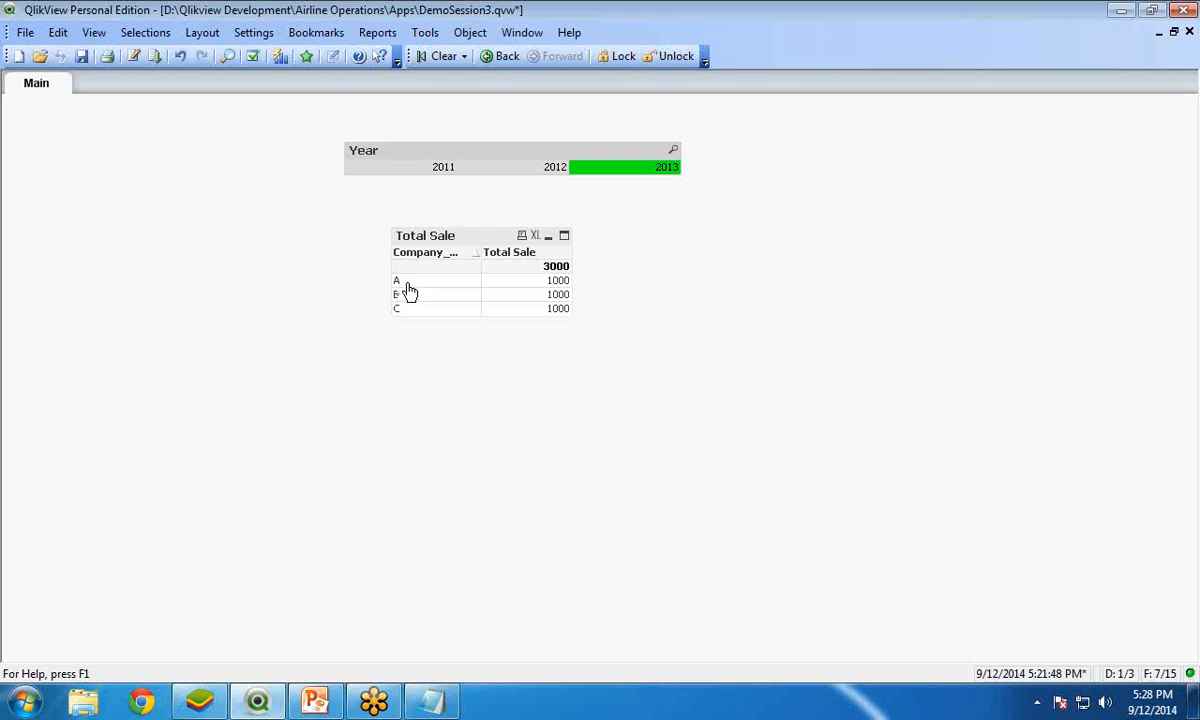
mouse_move(410, 292)
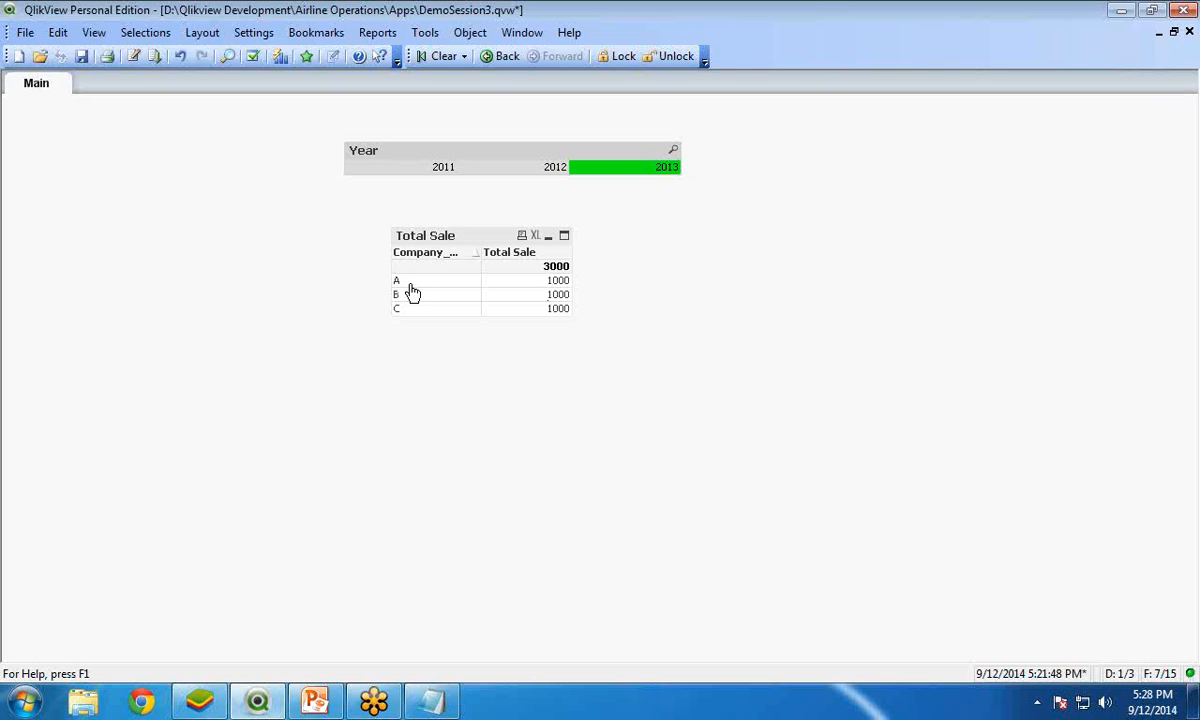
mouse_move(400, 168)
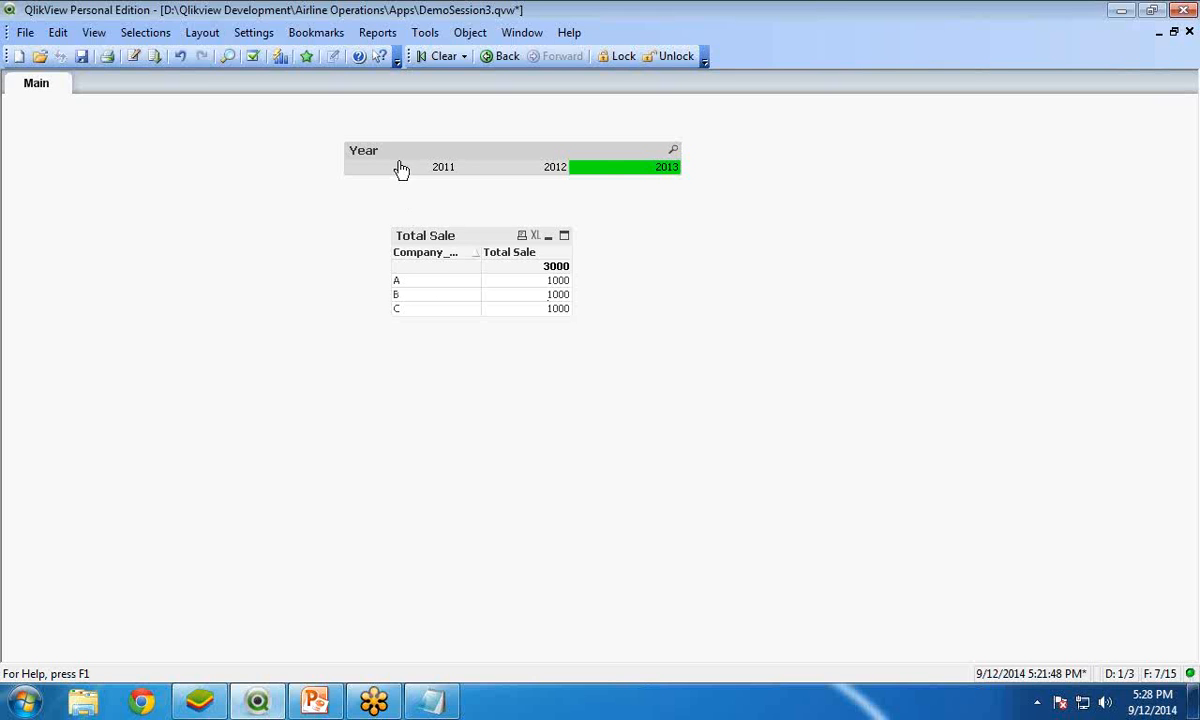
right_click(445, 245)
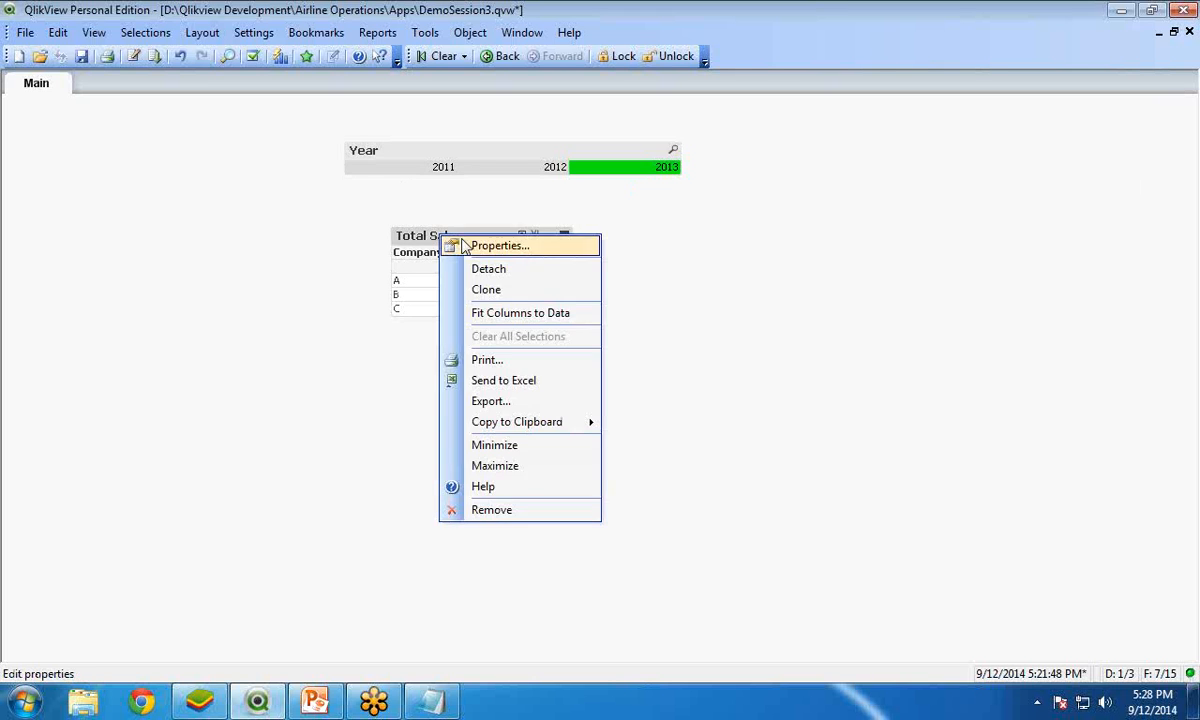
- Switch the Total Sale expression to identifier 1 and test it with years 2011 and 2012
left_click(498, 245)
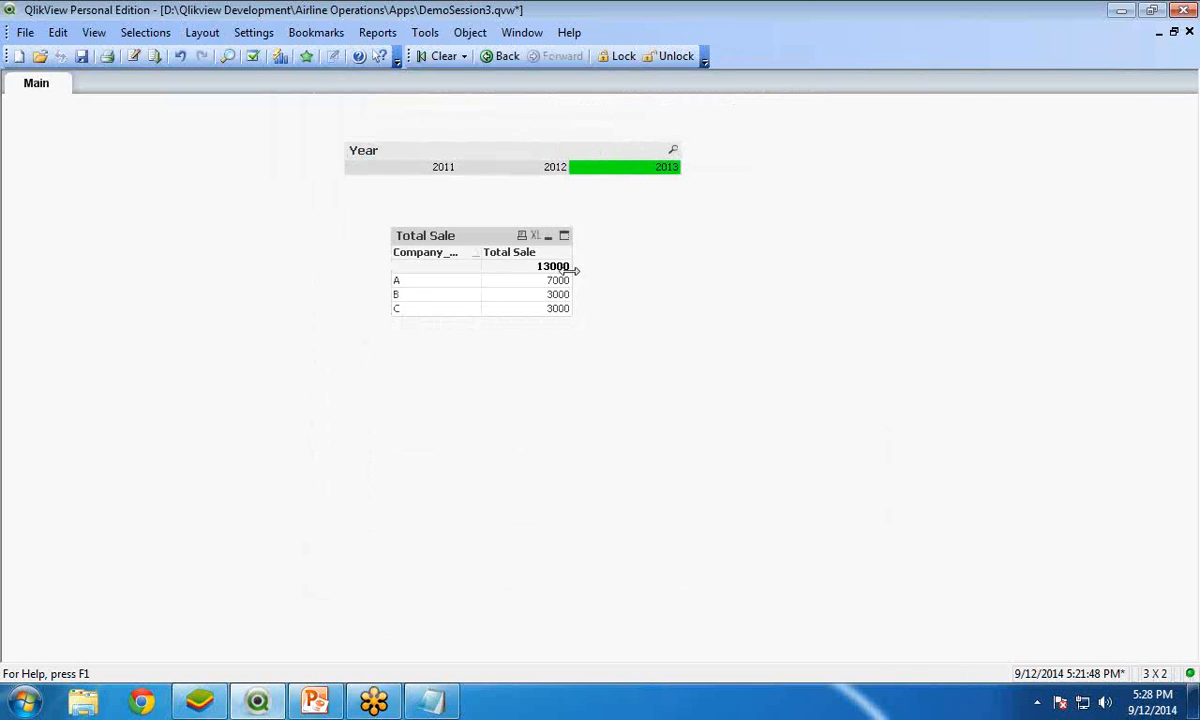
left_click(442, 167)
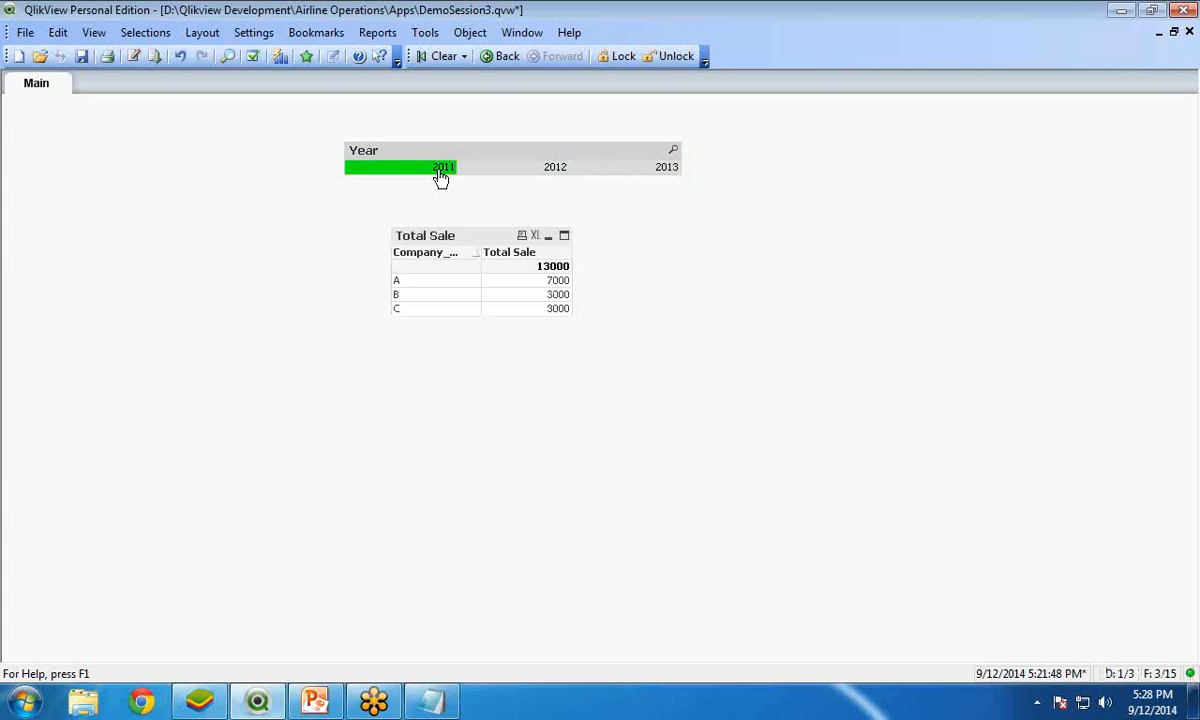
left_click(555, 166)
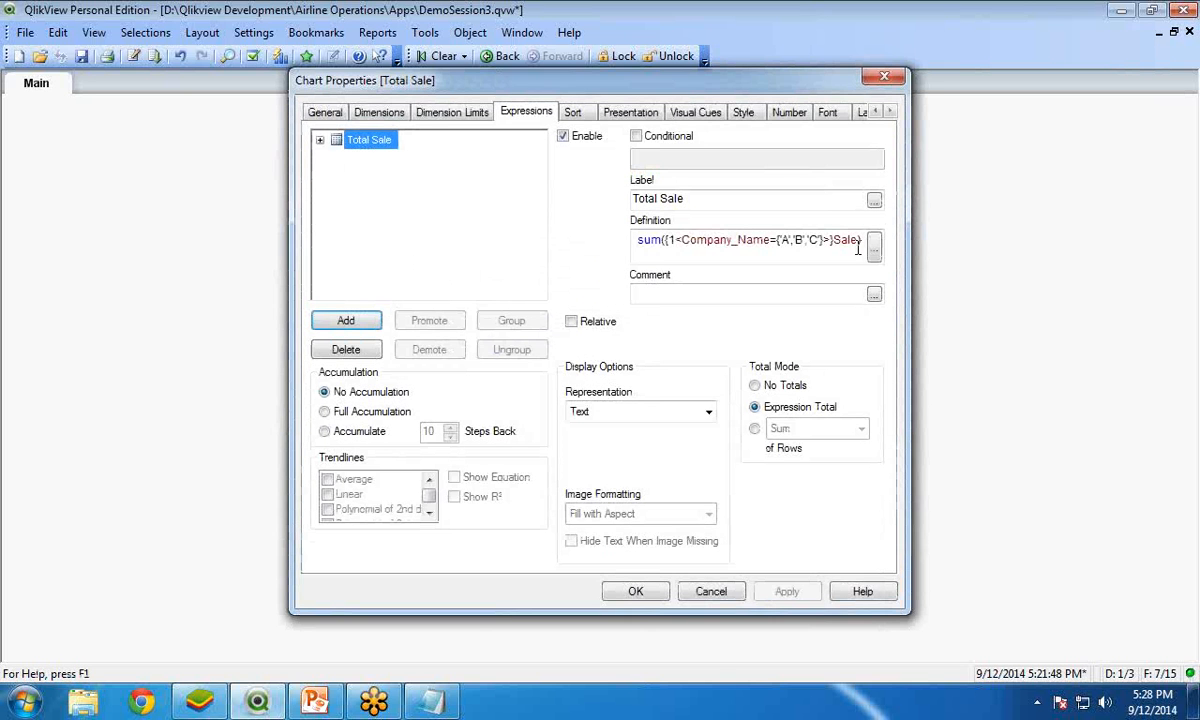
- Confirm the identifier 1 definition and close Chart Properties
triple_click(748, 239)
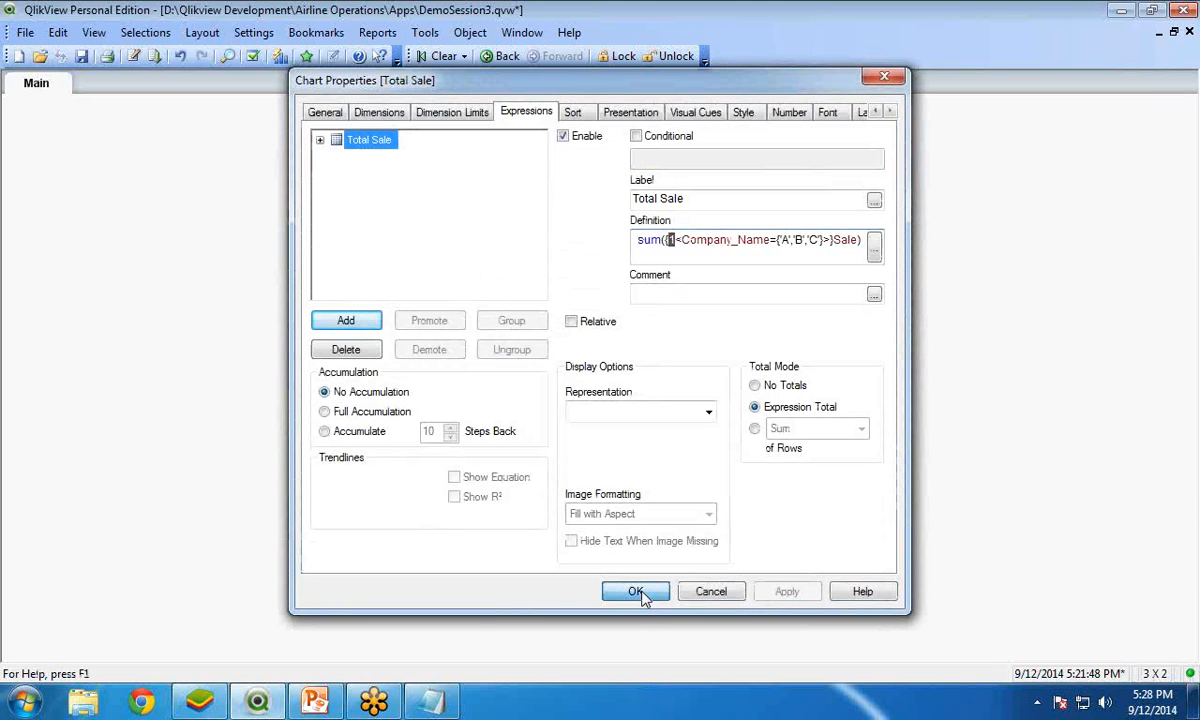
left_click(636, 591)
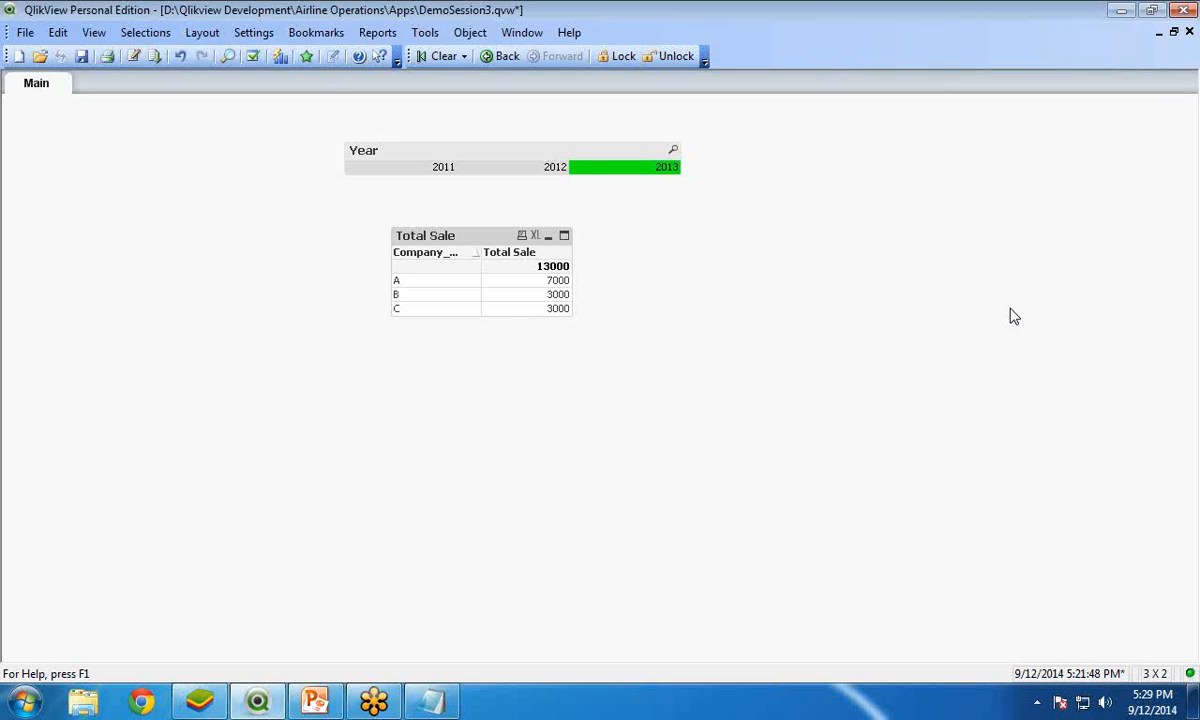